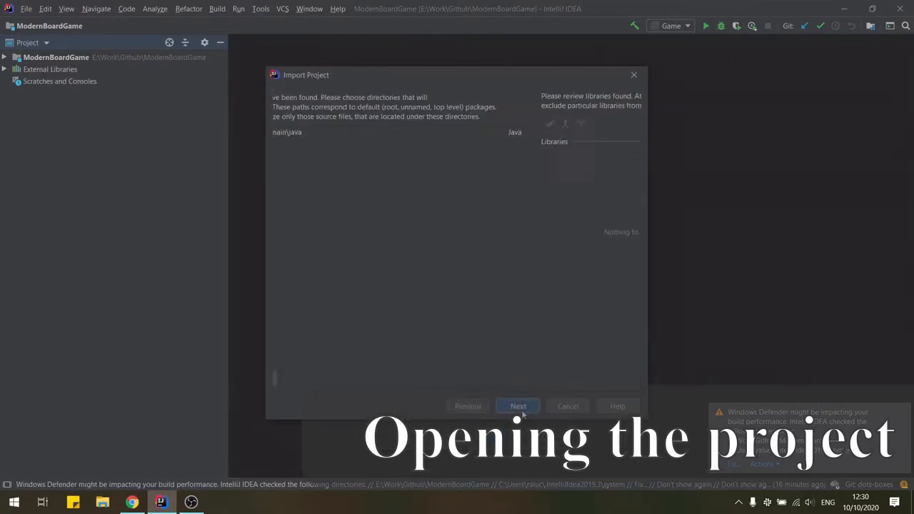
- Open TAG in this window, add pom.xml as a Maven project, and open the Game class
click(518, 405)
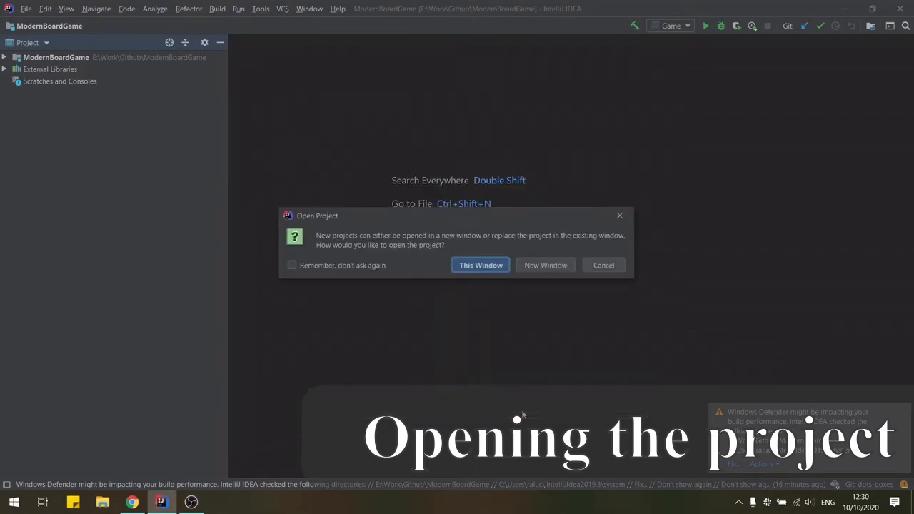
click(480, 265)
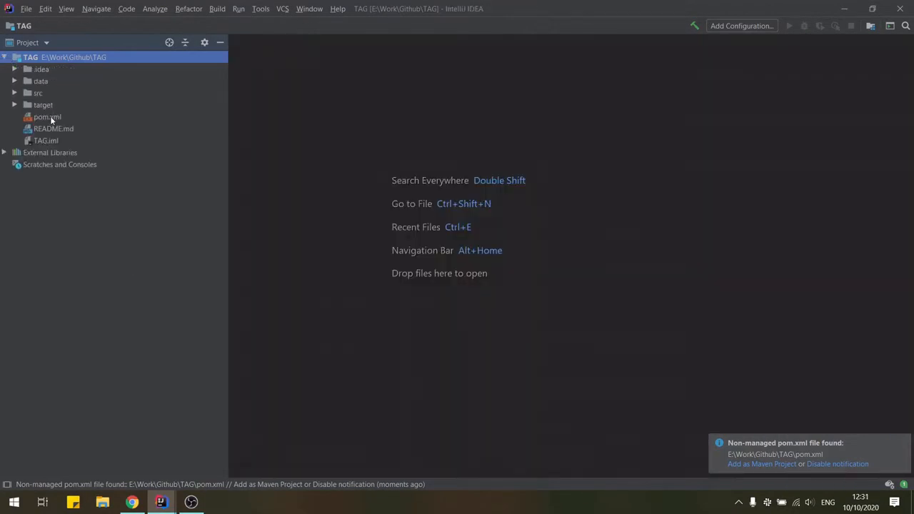
right_click(47, 116)
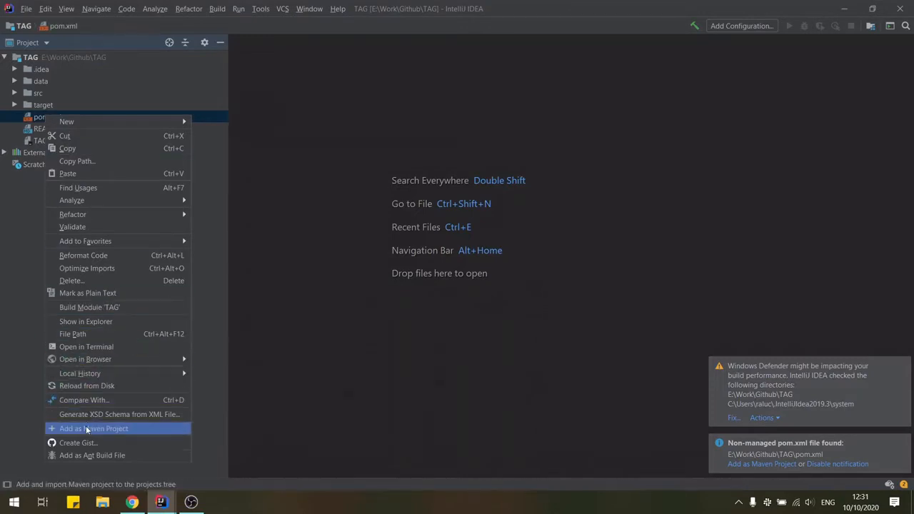
click(93, 428)
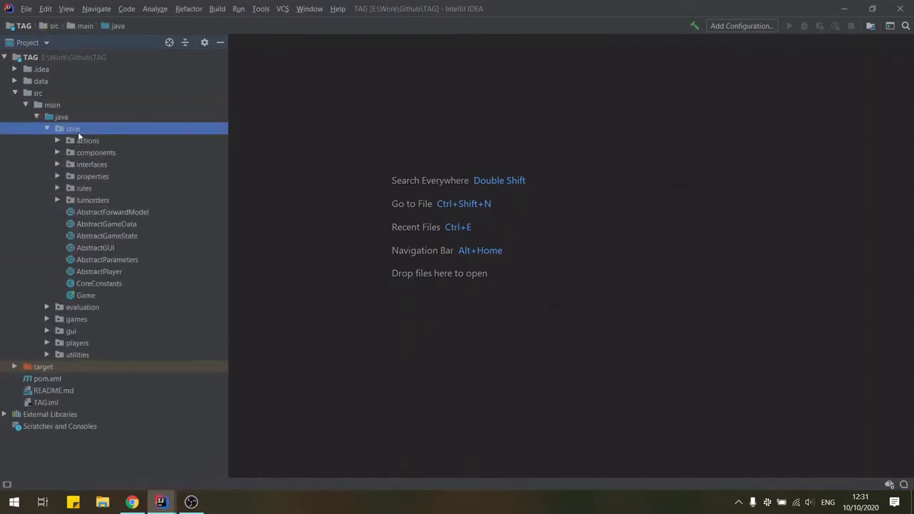
double_click(85, 295)
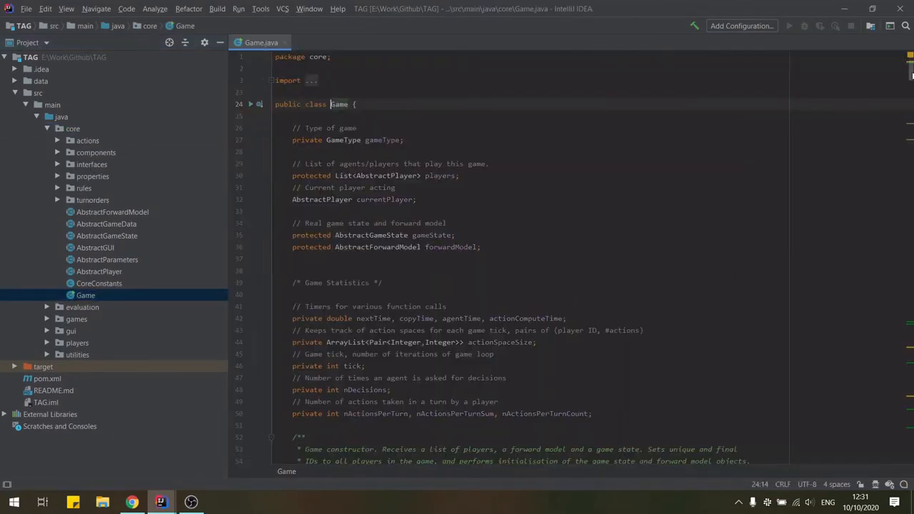
- Run Game.main() once, then open GameType.java
scroll(down, 3)
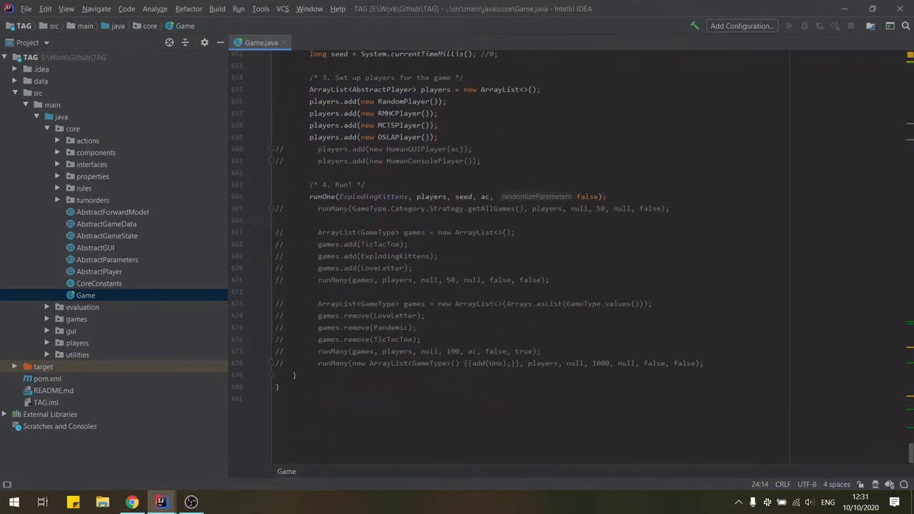
scroll(up, 3)
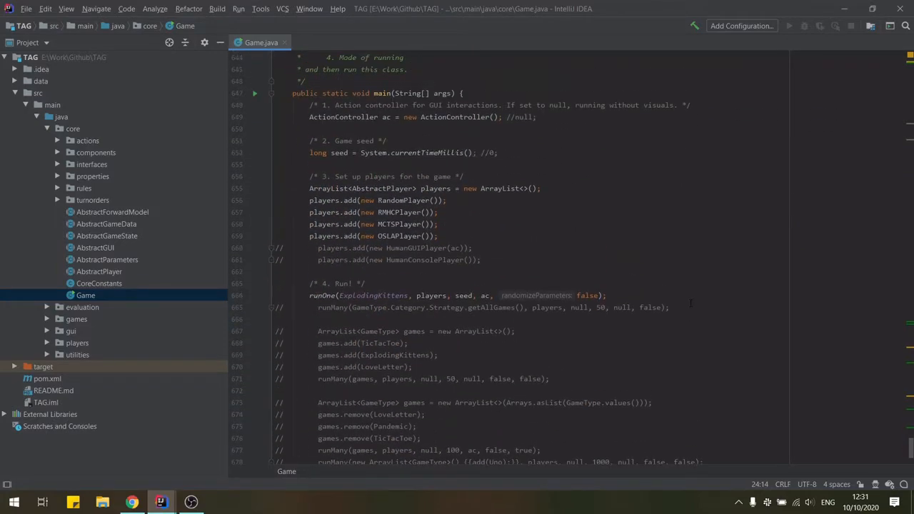
right_click(263, 42)
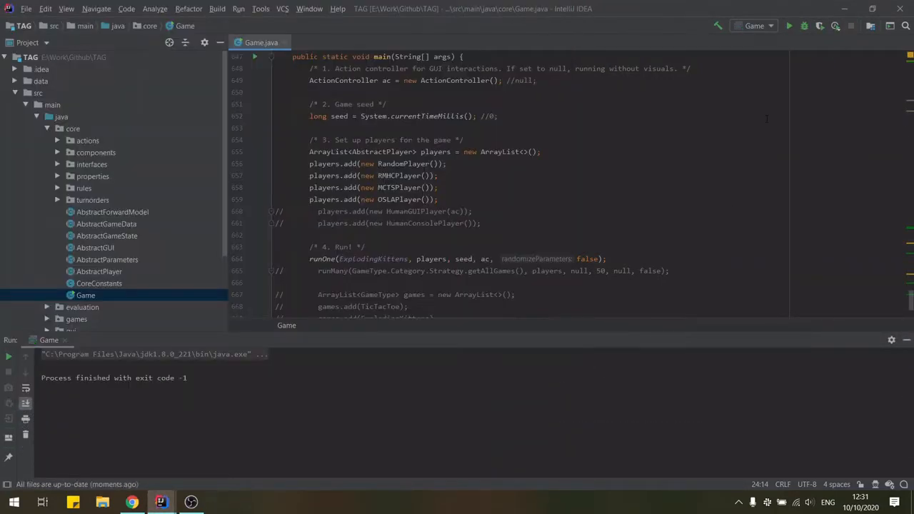
click(93, 247)
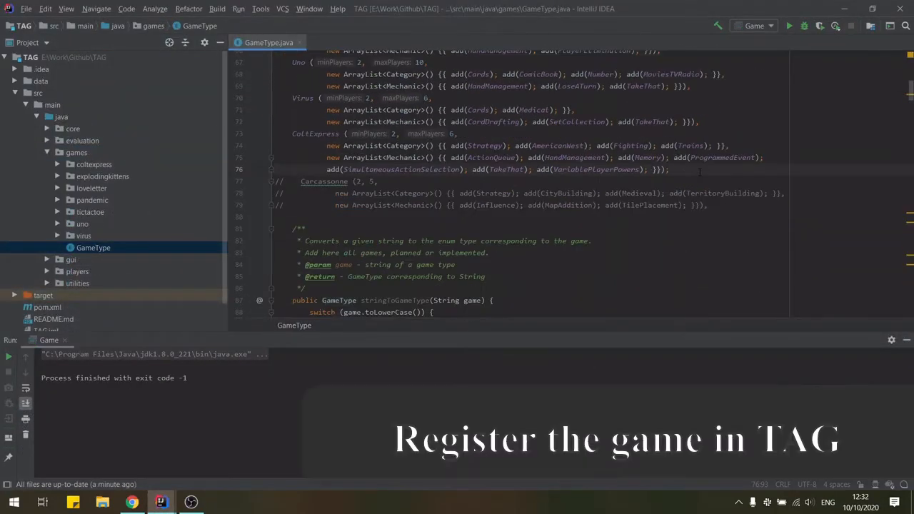
- Add a DotsAndBoxes(2, 6) entry with Simple, Abstract, TerritoryBuilding categories and an Enclosure mechanic
text(DotsAndBoxes())
text(new ArrayList<Category>(){{ add()}},)
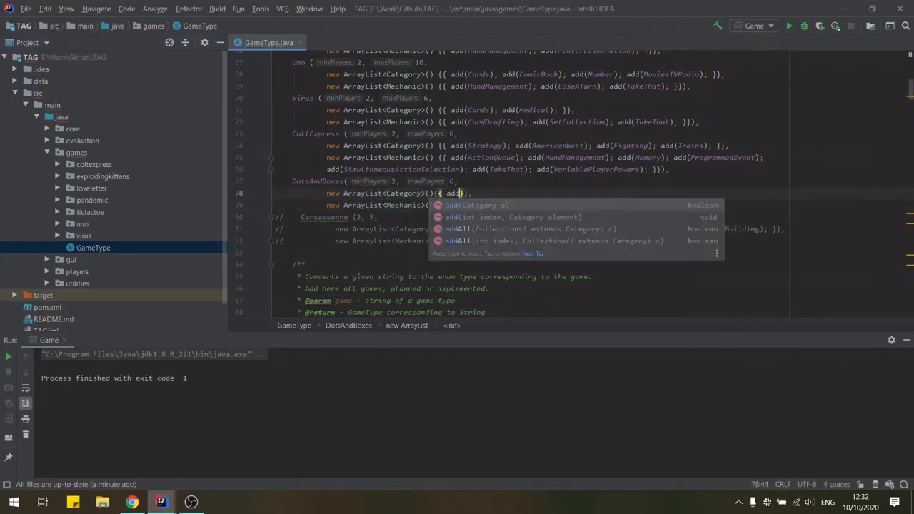
text(Simple); add(Abstract); add(TerritoryBuilding);)
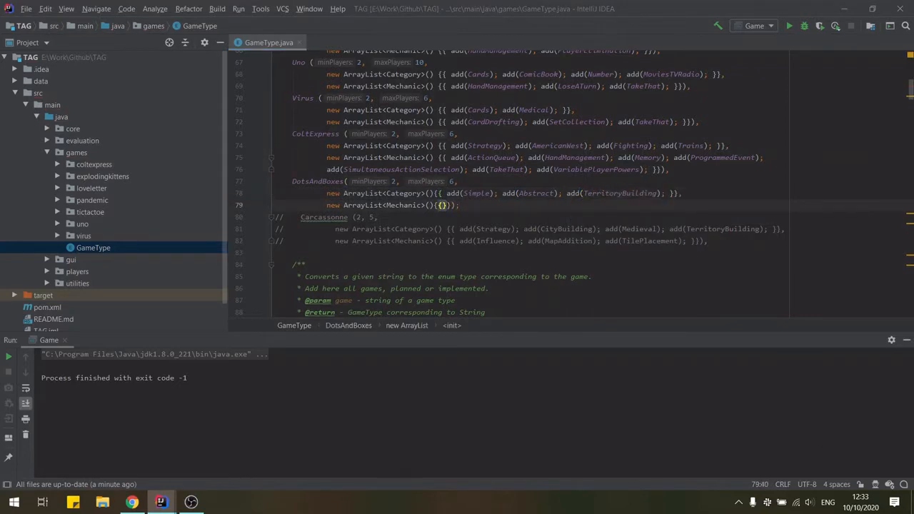
text(add(Enclosure);)
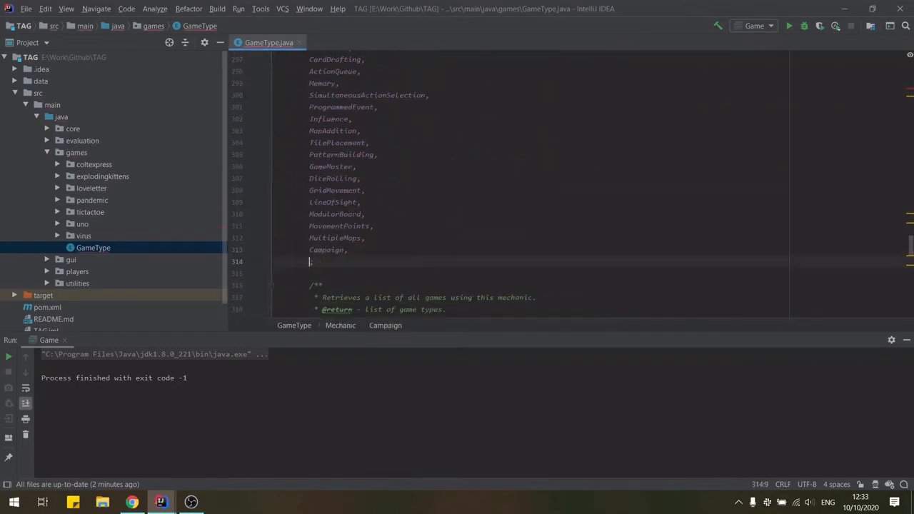
- Create the dotsboxes package with DBGameState, DBForwardModel and DBParameters classes
right_click(75, 152)
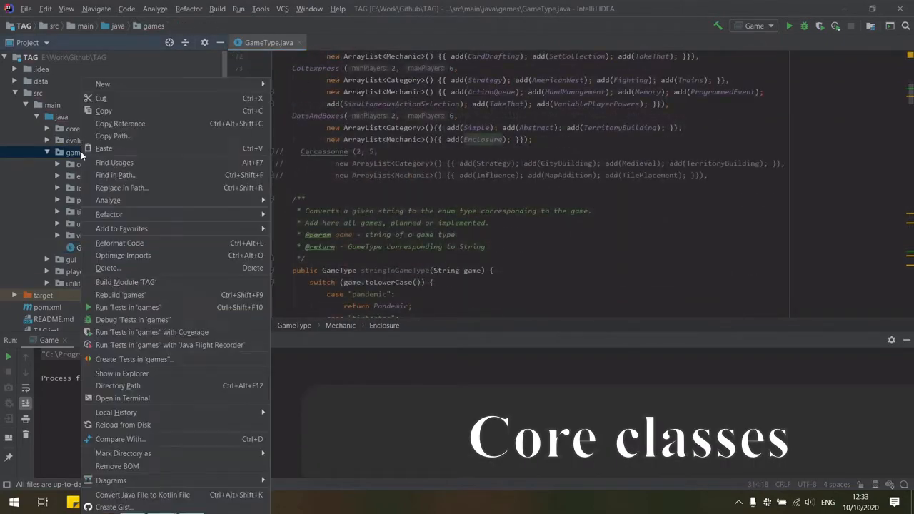
click(103, 84)
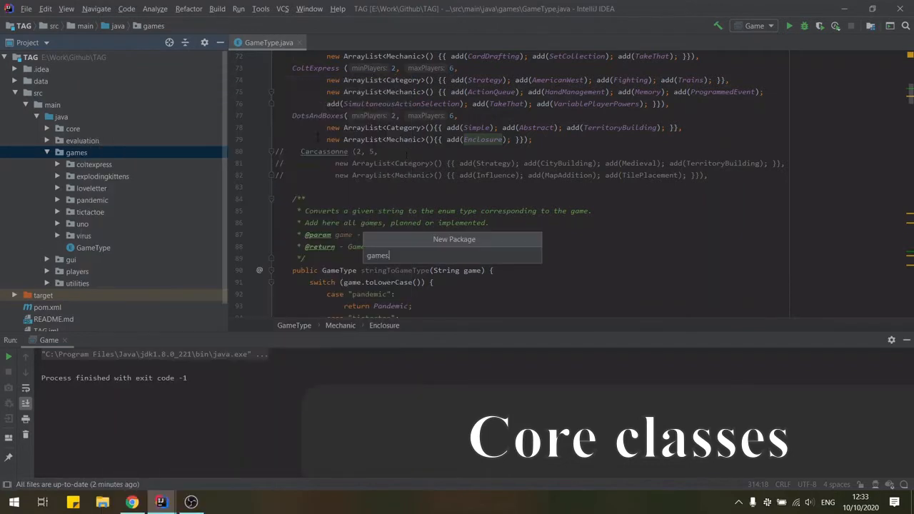
key(Return)
text(DBForwardModel)
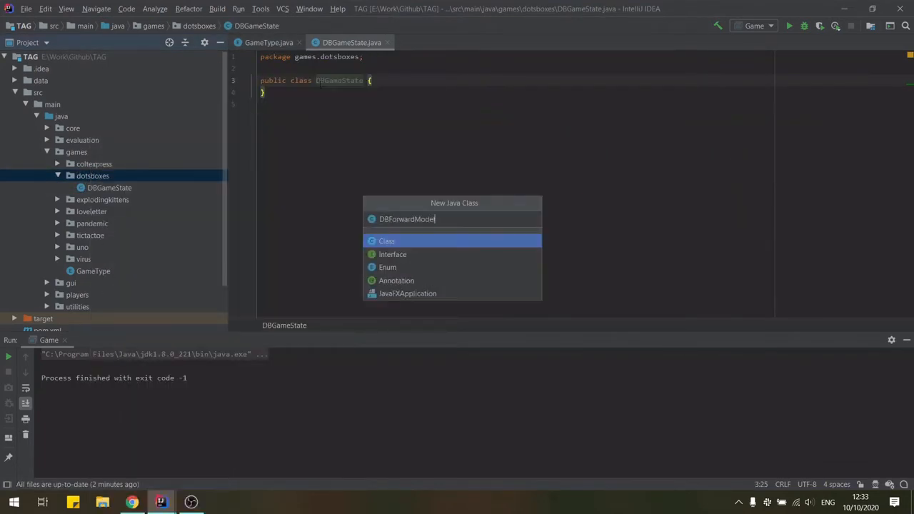
key(enter)
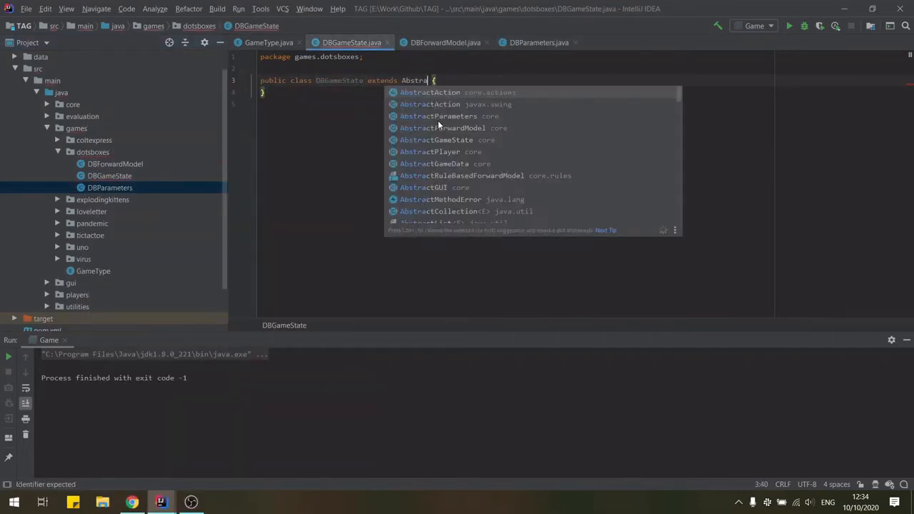
- Make each DB class extend its abstract core class and generate stub methods
click(436, 139)
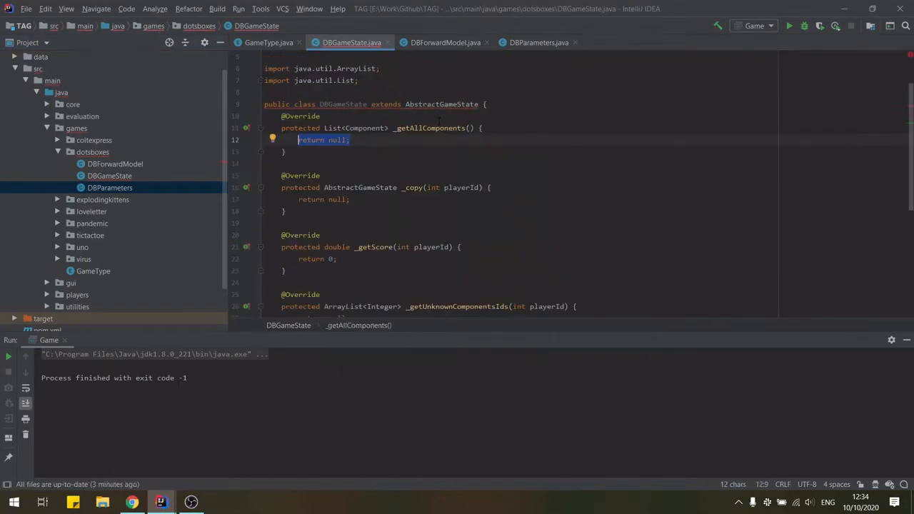
click(445, 43)
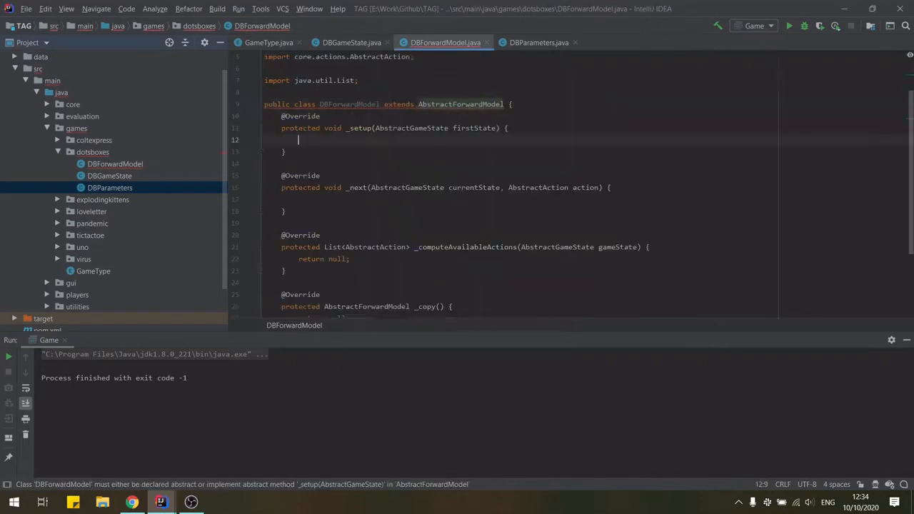
click(538, 42)
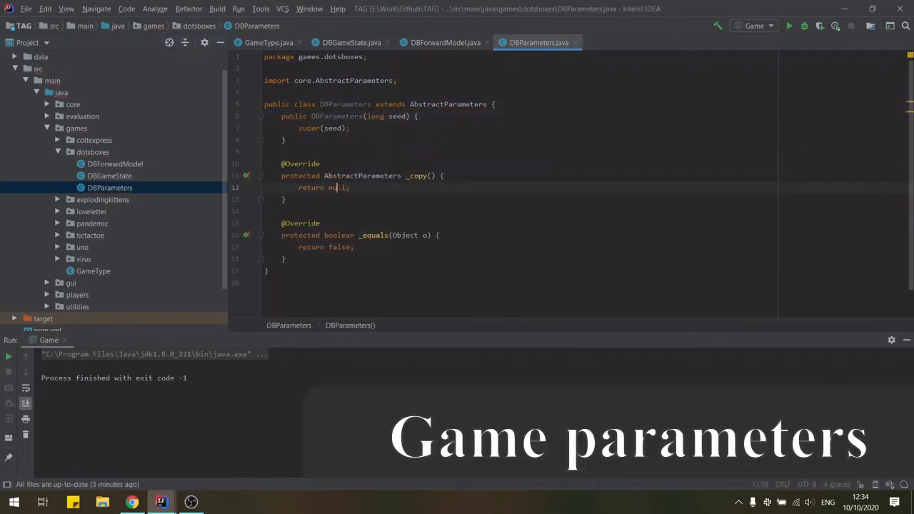
- Add gridWidth = 7 and gridHeight = 5 fields to DBParameters and copy both in _copy
key(enter)
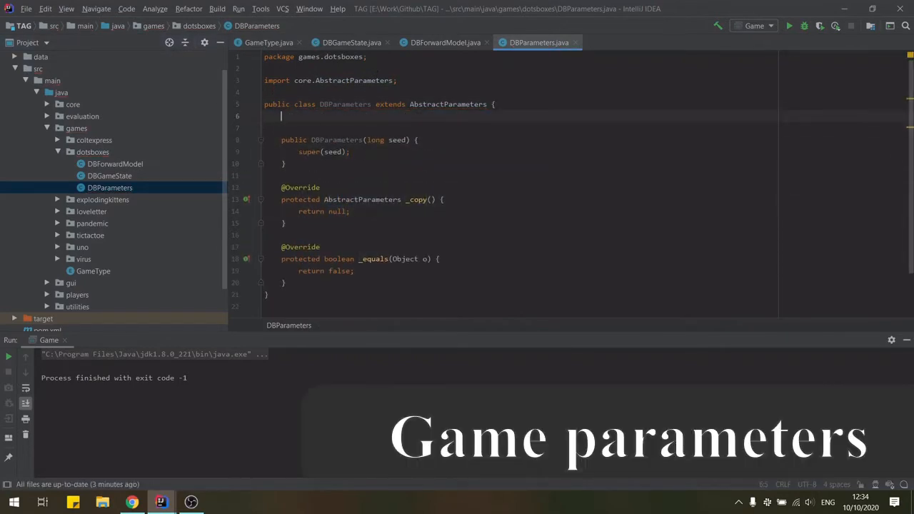
text(int gridWidth = 7;)
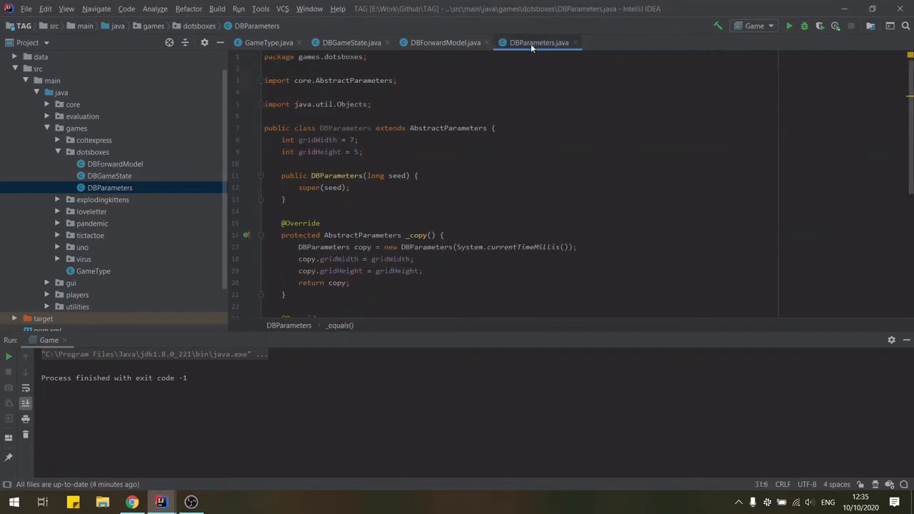
click(350, 42)
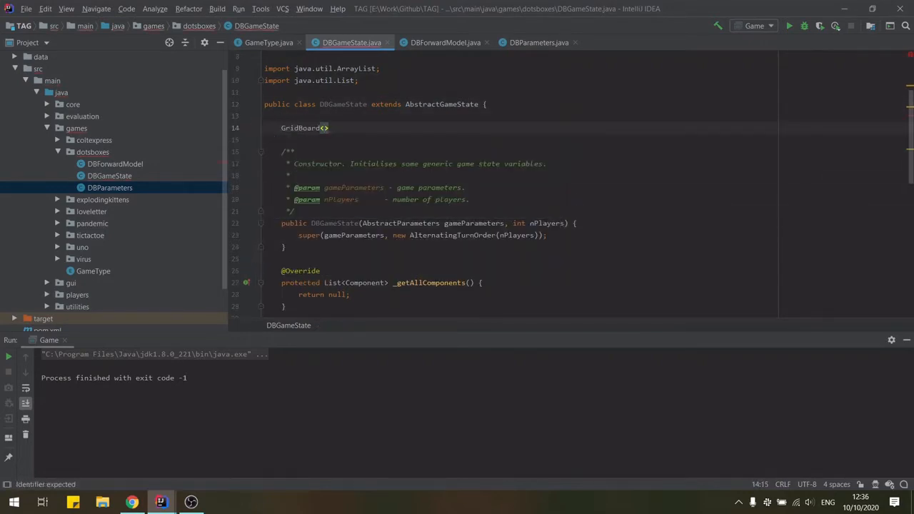
- Declare a GridBoard<DBCell> grid field in DBGameState and create the empty DBCell class
text(DBCell)
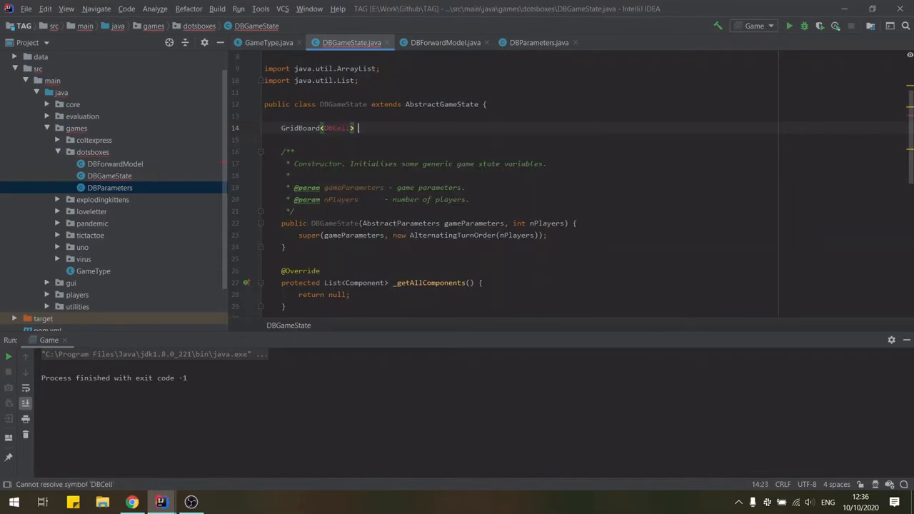
text(grid;)
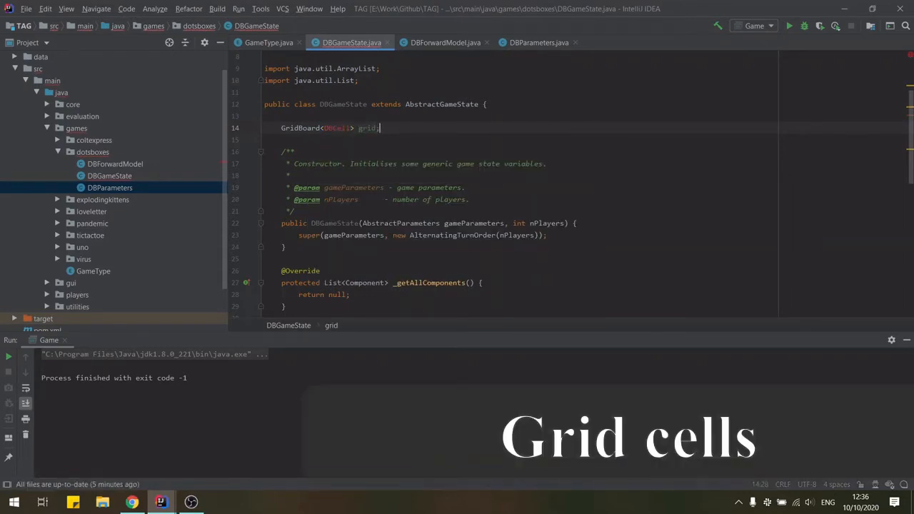
right_click(93, 152)
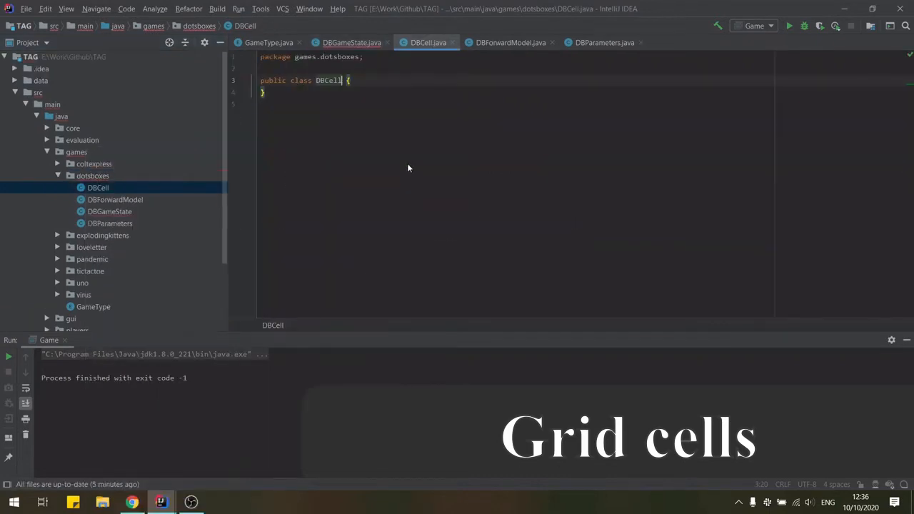
- Create the DBEdge class and give DBCell an ArrayList<DBEdge> edges field
click(93, 175)
text(DBEdge)
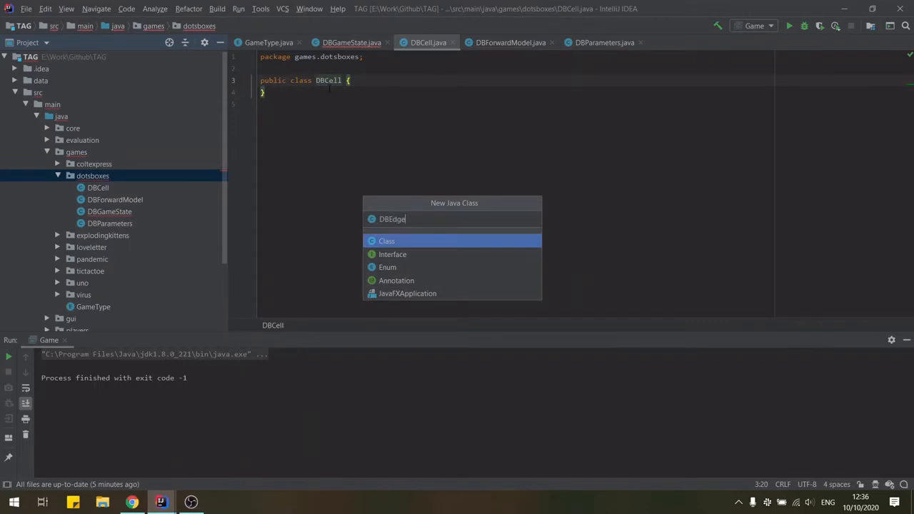
key(Enter)
text(owner = -)
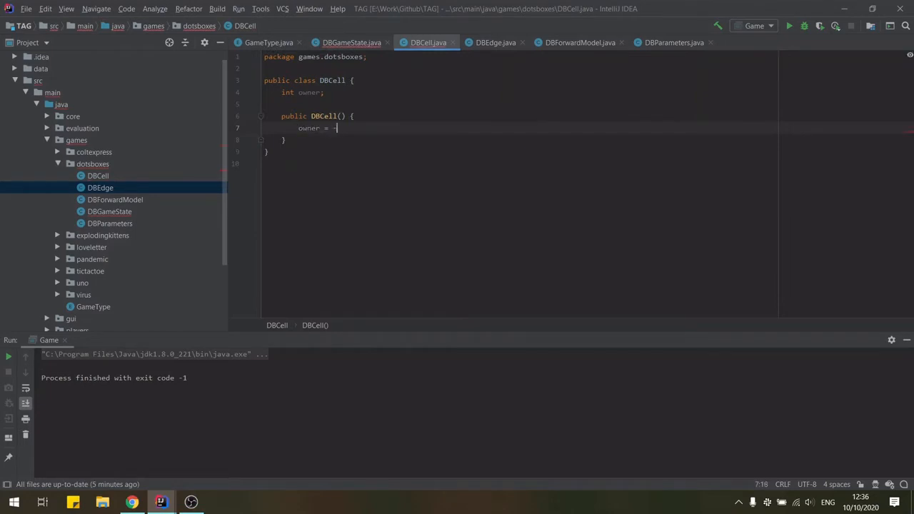
text(ArrayL)
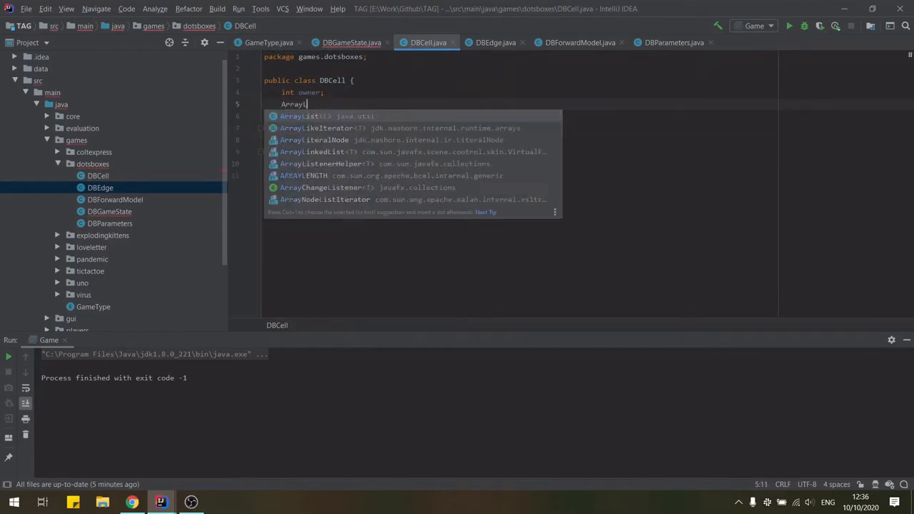
text(ArrayList<DBEdge> edges;)
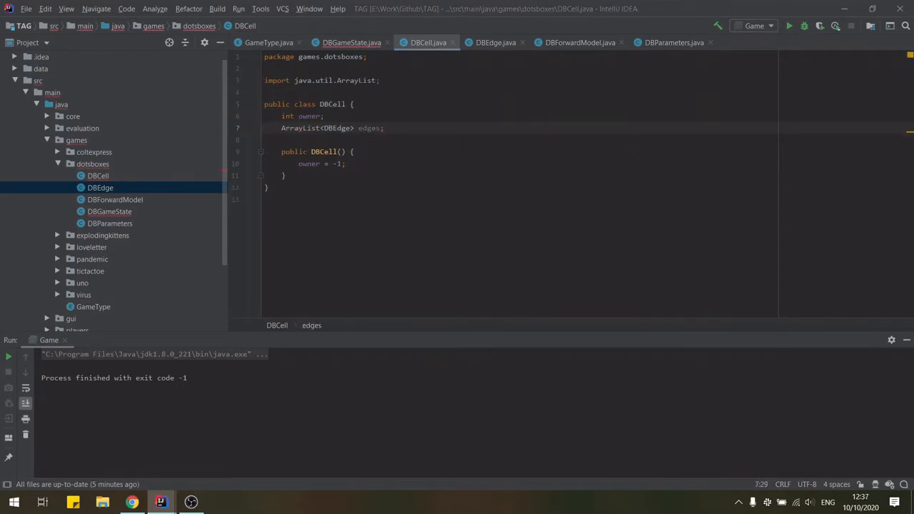
click(384, 128)
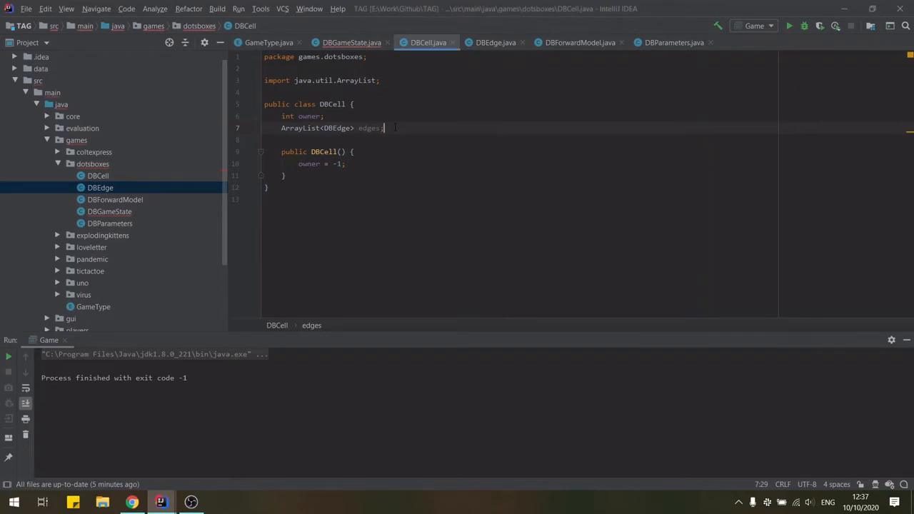
- Add Vector2D position and nEdgesComplete fields and the four-edge DBCell(int x, int y) constructor
text(Vector)
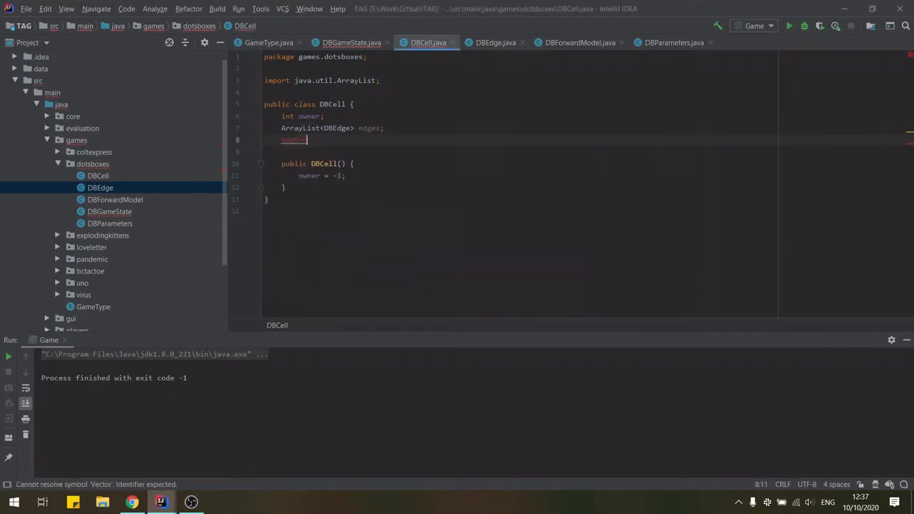
text(Vector2D position;)
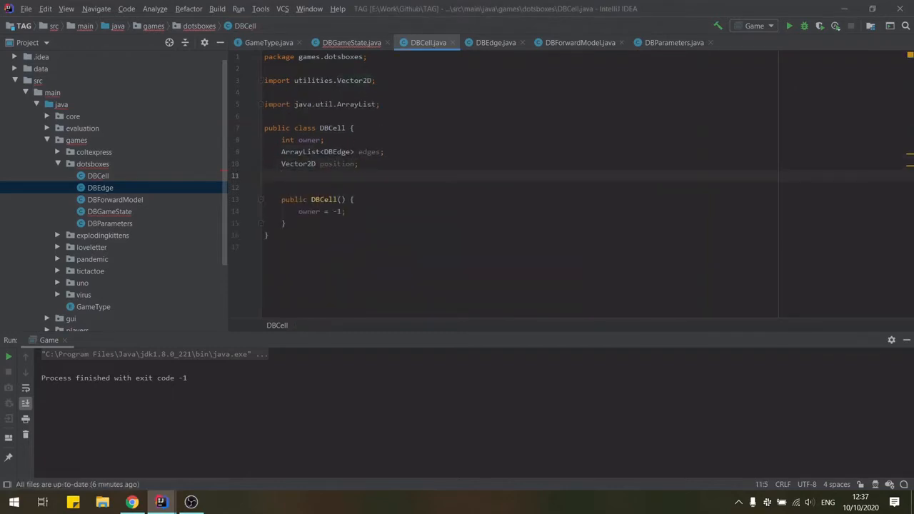
text(int nEdgesComplete;)
text(// Add possible edges, where (x,y) is top-left corner of this cell. 4 t)
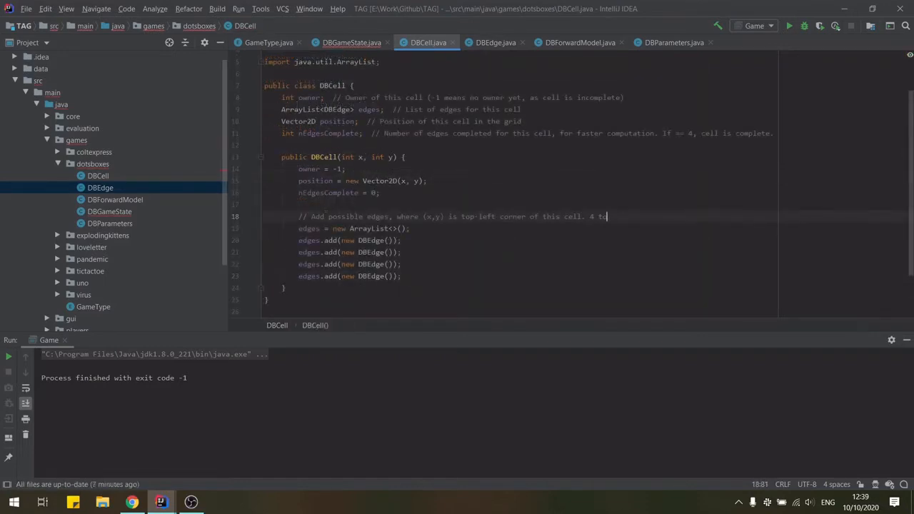
text(otal possible edges)
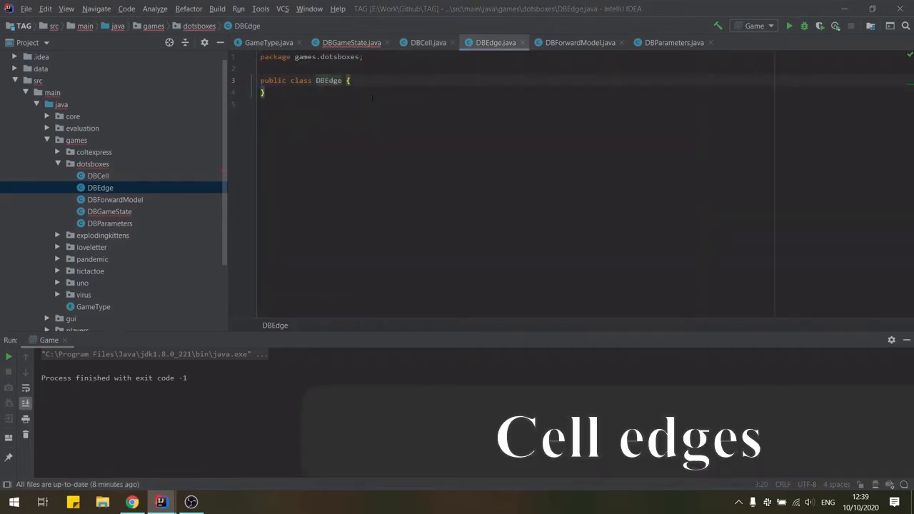
- Write DBEdge's Vector2D endpoint fields, constructor, equals, hashCode and copy()
text(Vector2D)
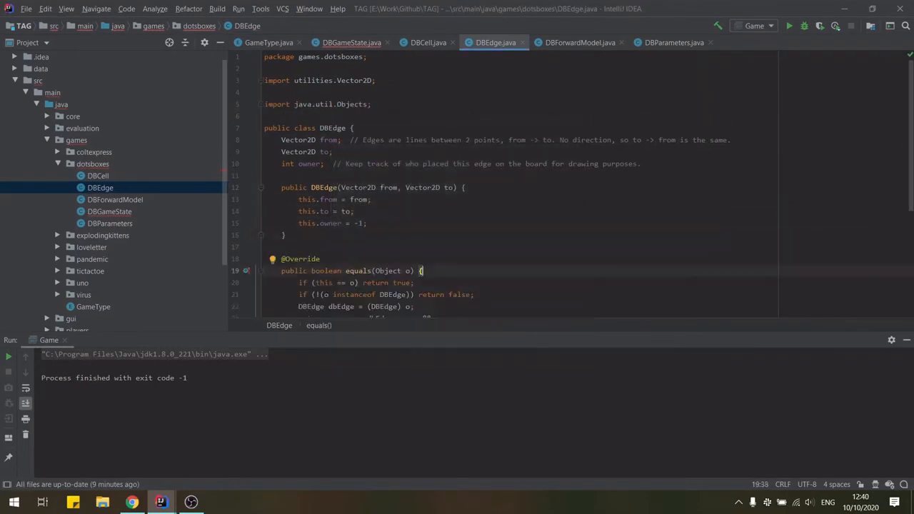
scroll(down, 3)
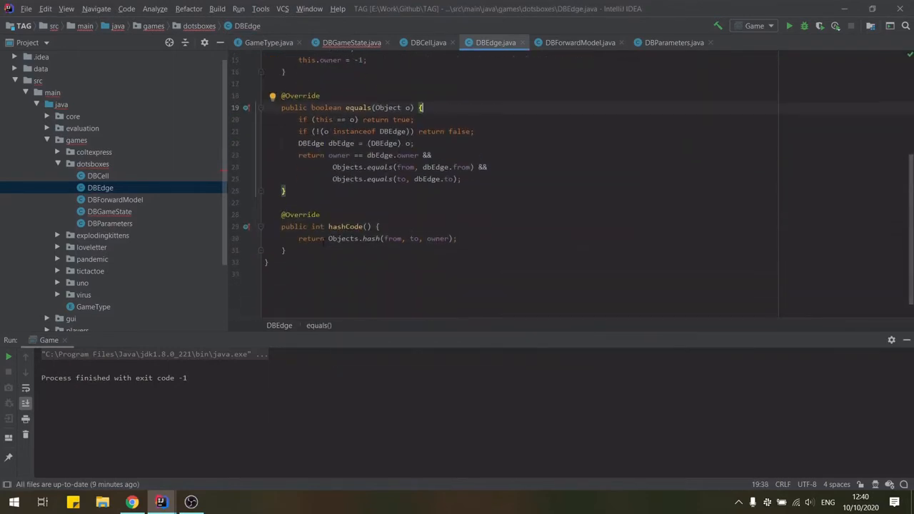
text(public DBEdge copy() {)
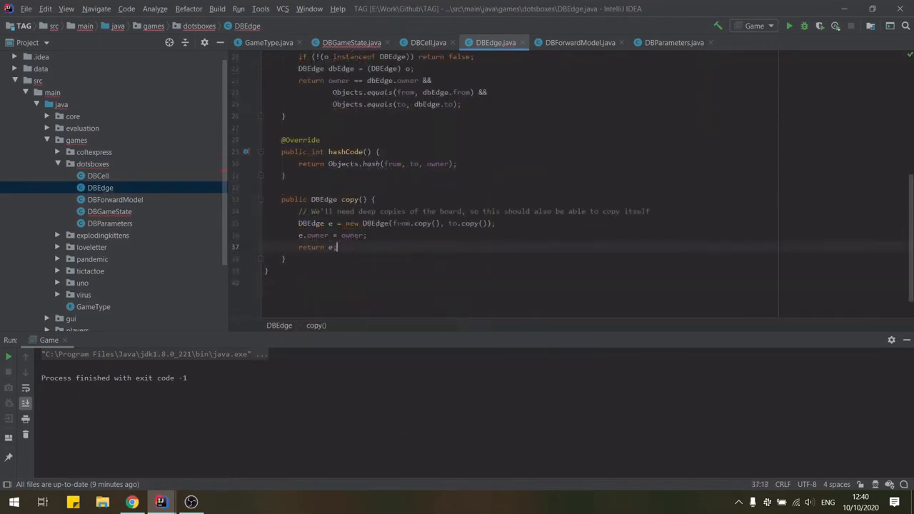
scroll(up, 3)
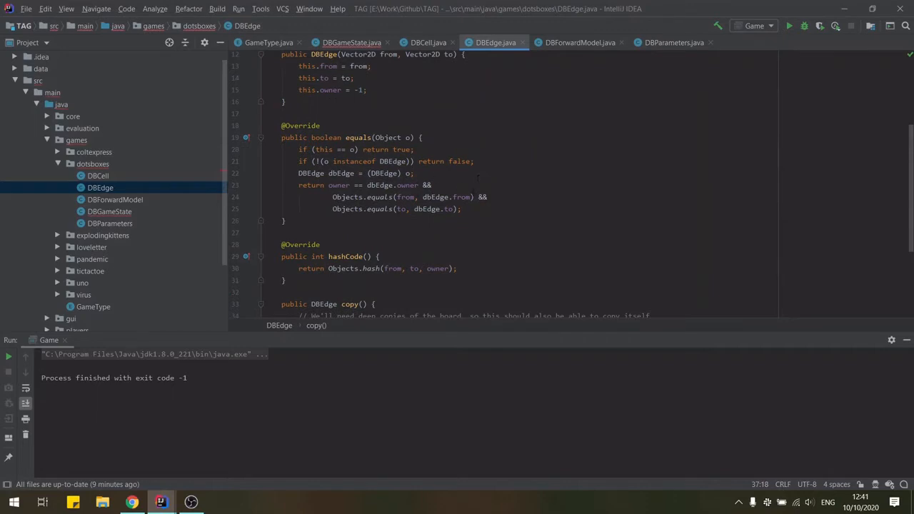
key(Delete)
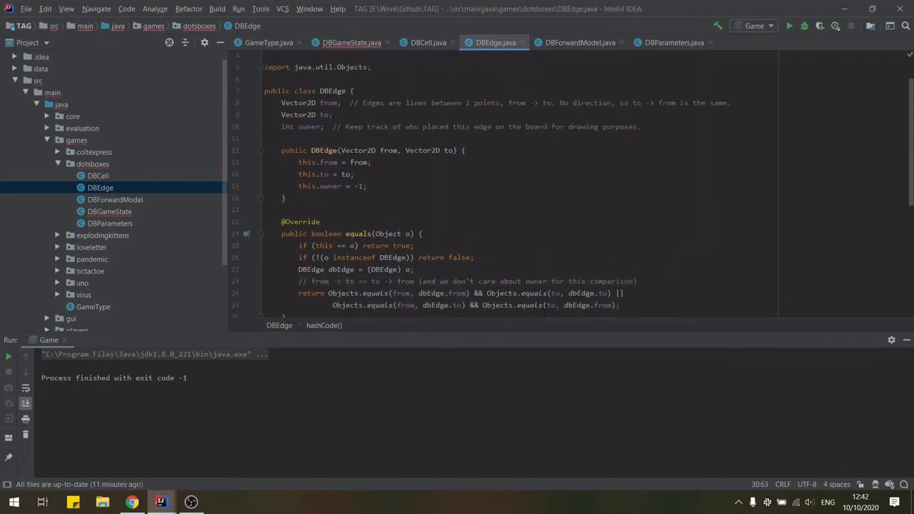
- Generate equals() and hashCode() for DBCell and add a default constructor
click(429, 42)
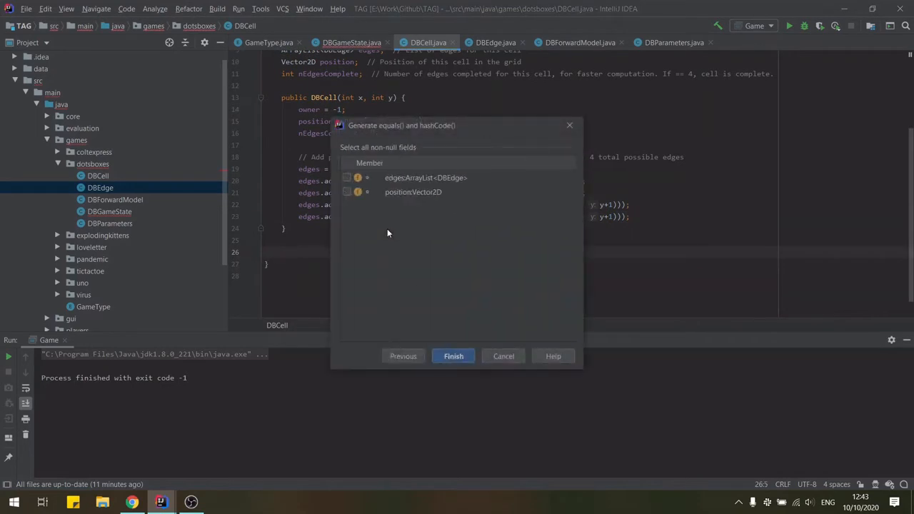
click(453, 356)
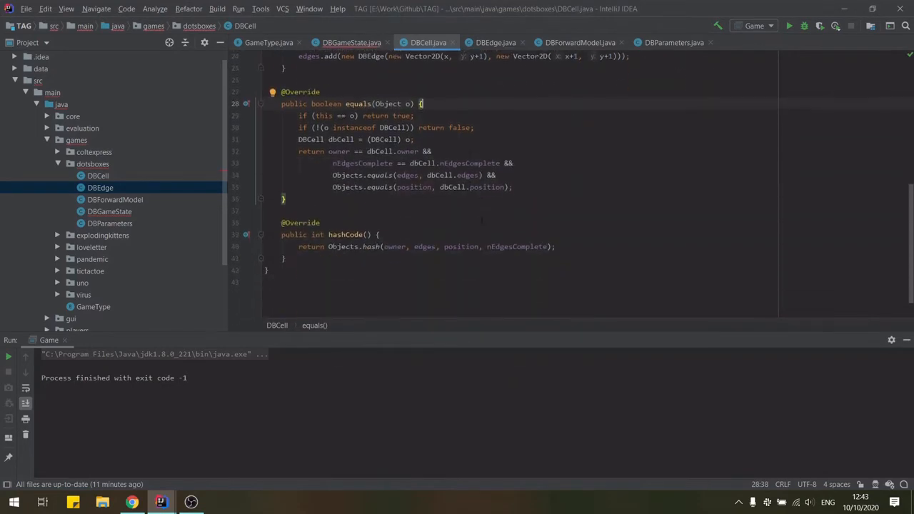
scroll(up, 3)
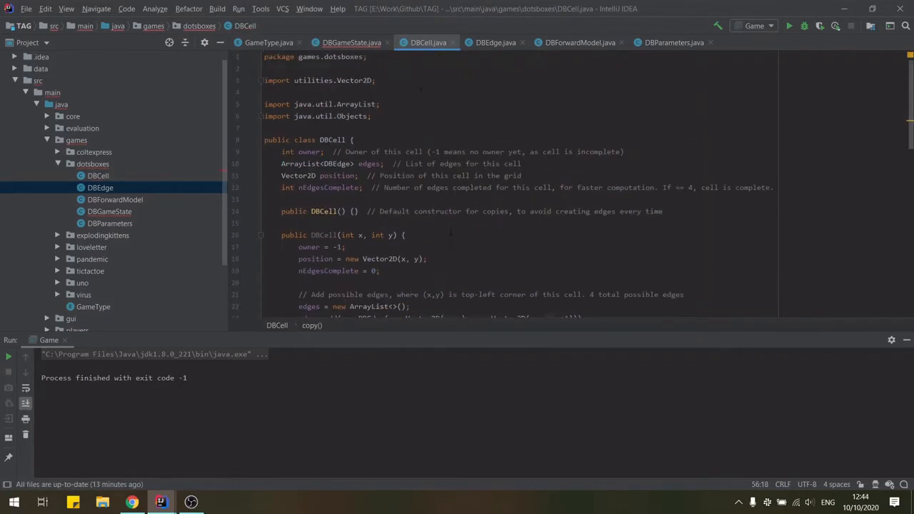
click(352, 42)
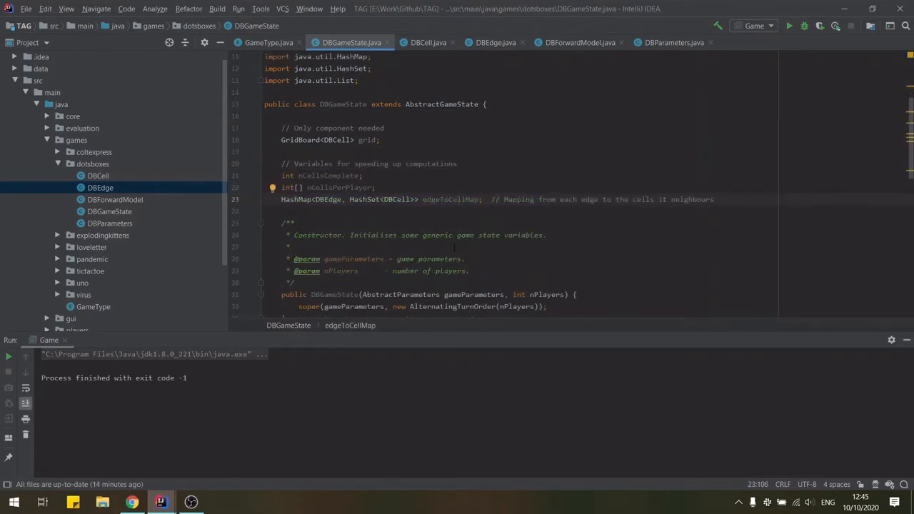
- Implement DBGameState's deep-copying _copy, edge-to-cell map, TODO score of 0, and grid components
scroll(down, 3)
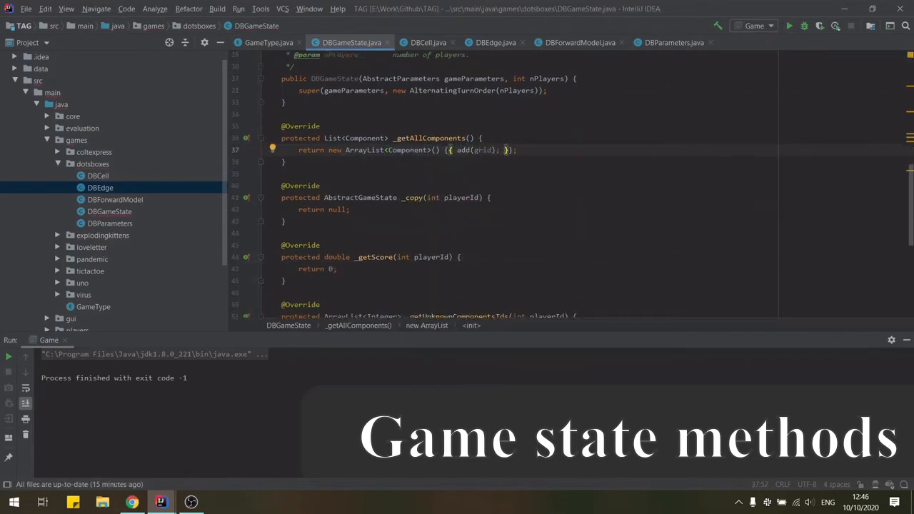
scroll(down, 3)
text(private)
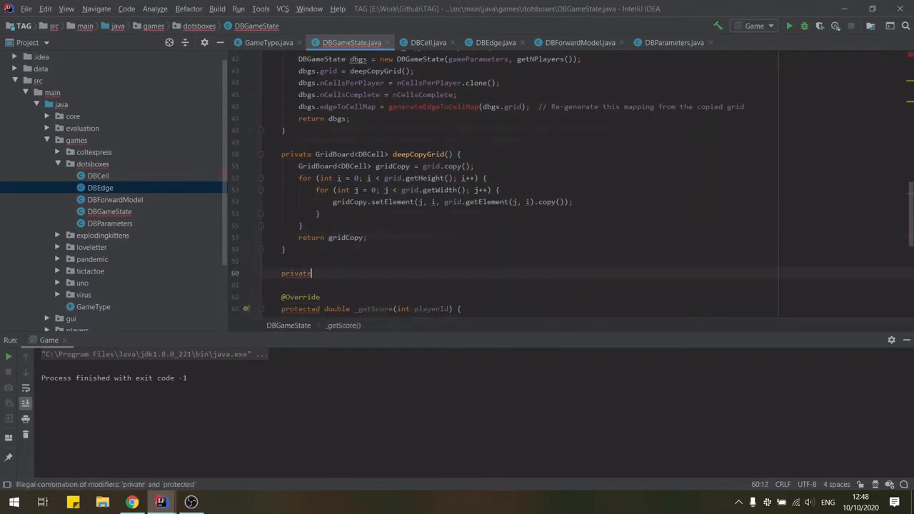
scroll(down, 3)
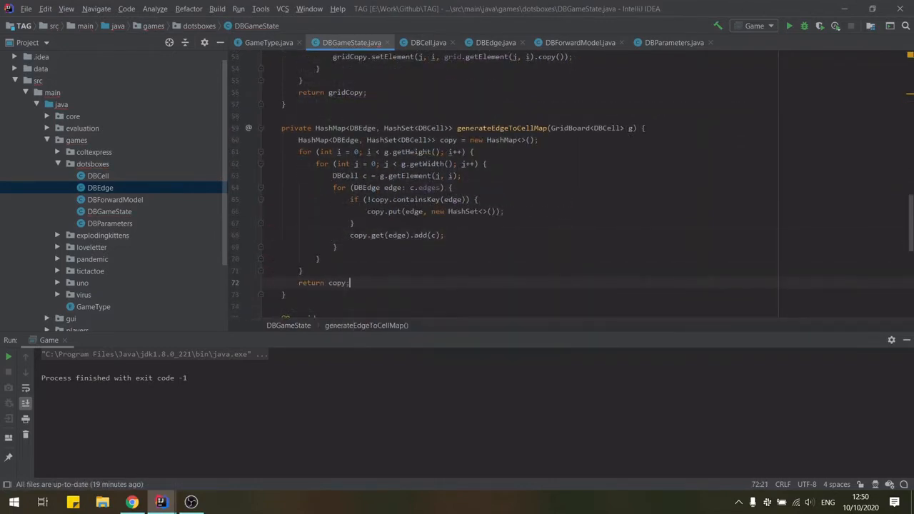
scroll(up, 3)
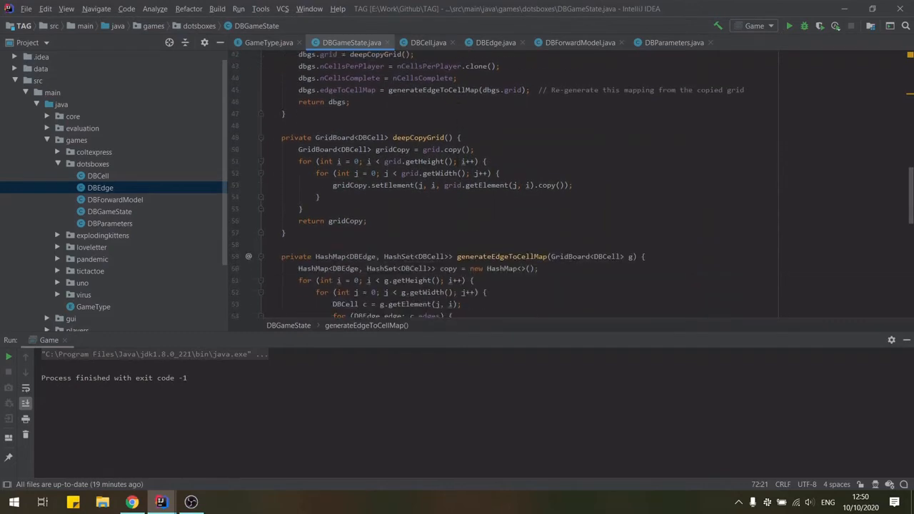
scroll(down, 3)
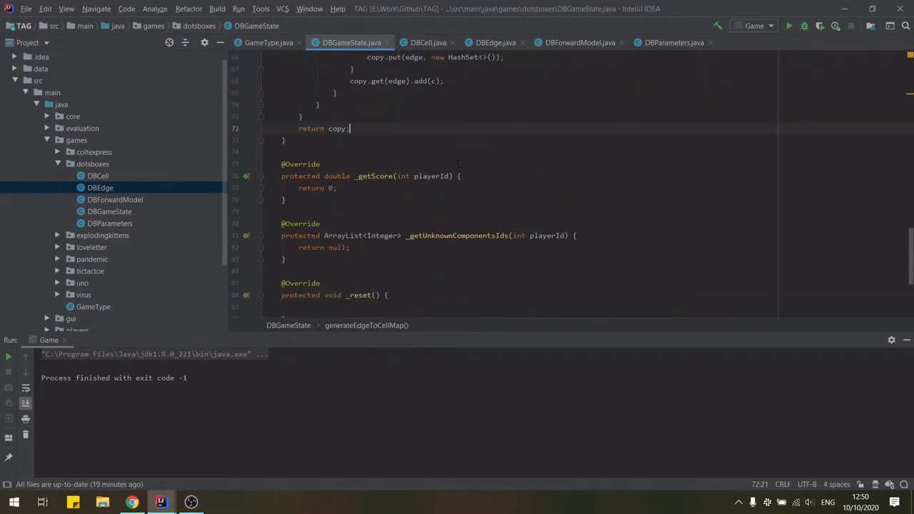
text(// TODO)
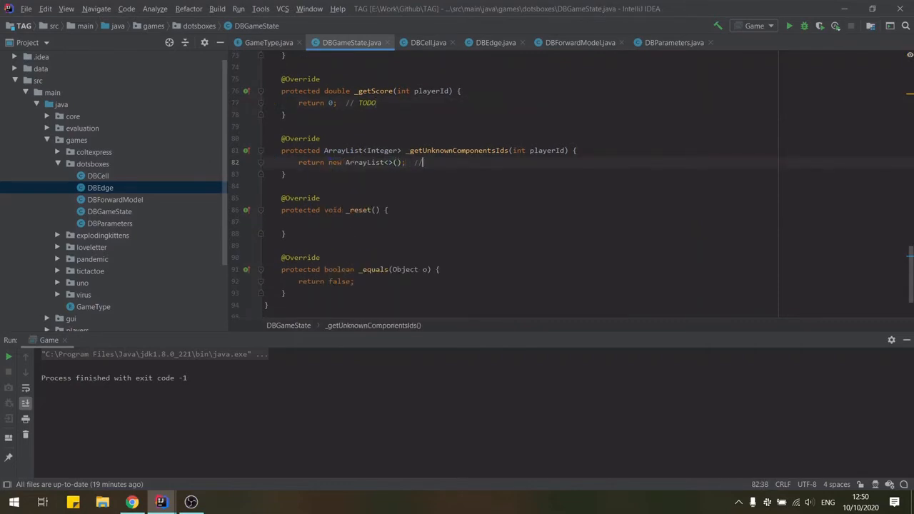
text(fully observable at all tim)
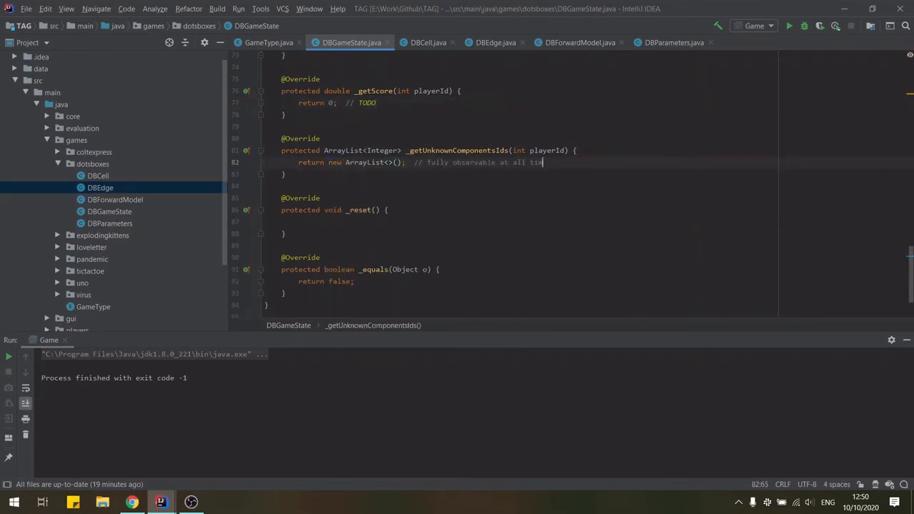
text(grid =)
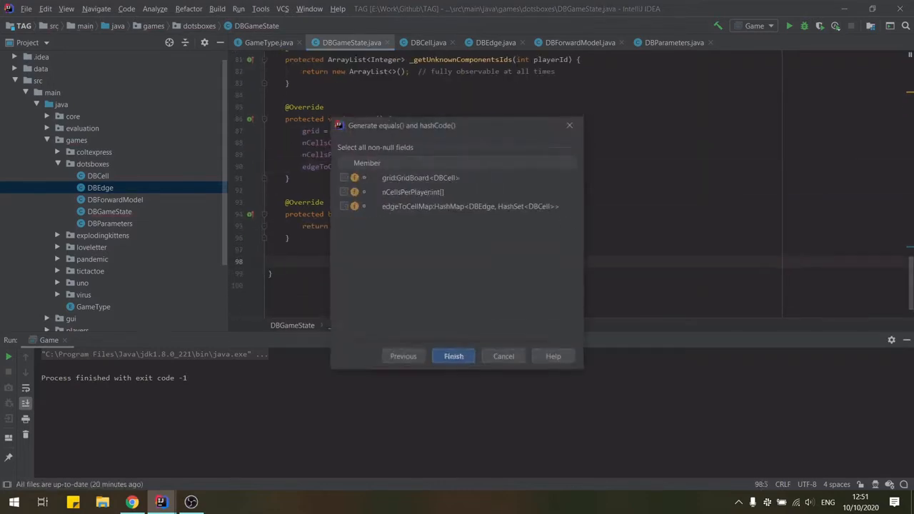
- Null DBGameState's fields in _reset and generate its equals() and hashCode()
click(453, 356)
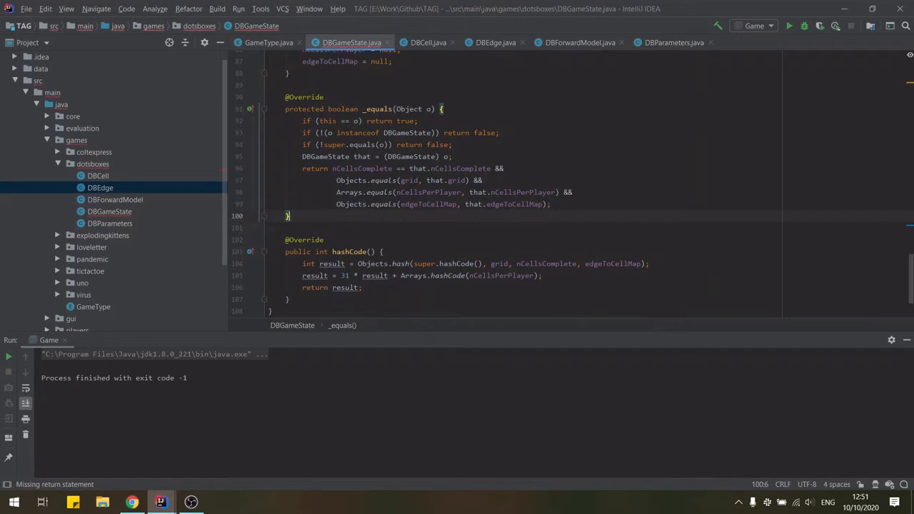
click(580, 42)
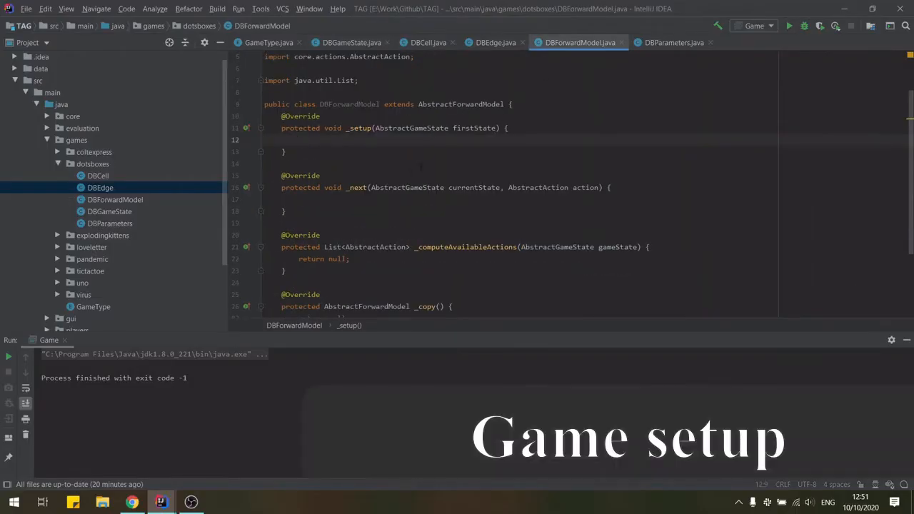
- In _setup, cast the game state and parameters, and build the grid from dbp.gridWidth
text(// Create initial board)
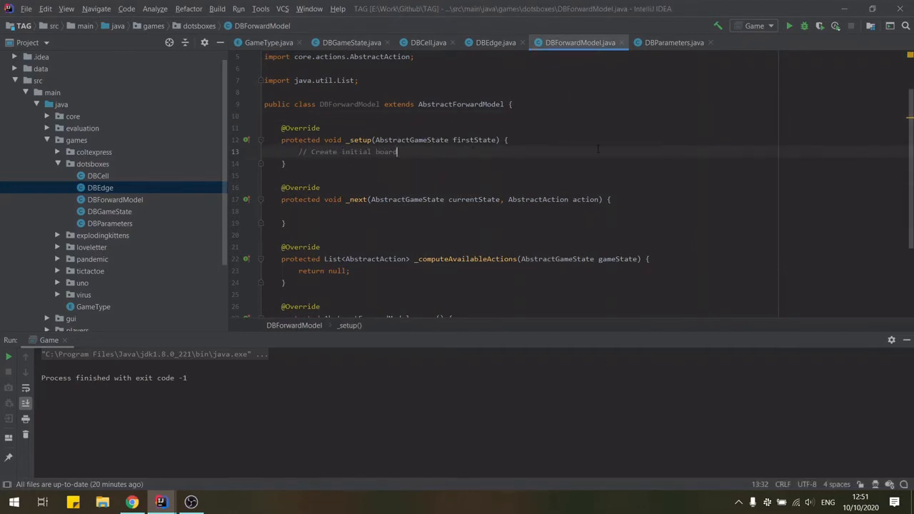
text(DBGameState dbgs = (DBGameState)
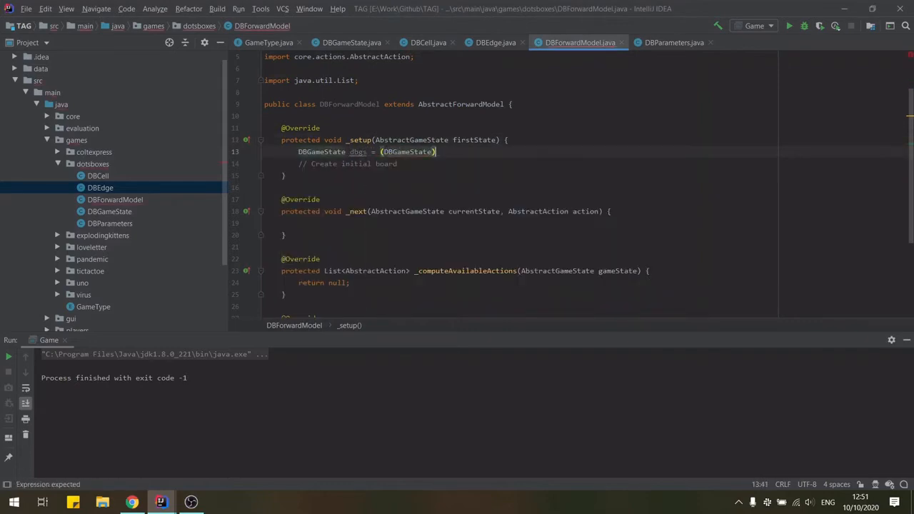
text(DBParameters dbp = (DBParameters)
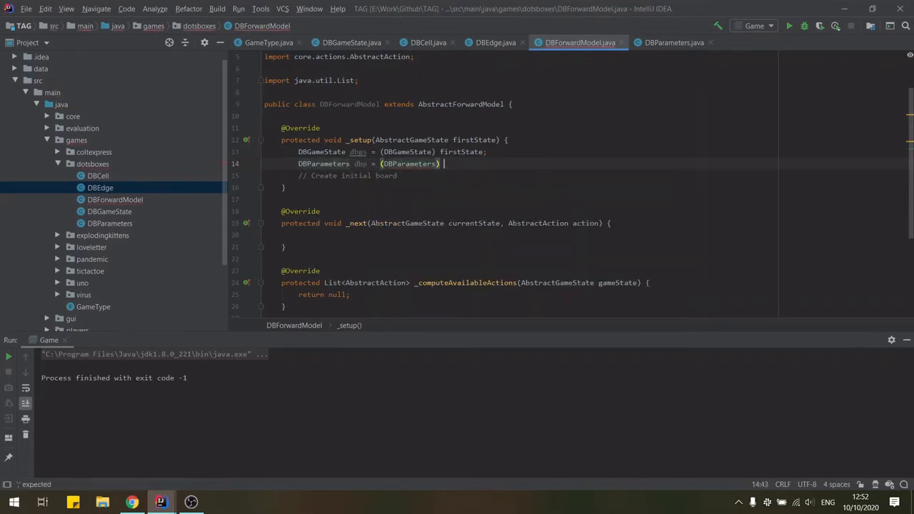
text(firstState.getGameParameters();)
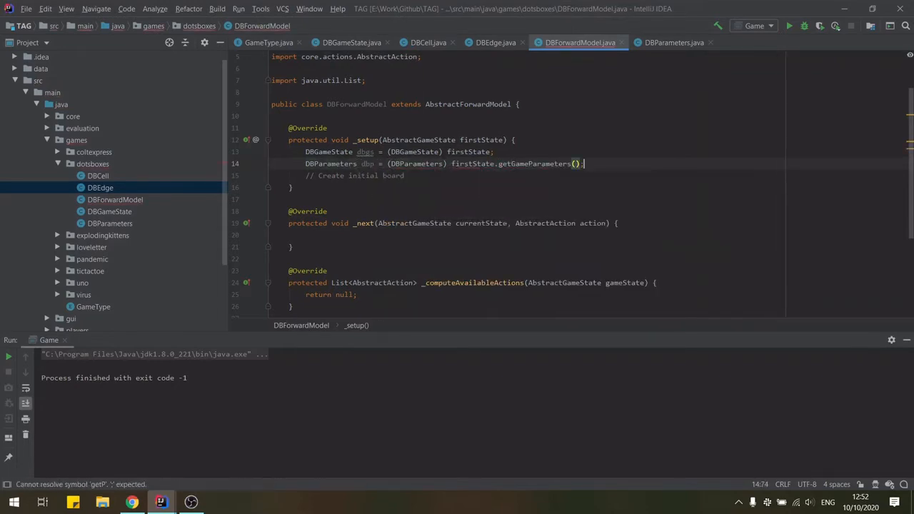
text(dbgs.grid = new GridBoard<>()
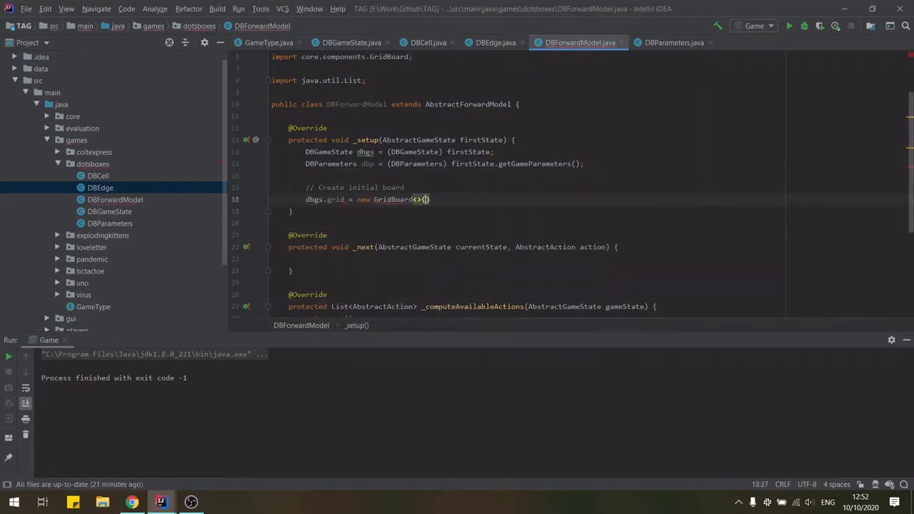
text(dbp.gridWidth, dbp.gridHeight, DBCell.class)
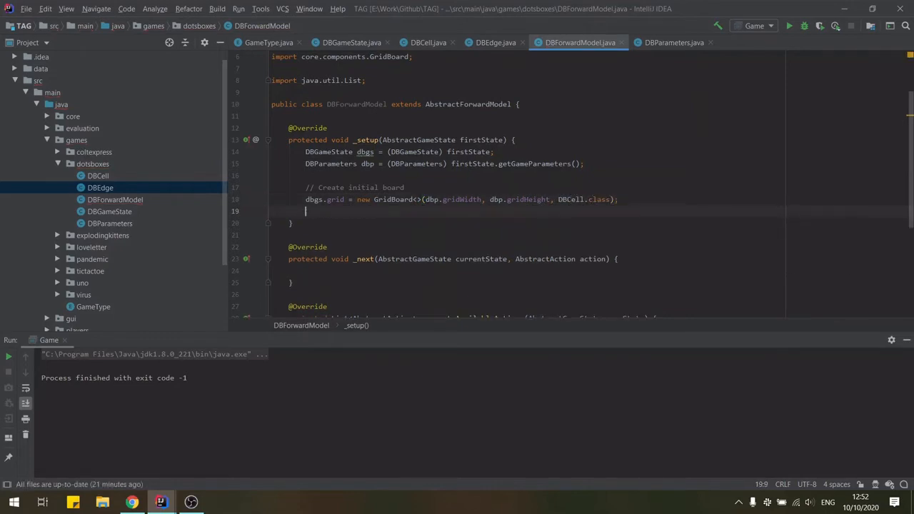
- Generate all cell objects, then set nCellsPerPlayer to new int[getNPlayers()] and nCellsComplete to 0
text(// Generate edge to cell mapping and)
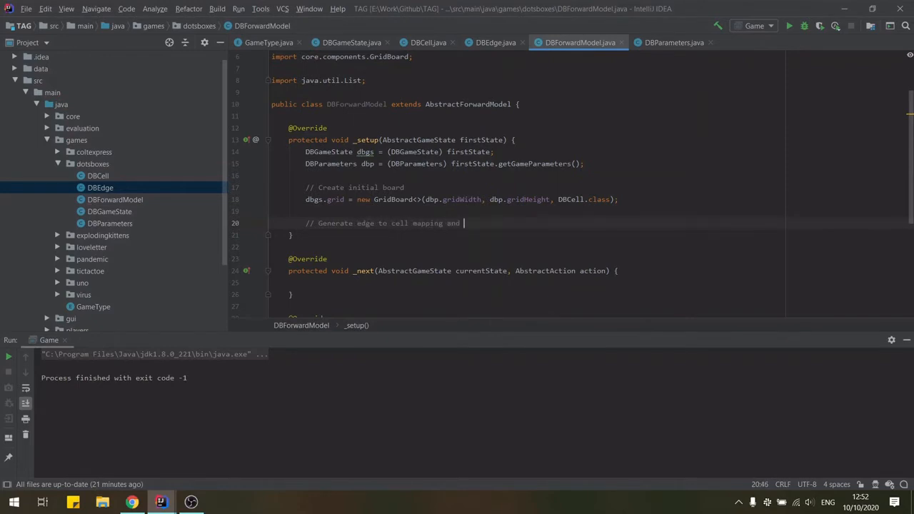
text(all cell objects with appropr)
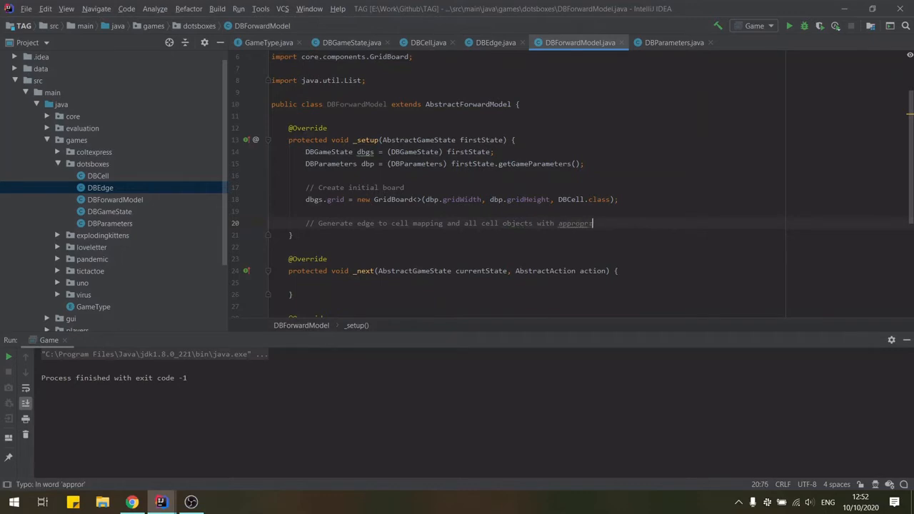
text(dbg)
text(// I)
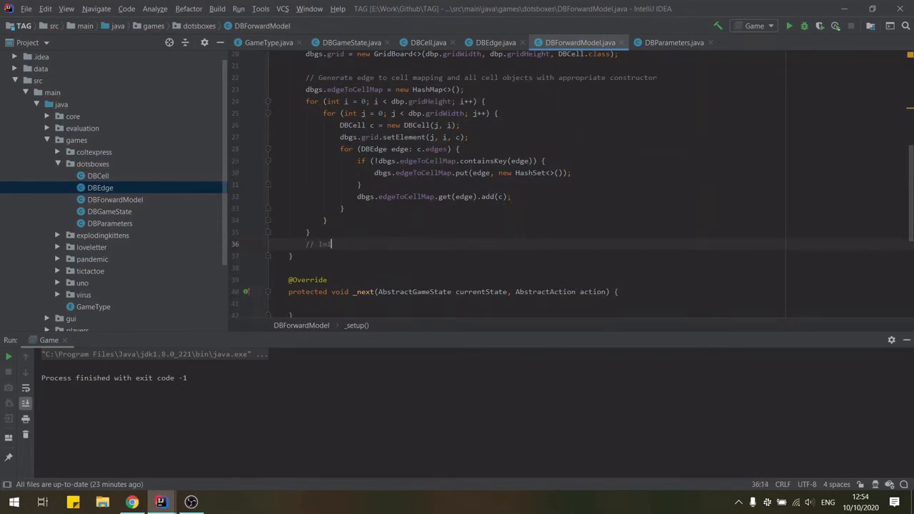
text(nitialise other variables)
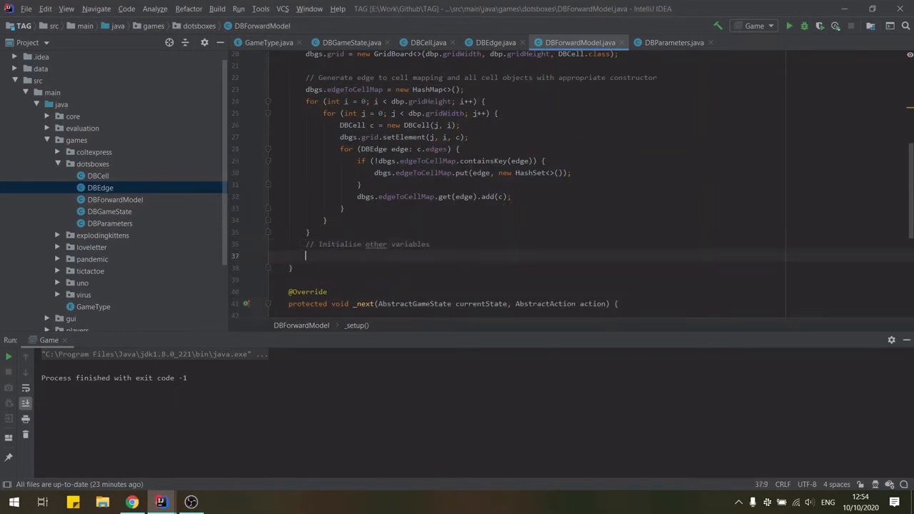
text(dbgs.nCellsPerPlayer = new)
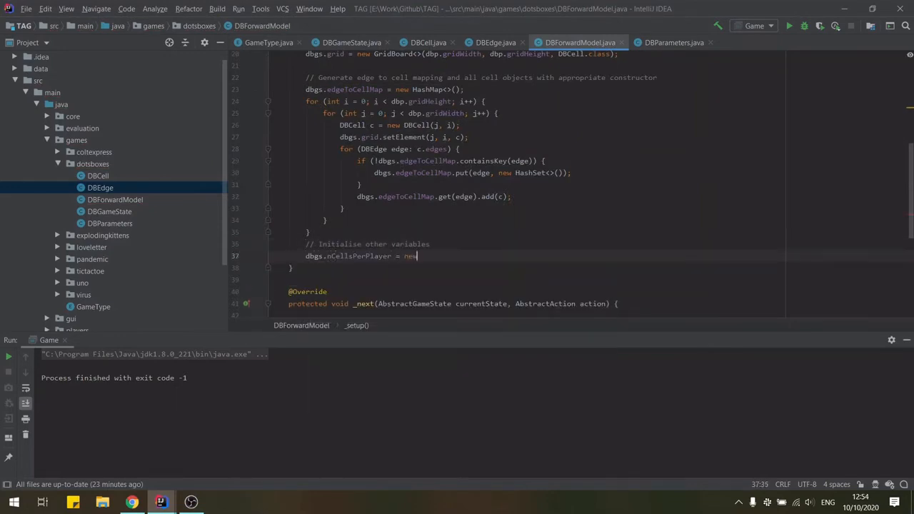
text(int[dbgs.getNPlayers()])
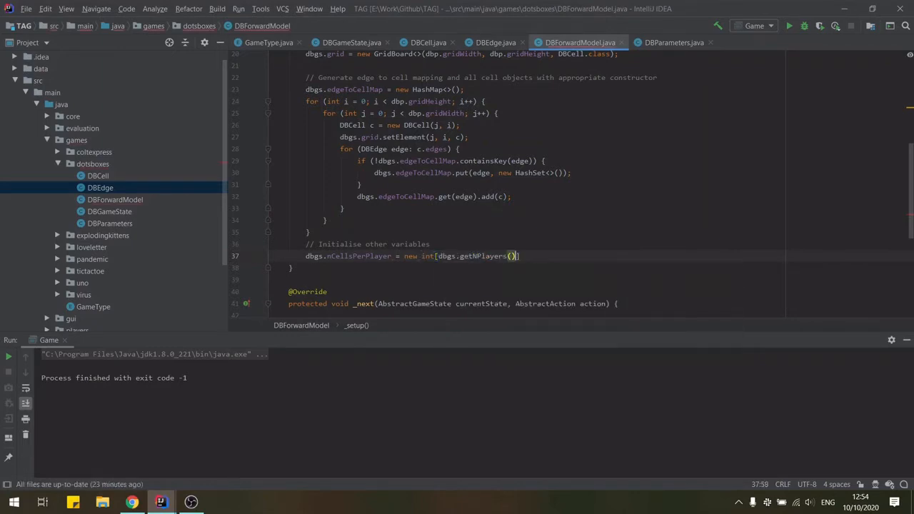
text(dbgs.nc)
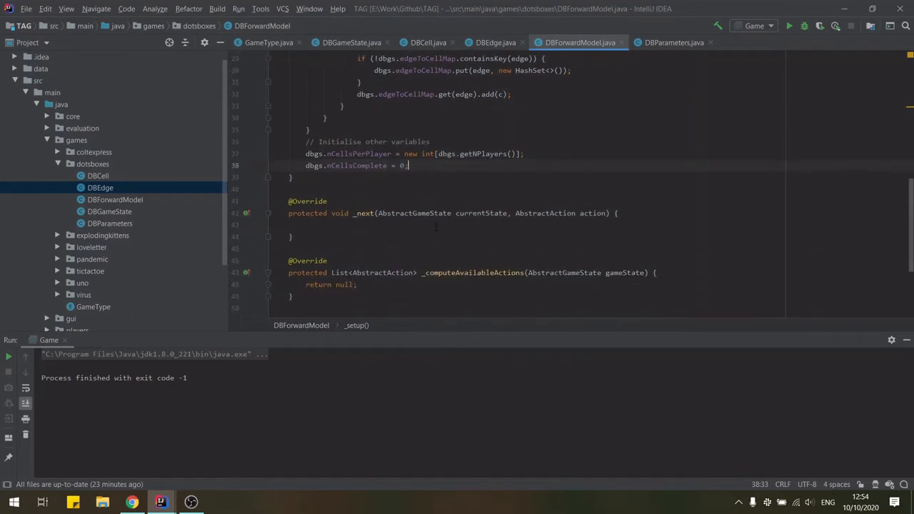
text(DBGameState dbgs = (DBGameState)
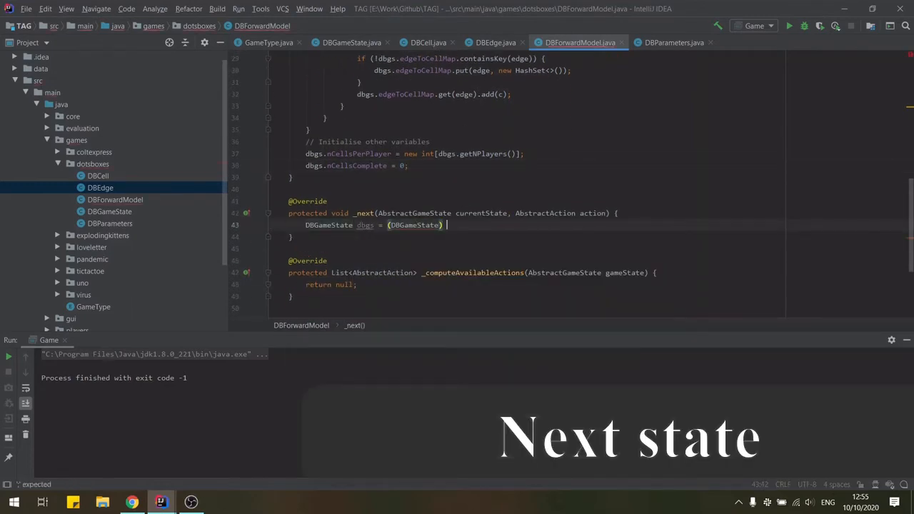
- In _next, cast currentState, record completed cells before the action, and execute the action
text(currentState;)
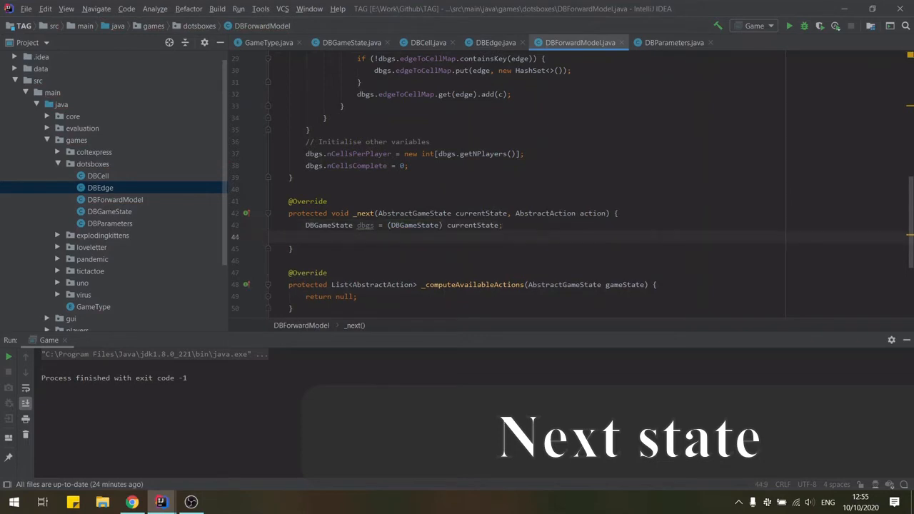
text(// Will)
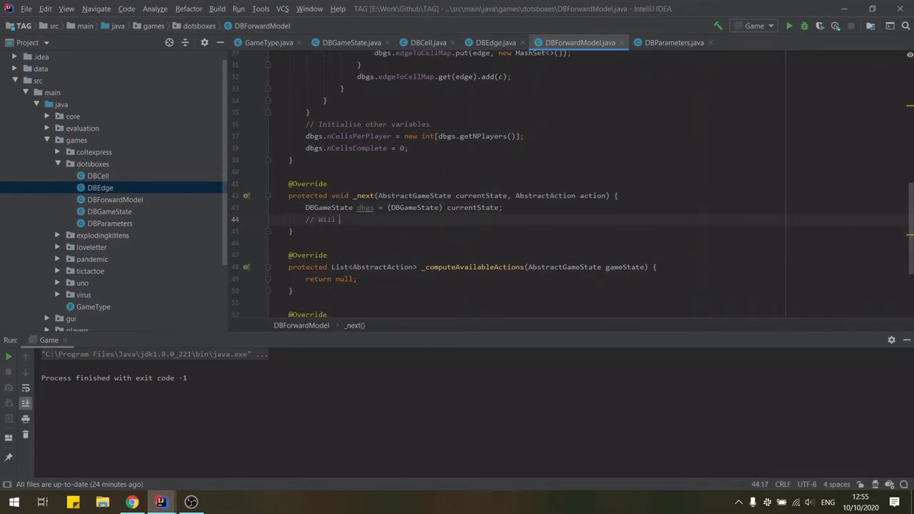
text(need to check if any cells completed through this action, as that would keep the turn to the current)
text(int nCellsCompleteBefore = dbgs.nCellsComplete;)
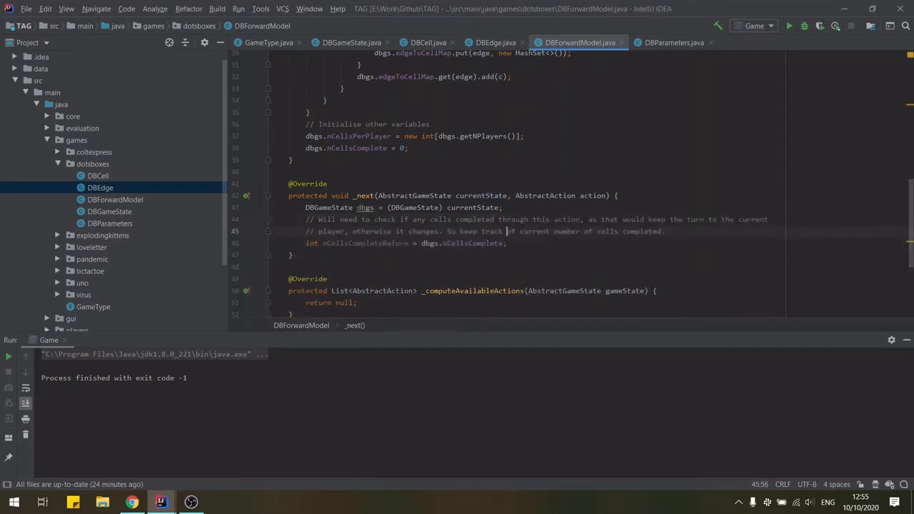
text(before action is execute)
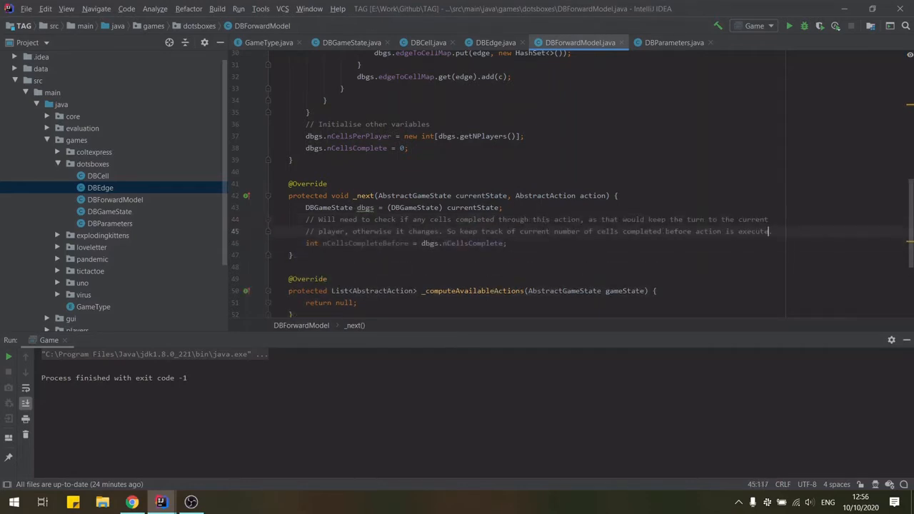
text(// Executed)
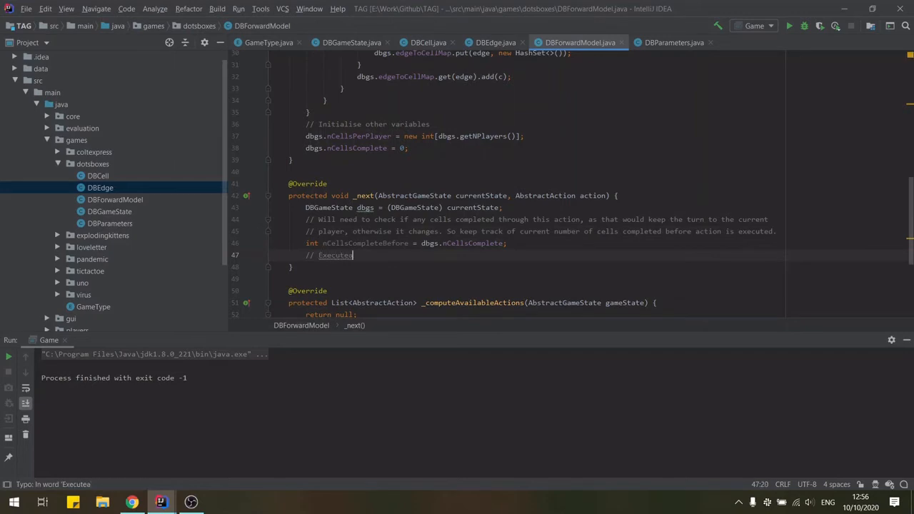
text(action.execute(currentState);)
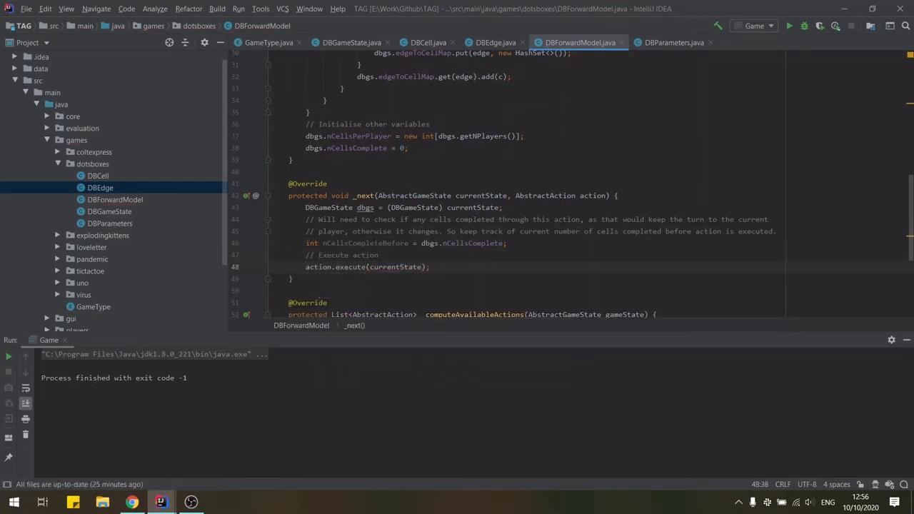
- End the game when completed cells equal grid width times height, setting status and winners
text(// Check end of game)
text(if (dbgs.nCellsComplete == dbg)
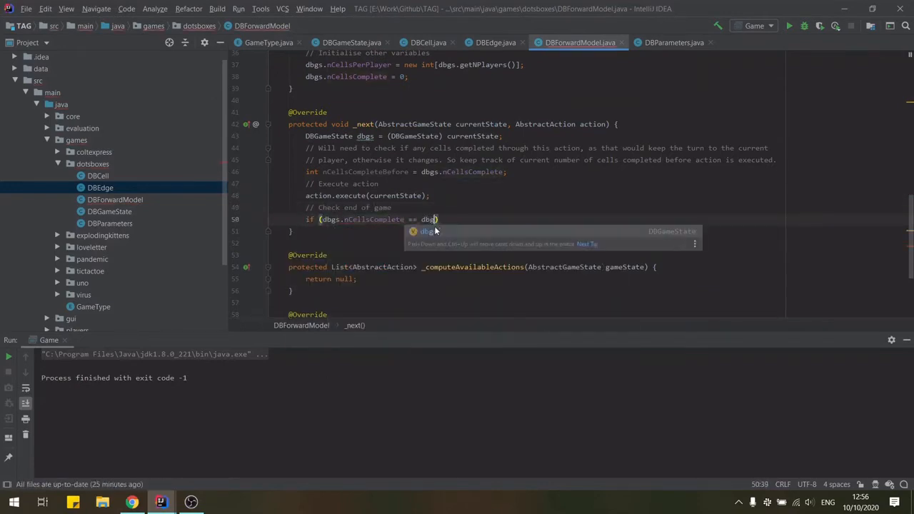
text(.grid.getWidth() * dbgs.grid.getHeight()))
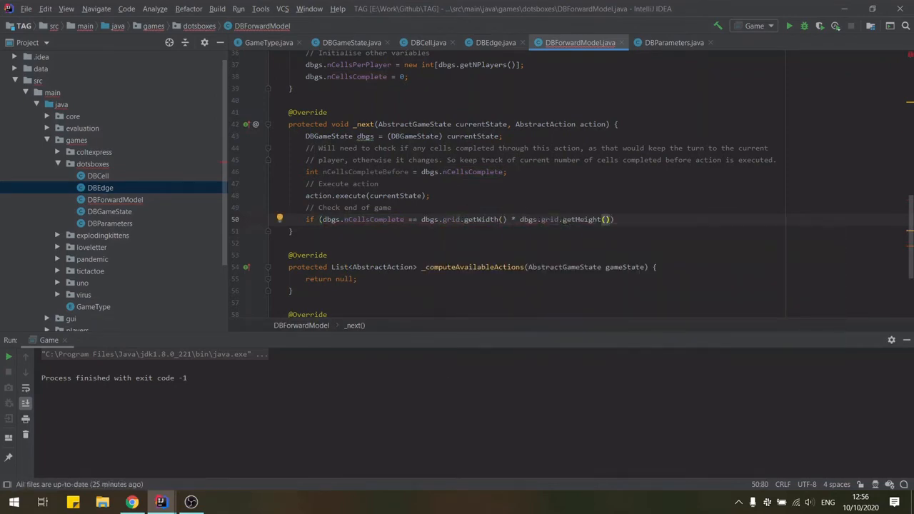
text((when all cells completed)
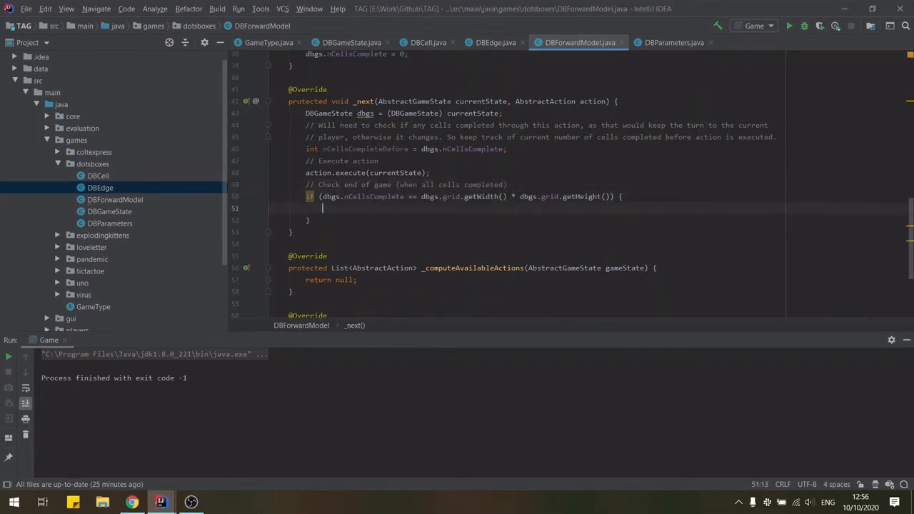
text(// Game)
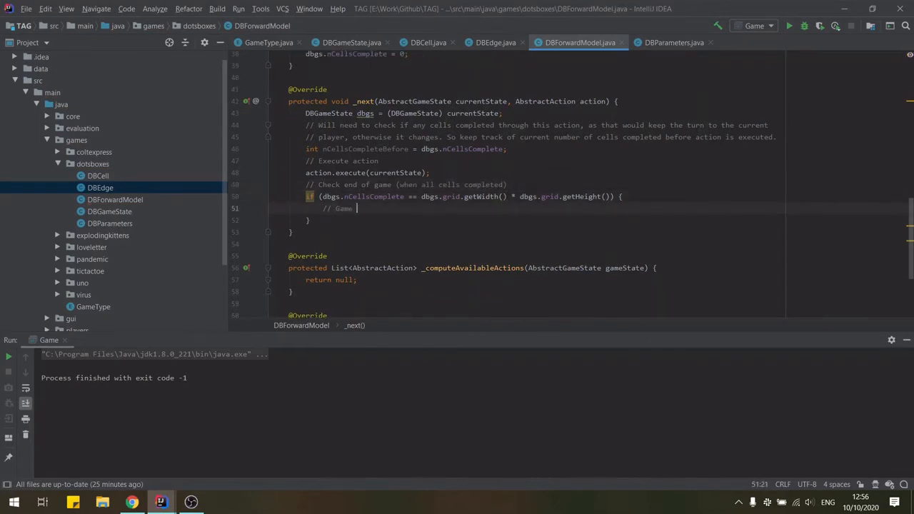
text(is over. Set status and find win)
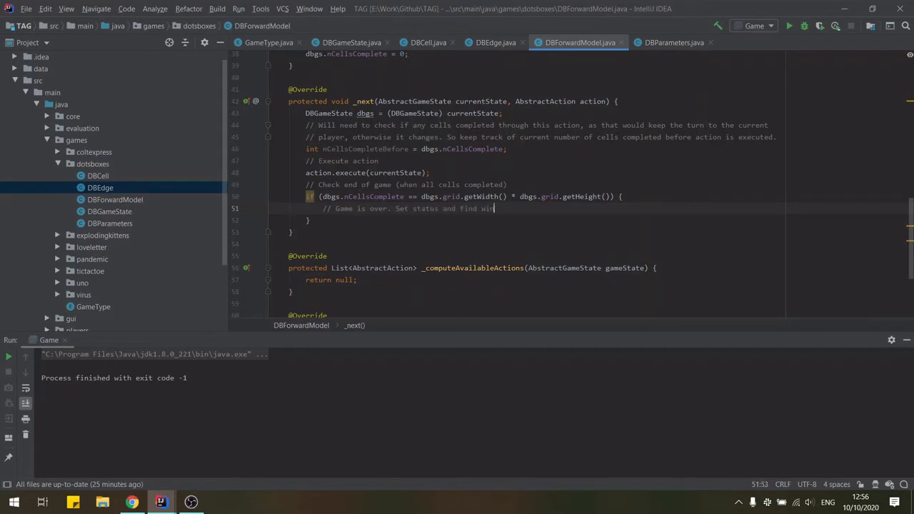
key(enter)
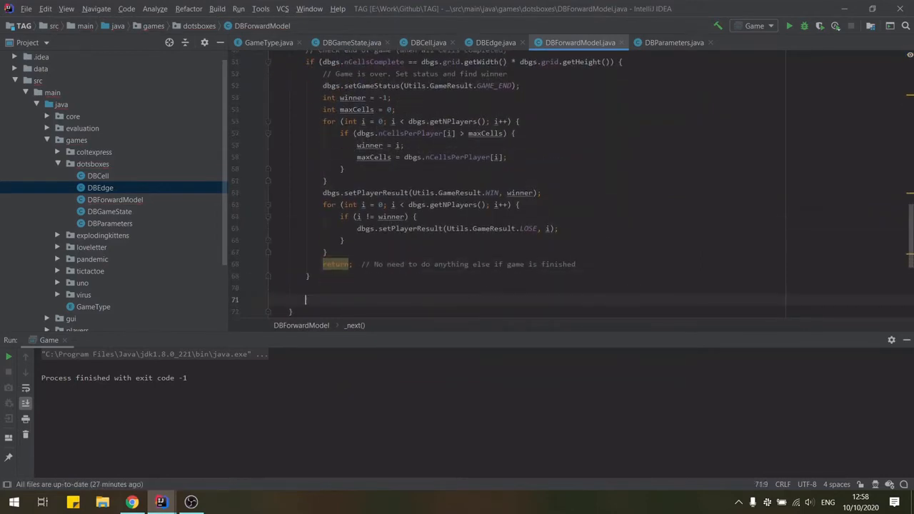
- If nCellsComplete is unchanged by the action, call getTurnOrder().endPlayerTurn on currentState
text(// If not returned,)
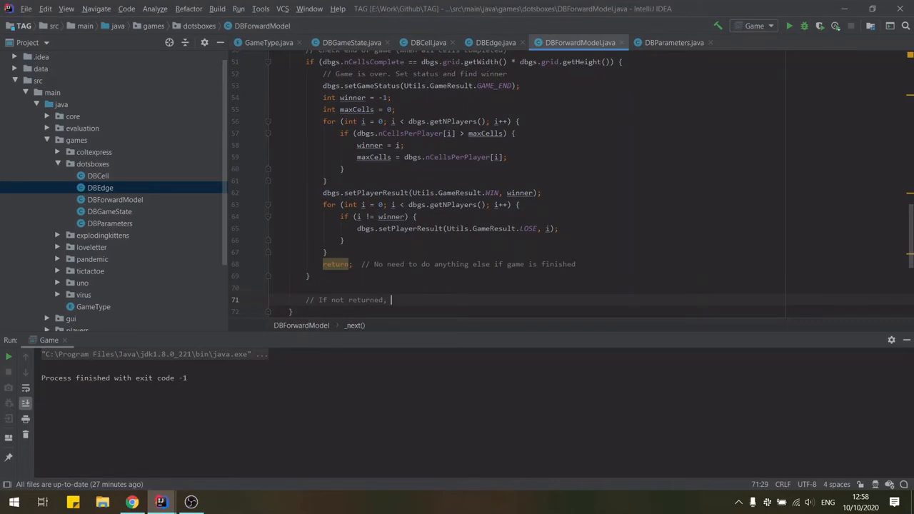
text(check if)
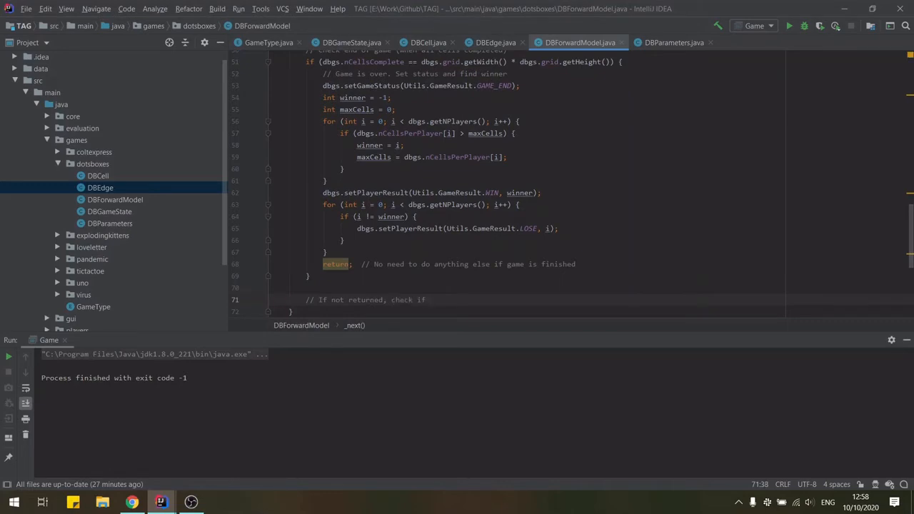
text(the action completed o)
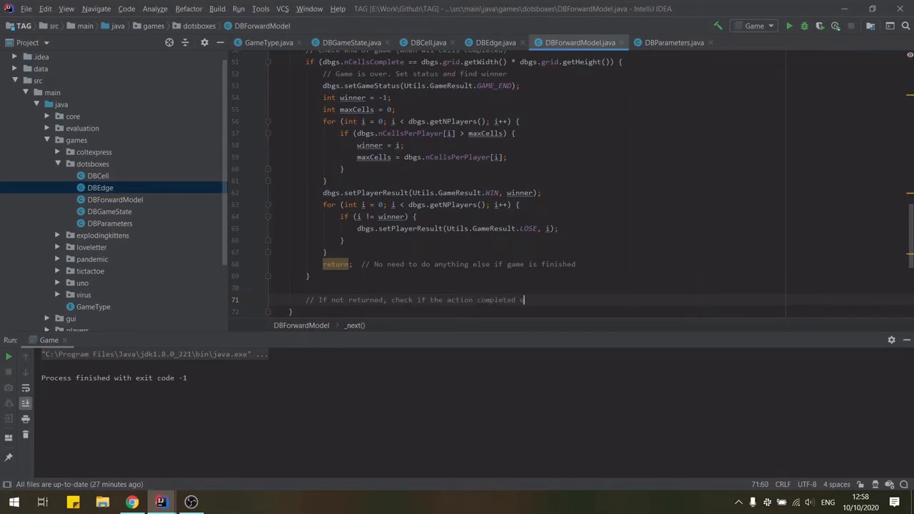
text(one more box, otherwise ch)
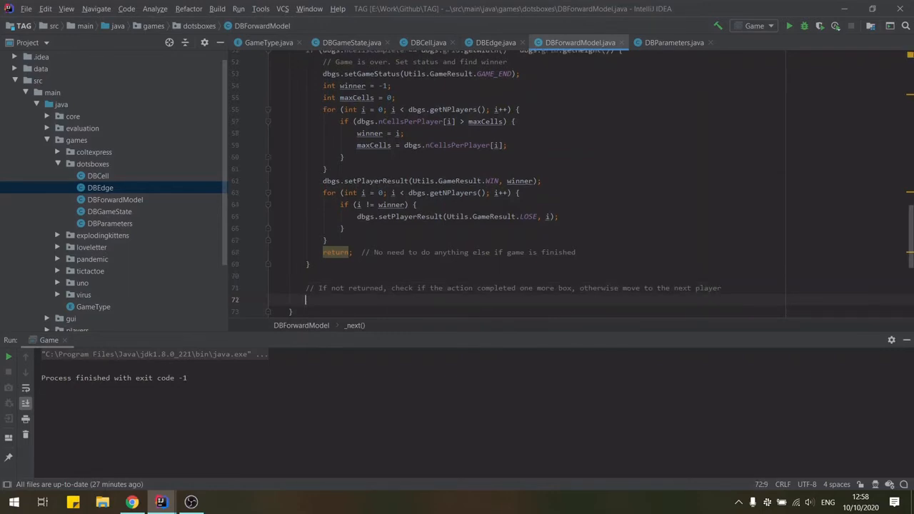
text(if (dbgs.nc)
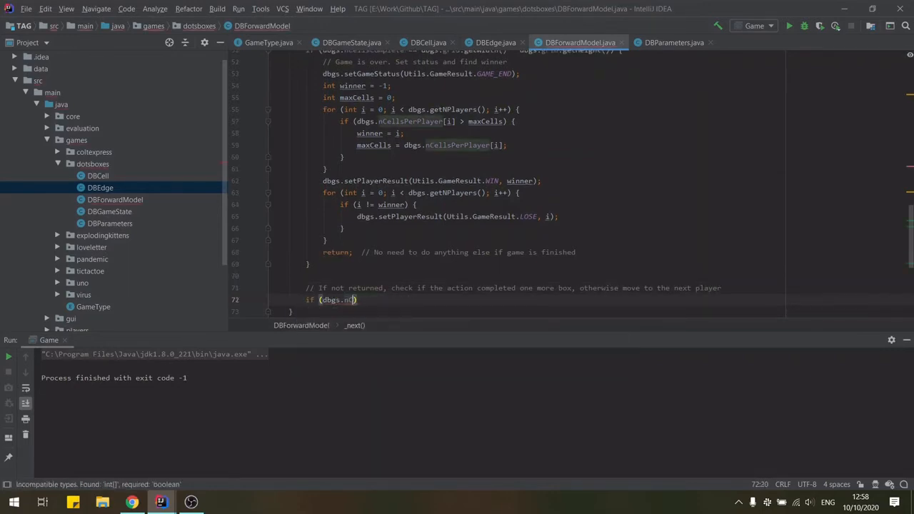
text(CellsComplete = nc)
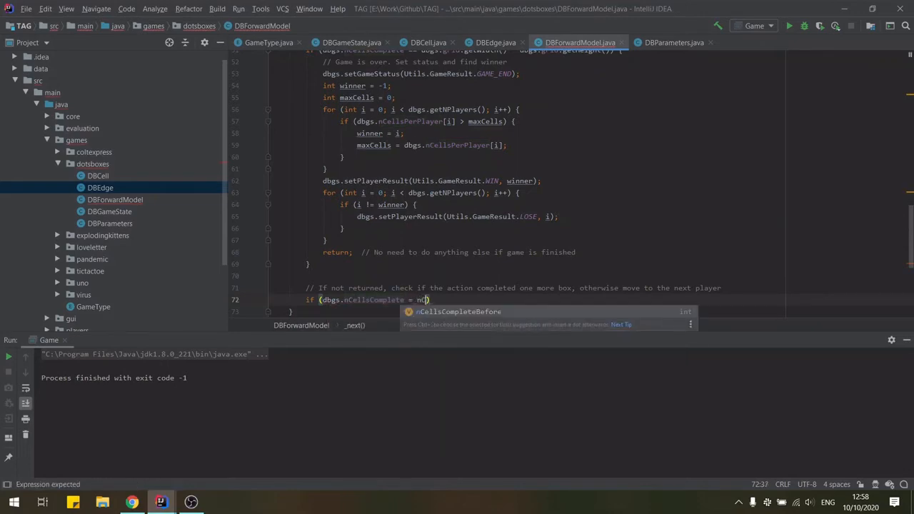
text(=)
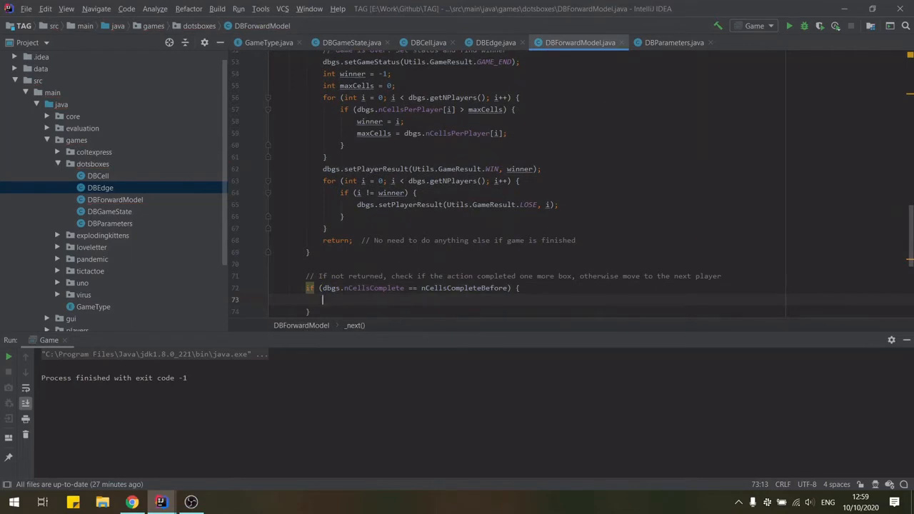
text(currentState)
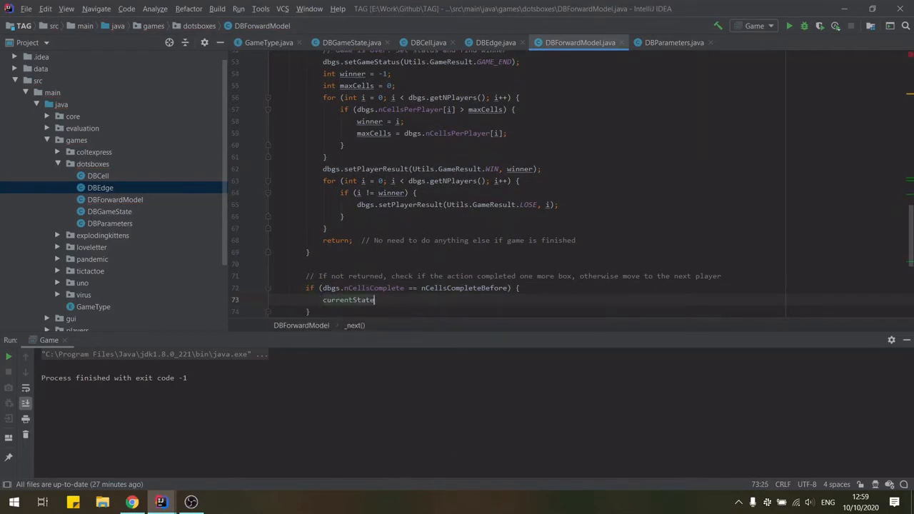
text(.getTurnOrder().endPlayerTurn(currentState);)
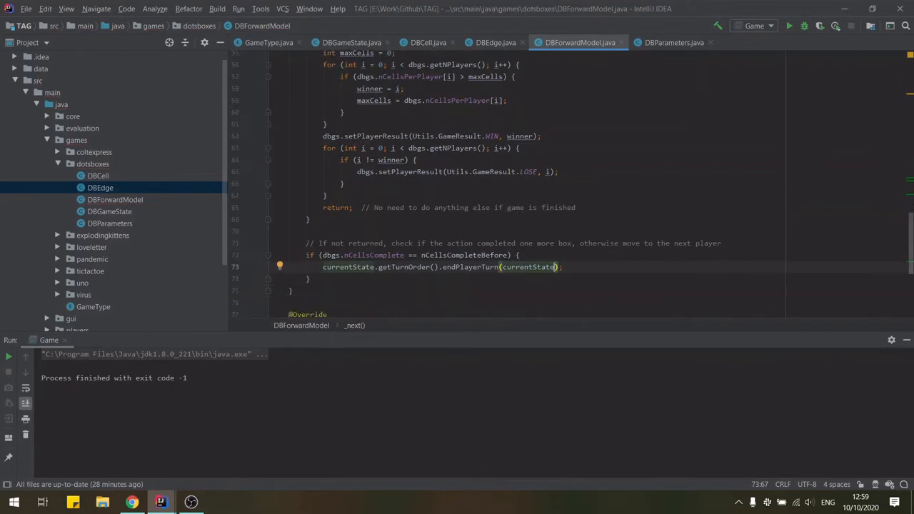
- In _computeAvailableActions, cast gameState to DBGameState dbgs and note that actions add edges
scroll(down, 3)
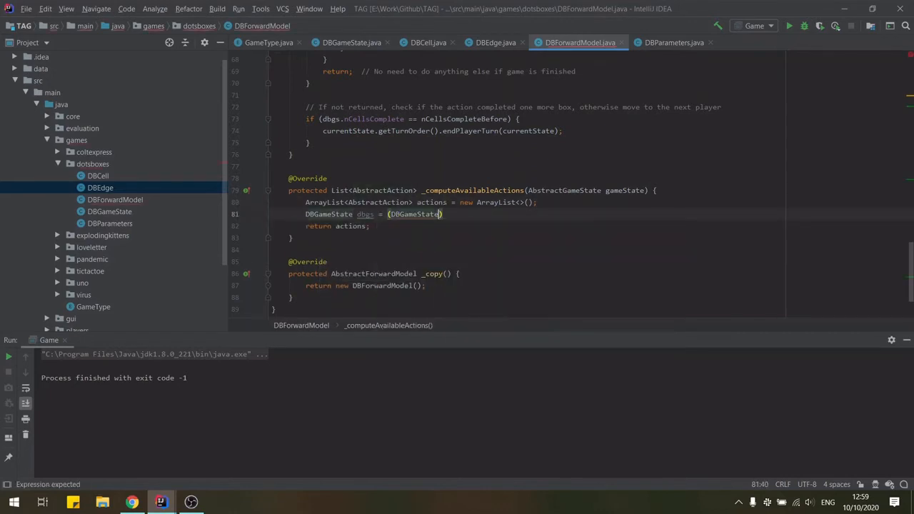
text(gameState;)
text(// Actions in this game are adding edges to the board.)
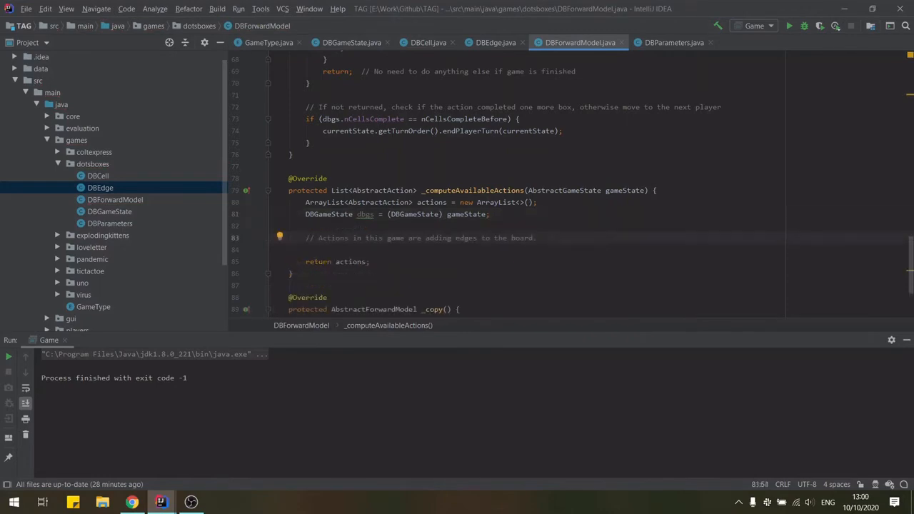
- Create class AddGridCellEdge in dotsboxes extending AbstractAction, and declare a DBEdge edge field
right_click(93, 163)
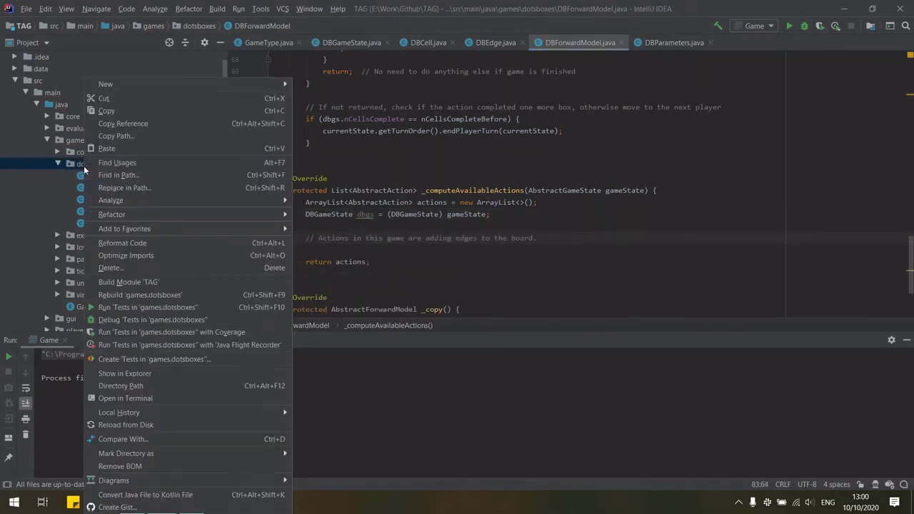
click(105, 84)
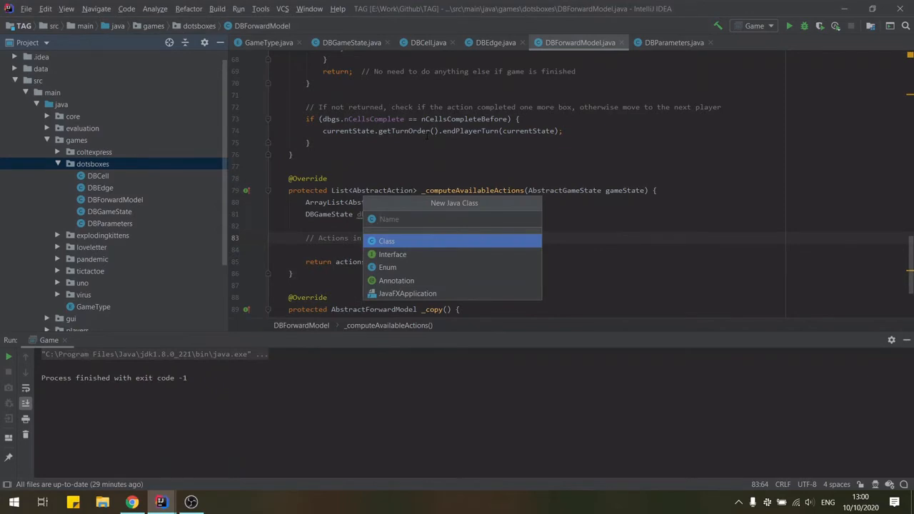
text(AddGridCell)
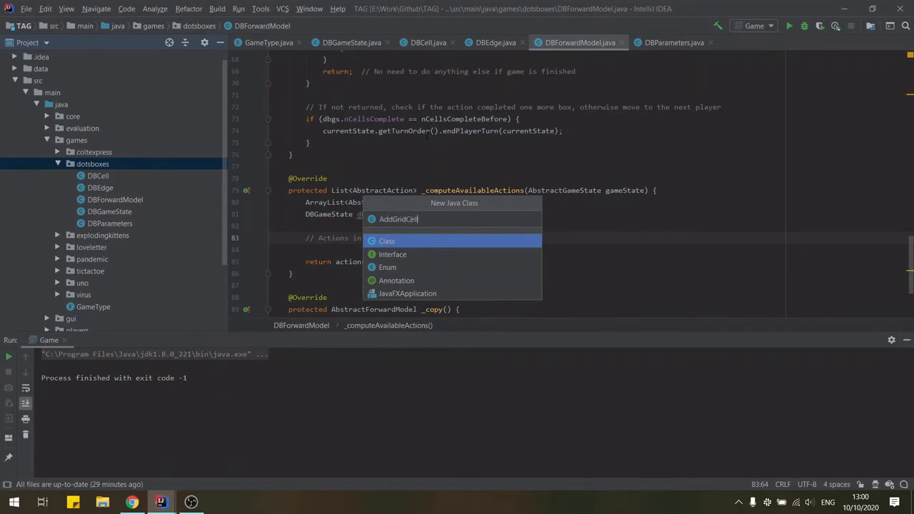
click(386, 241)
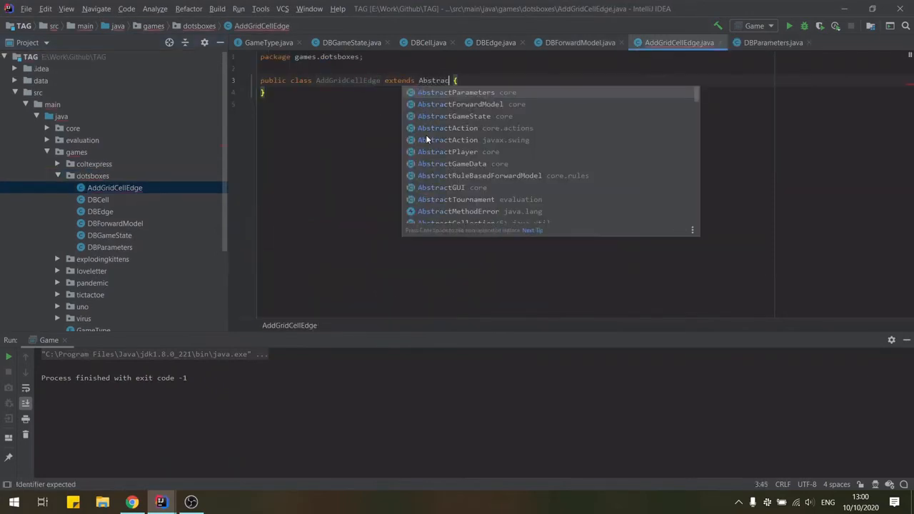
click(448, 128)
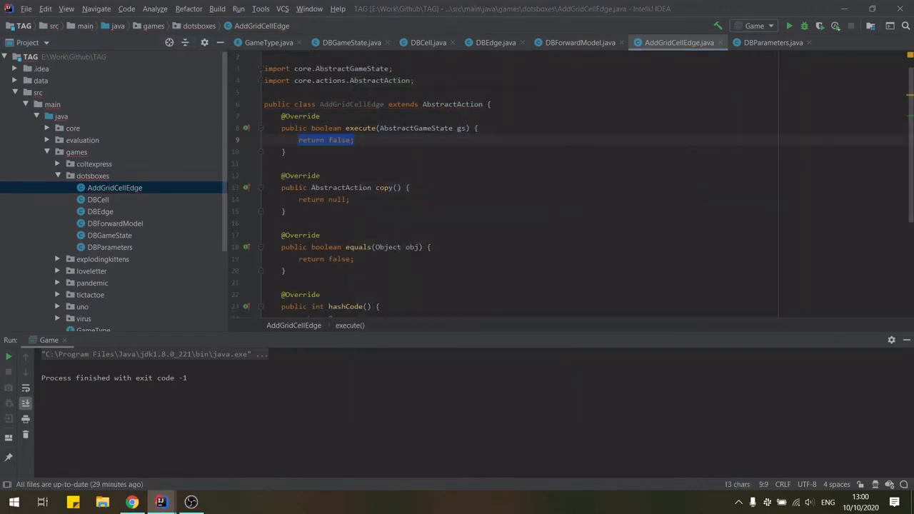
text(DBEdge edge;)
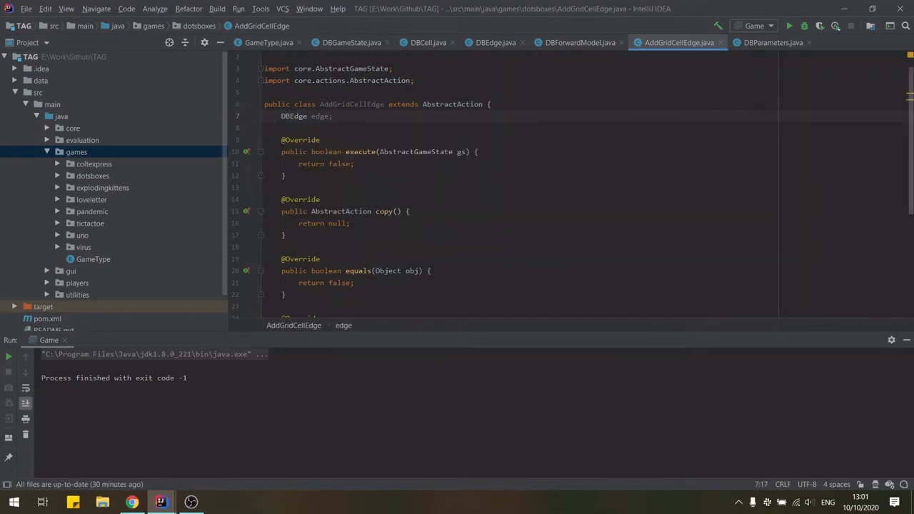
- In execute, cast to DBGameState, get the edge's cells, and increment each cell's nEdgesComplete
click(340, 116)
text(// Find neighbouring cells)
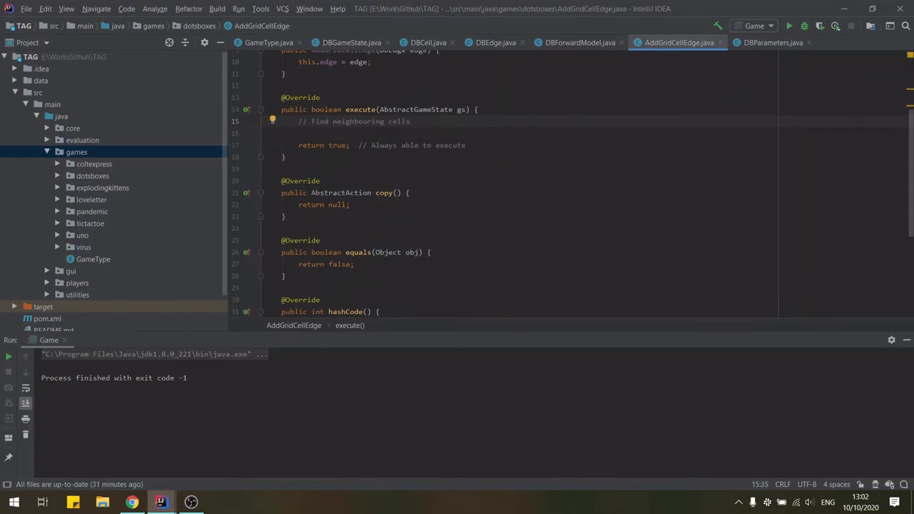
text(DBGameState)
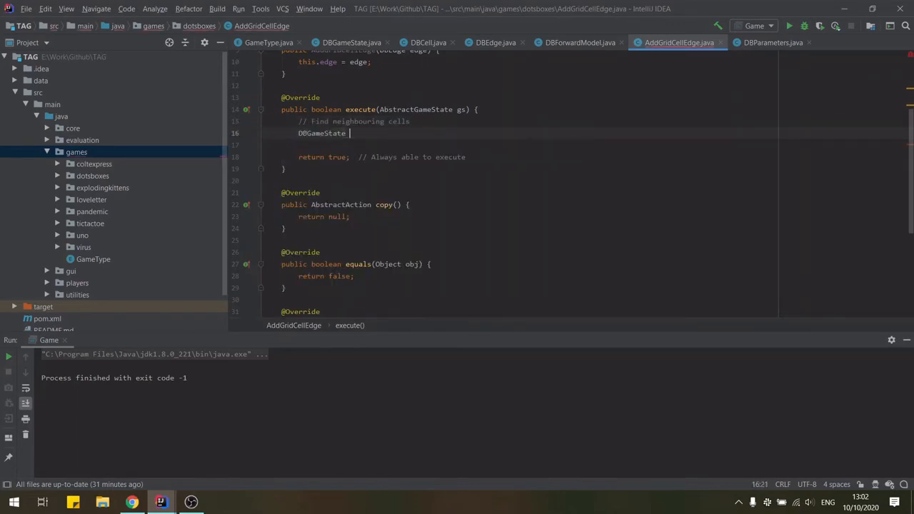
text(dbgs = (DBGameState))
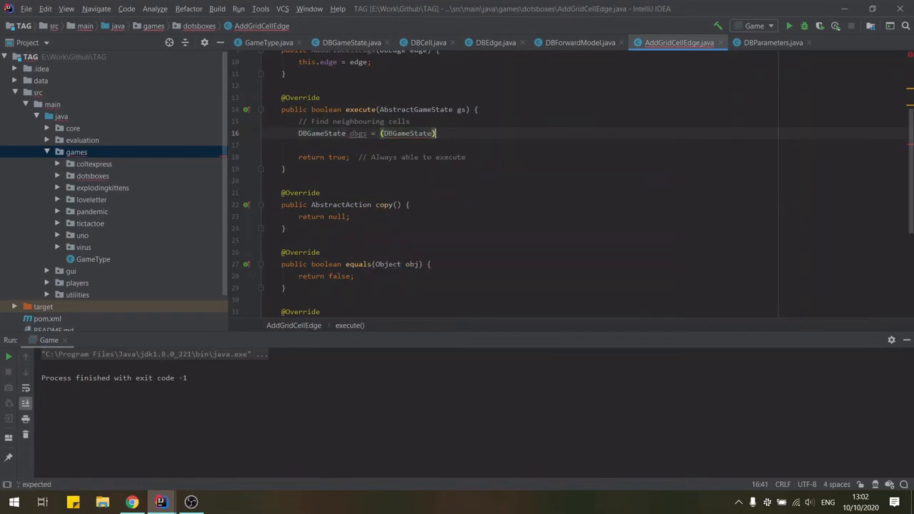
text(HashSet<DBCell> cells = dbgs.edgeToCellMap.get(edge);)
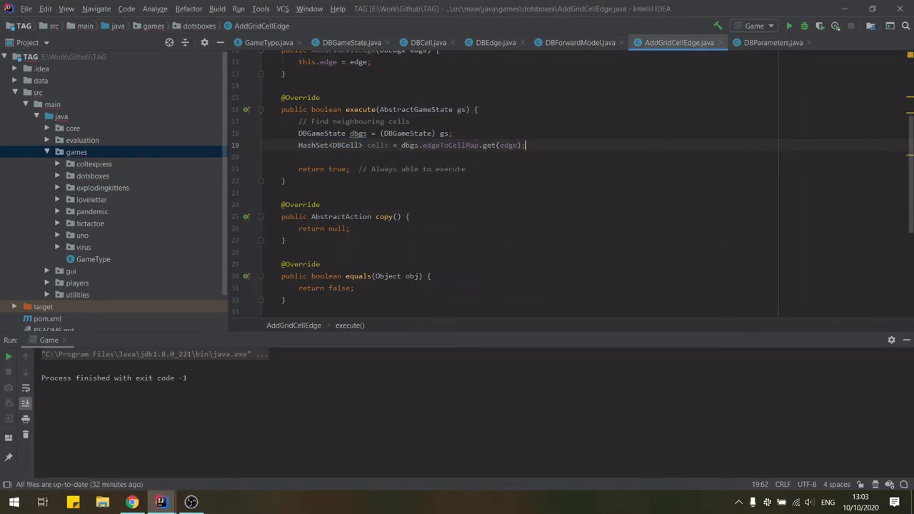
text(// For each cell, mark this edge as complete by current player and check if whole cell is complete to set owner)
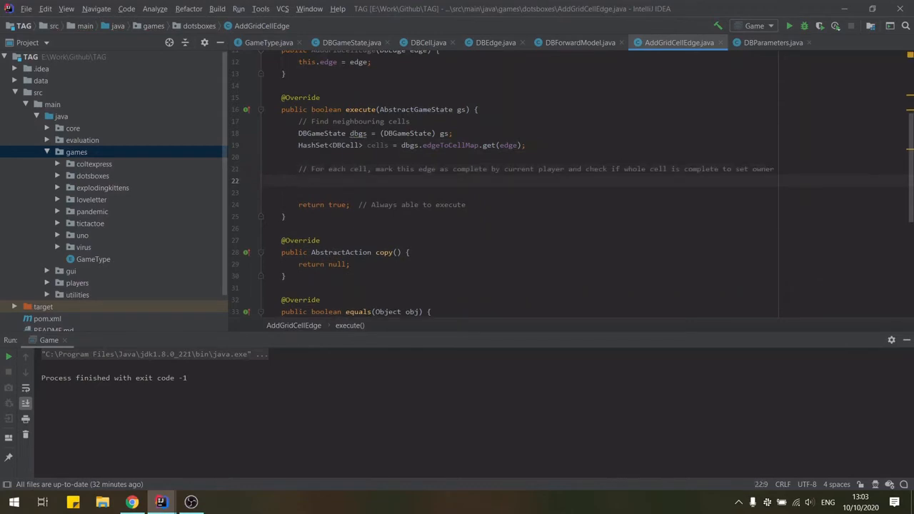
text(for (DBCell c: cells))
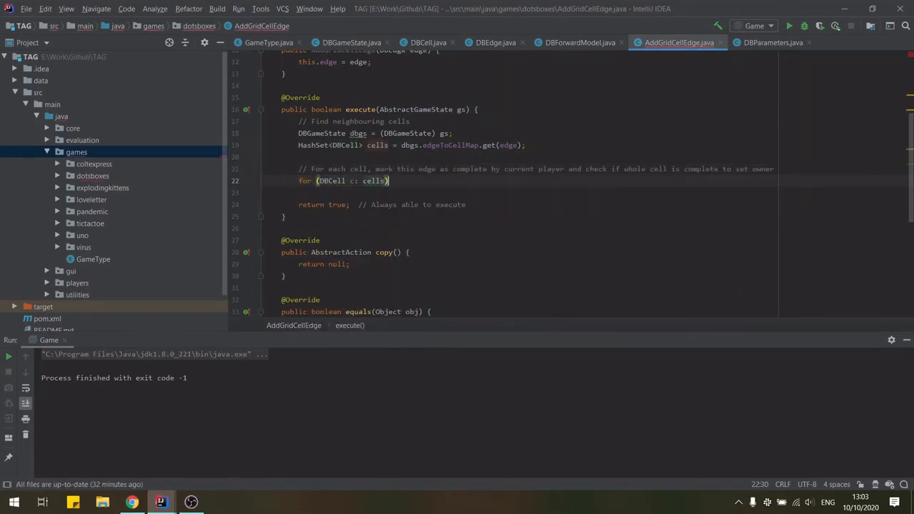
text(c.nEdgesComplete++;)
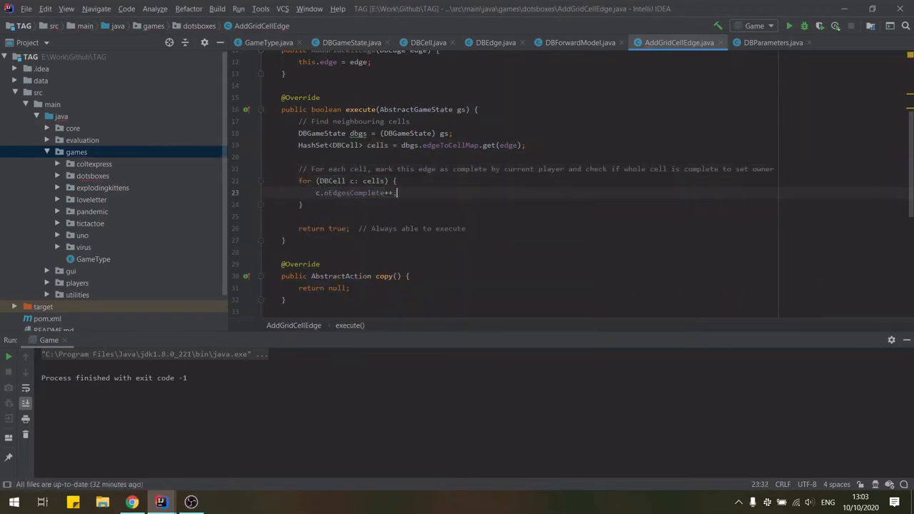
- Set the edge owner to the current player; at 4 edges, update cell counts and owner
text(for (DBEdge e: c.edges) {)
text(if (e.equals(edge)) {)
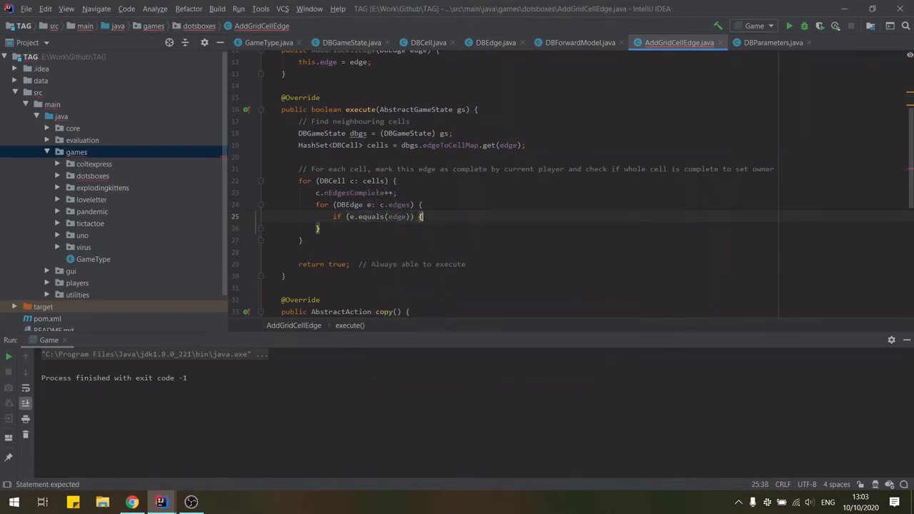
text(e.owner = gs.getCurrentPlayer();)
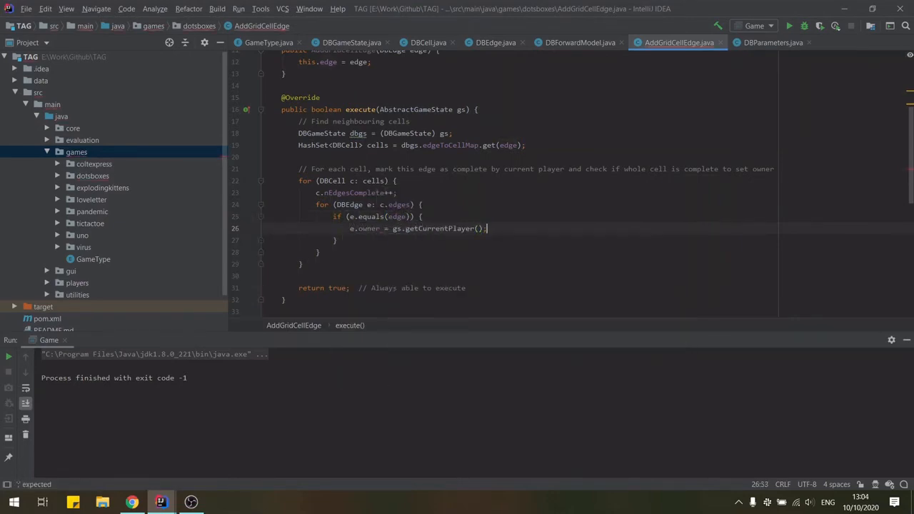
text(break; // Only 1 edge would match)
text(if (c.nEdgesComplete )
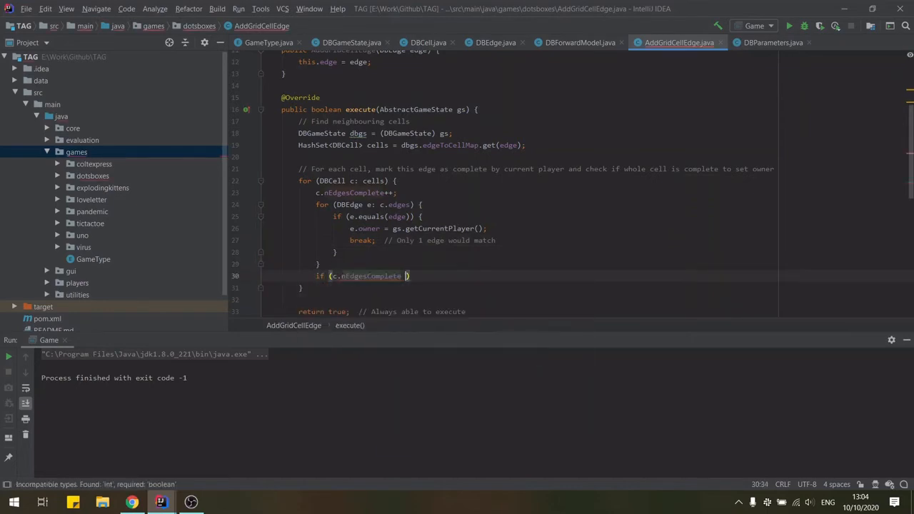
text(== 4) { // A cell has 4 sides)
text(// All edges complete, this box complet)
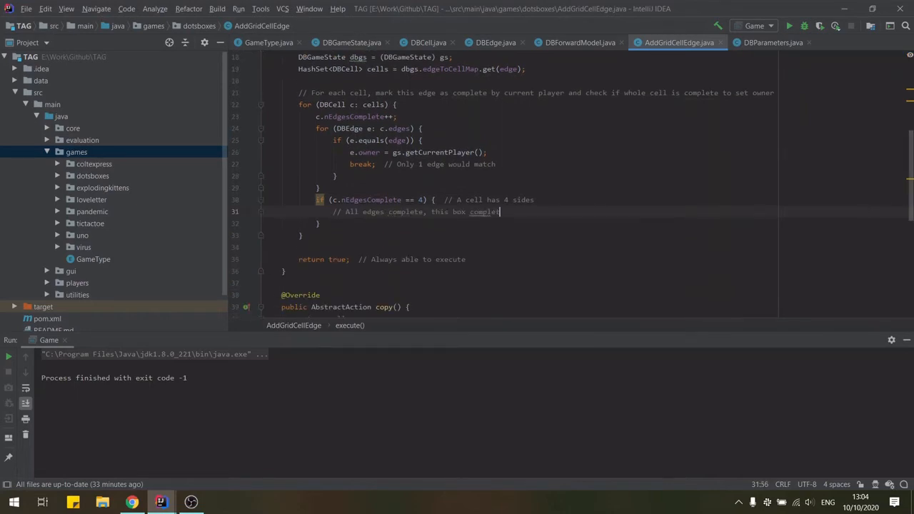
text(dbgs.nCellsComplete++;)
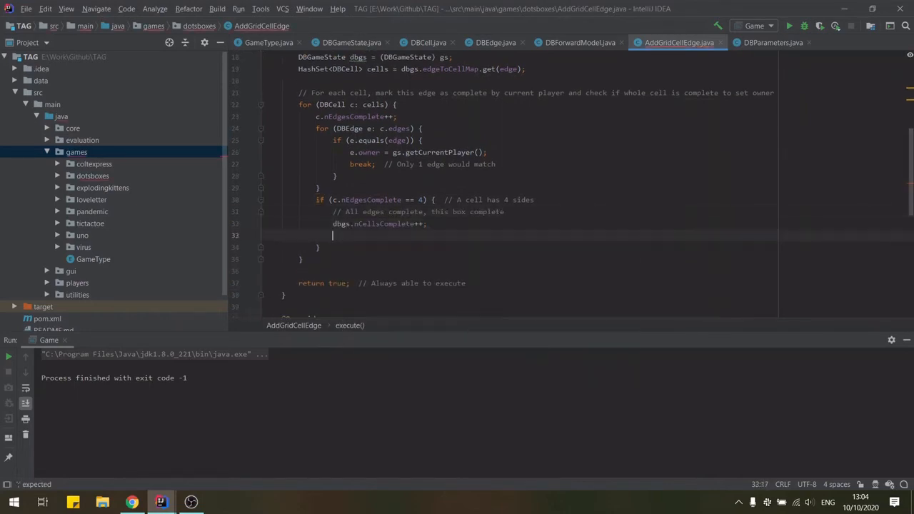
text(dbgs.nCellsPerPlayer[)
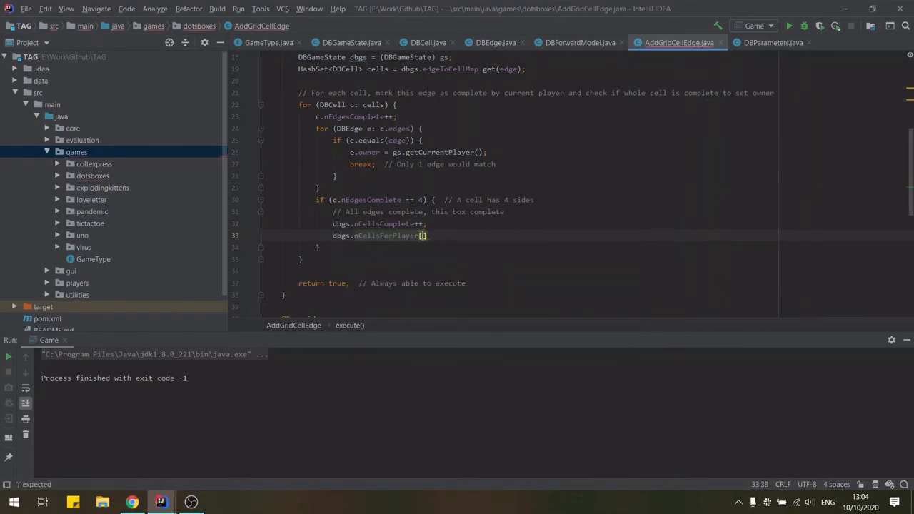
text(gs.getCurrentPlayer()]++;)
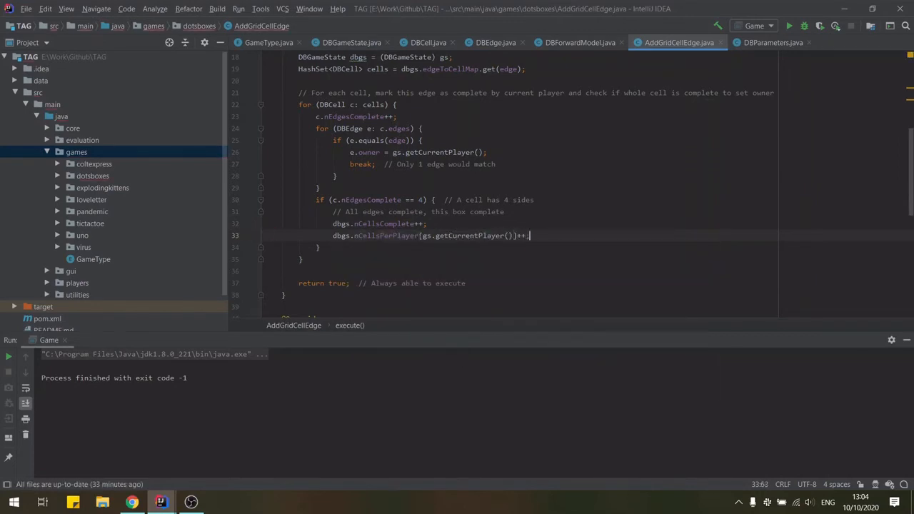
text(c.owner = gs.getCurrentPlayer();)
text(return new AddGridCellEdge(edge.copy());)
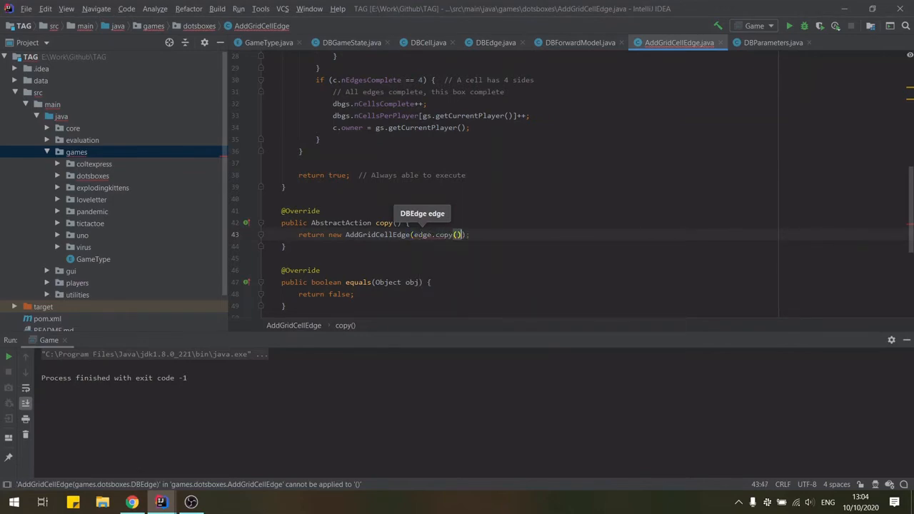
- Replace getString's null return with edge.from + " -> " + edge.to.toString()
scroll(down, 3)
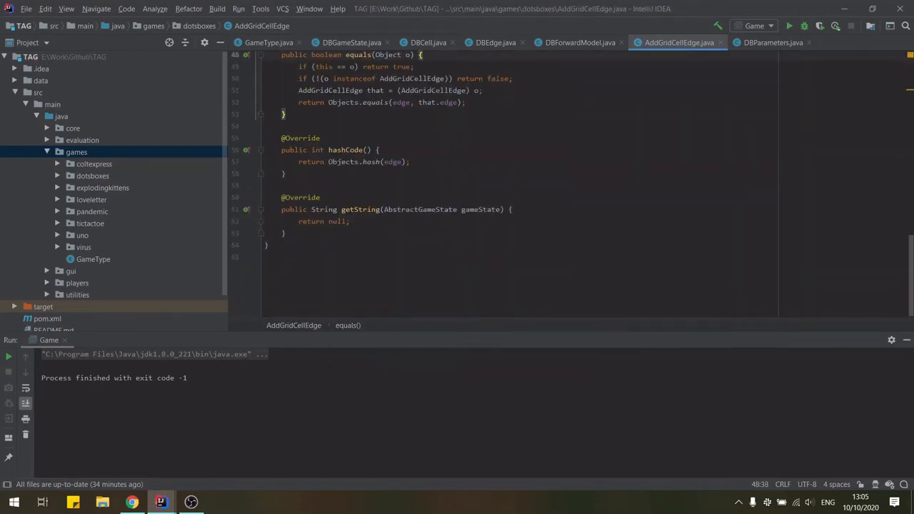
double_click(337, 221)
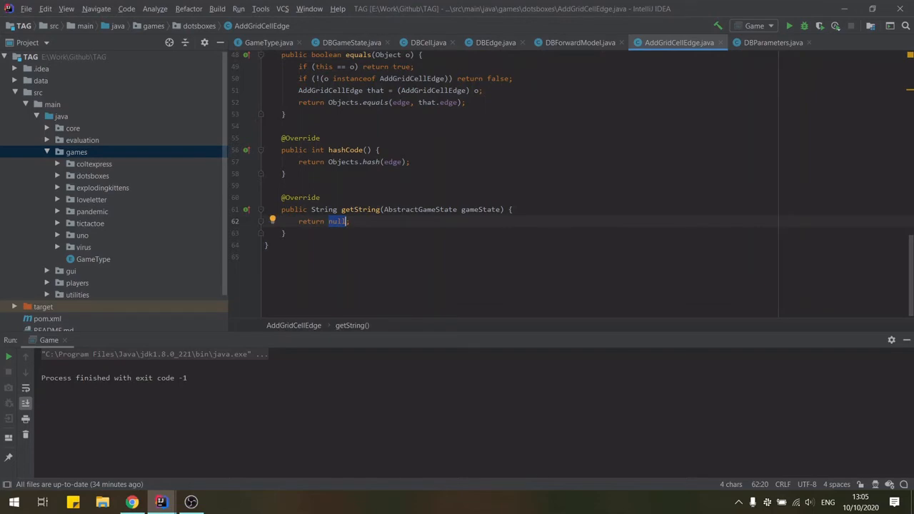
text(edge.rom.toString() +)
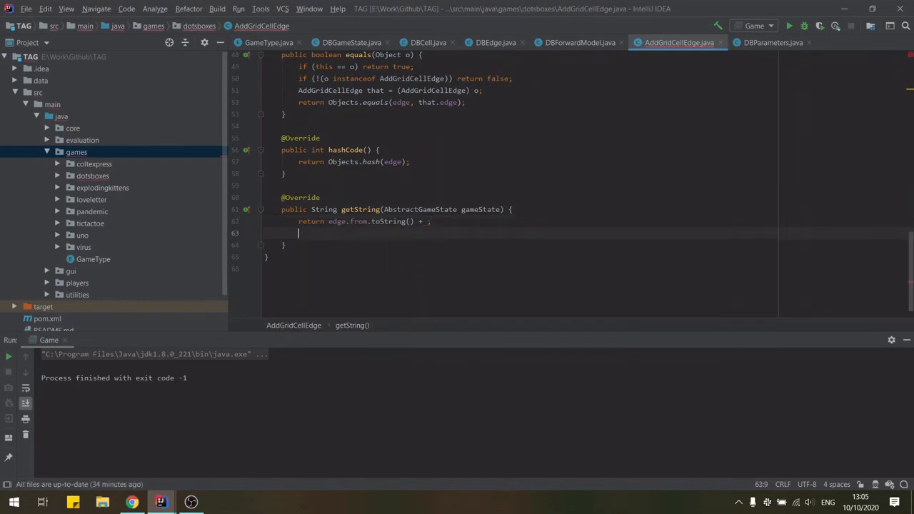
text(" -> ")
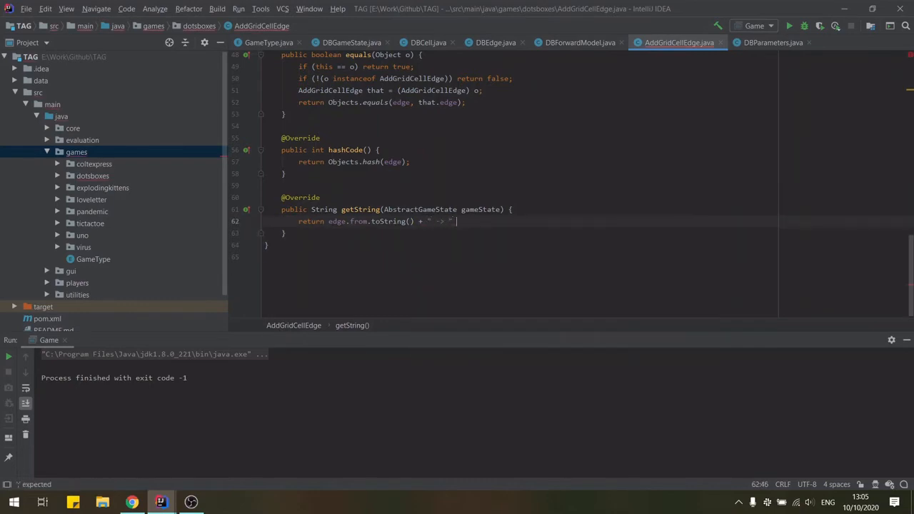
text(+ edge.to.toString();)
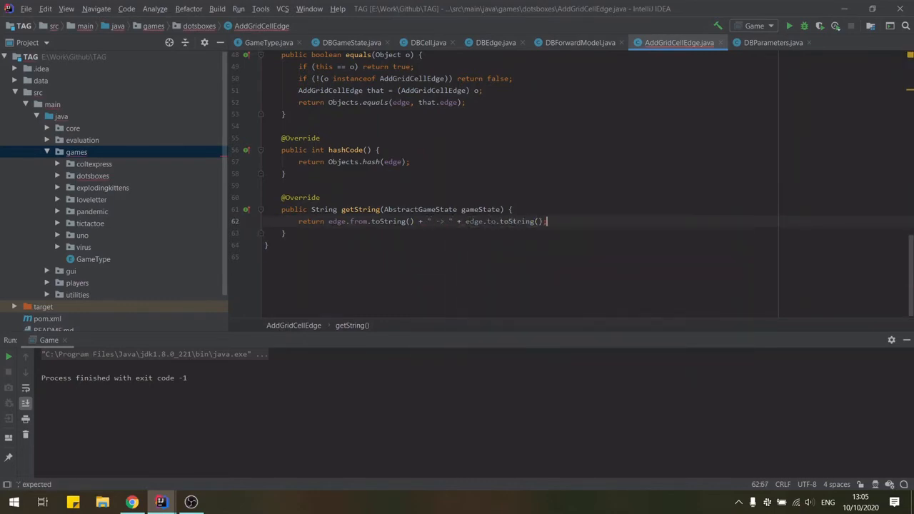
- In DBForwardModel, loop over cells with fewer than 4 edges, adding AddGridCellEdge for each unowned edge
scroll(up, 3)
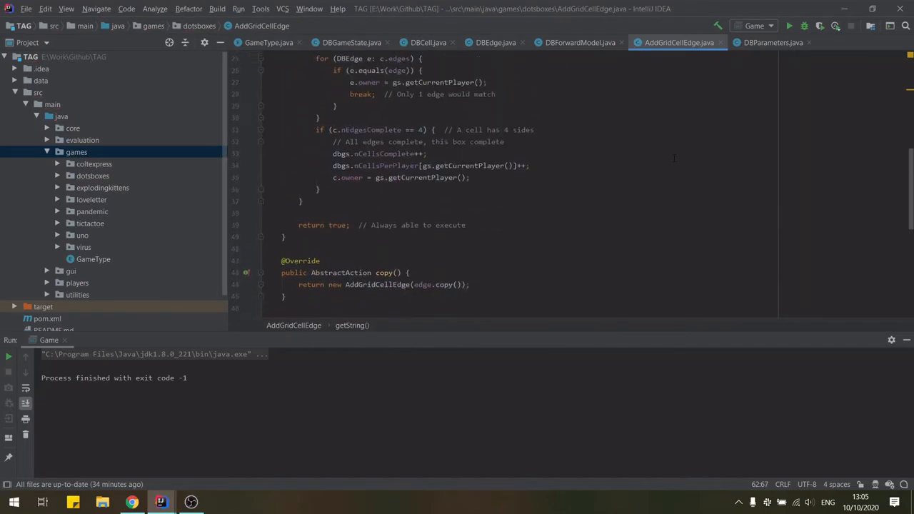
click(580, 43)
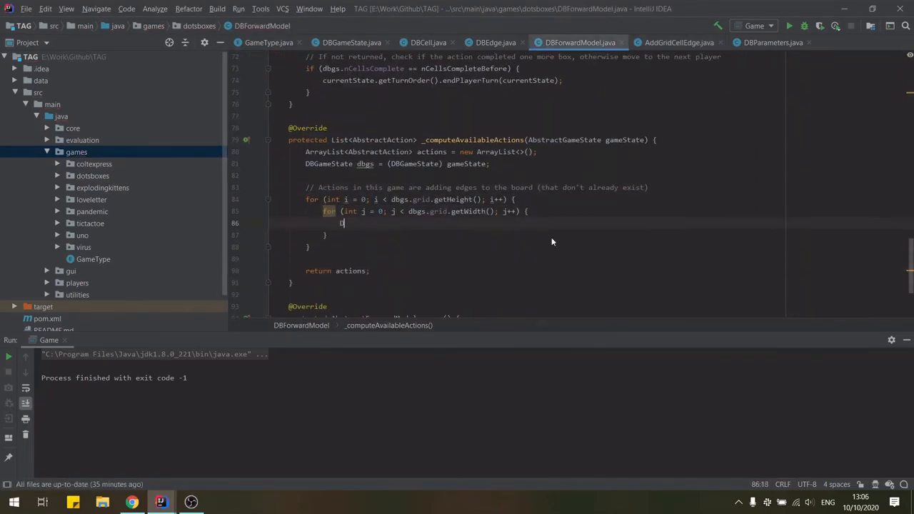
text(DBCell c = grid.getEl)
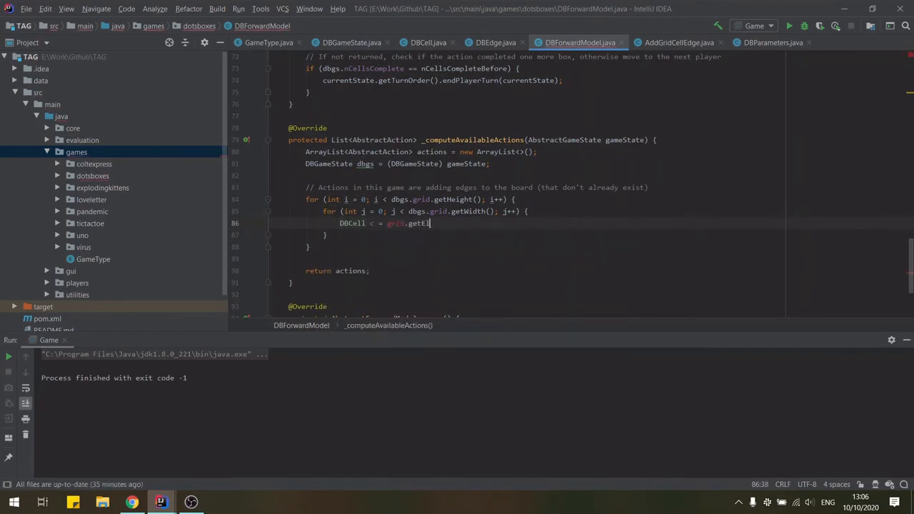
text(dbgs.grid.getS)
text(if)
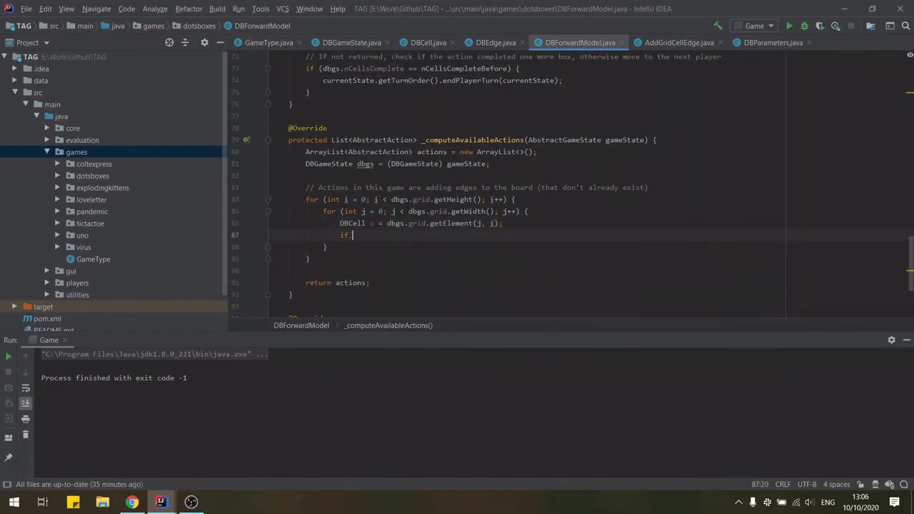
text((c.nEdgesComplete < 4) {)
text(// Thi)
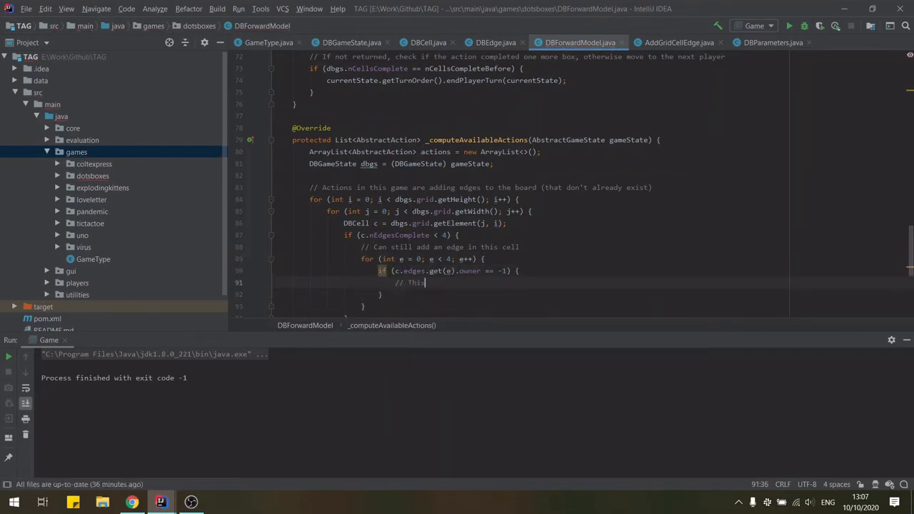
text(s edge doe)
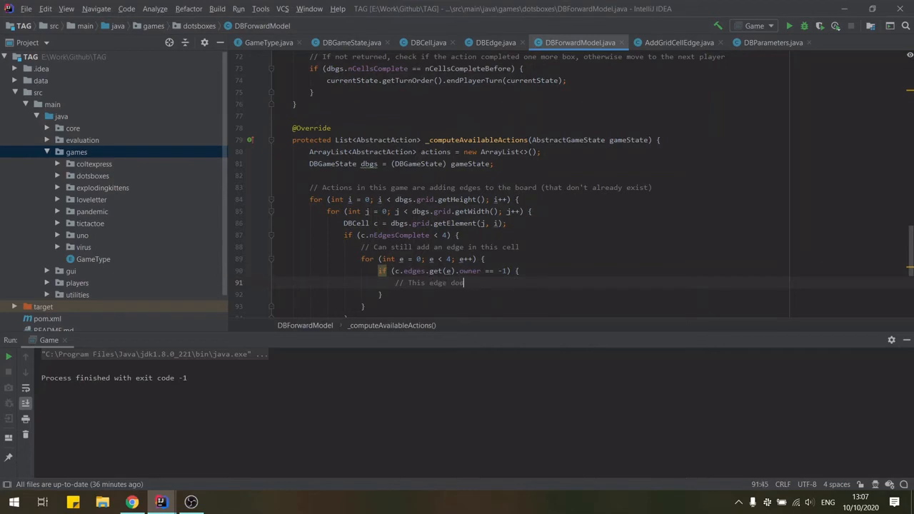
text(does not yet exist, a)
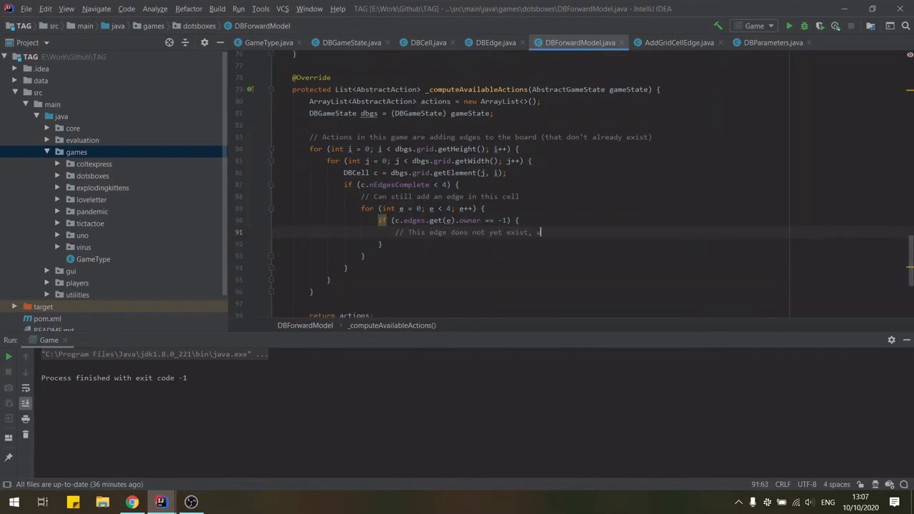
text(DBEdge edge)
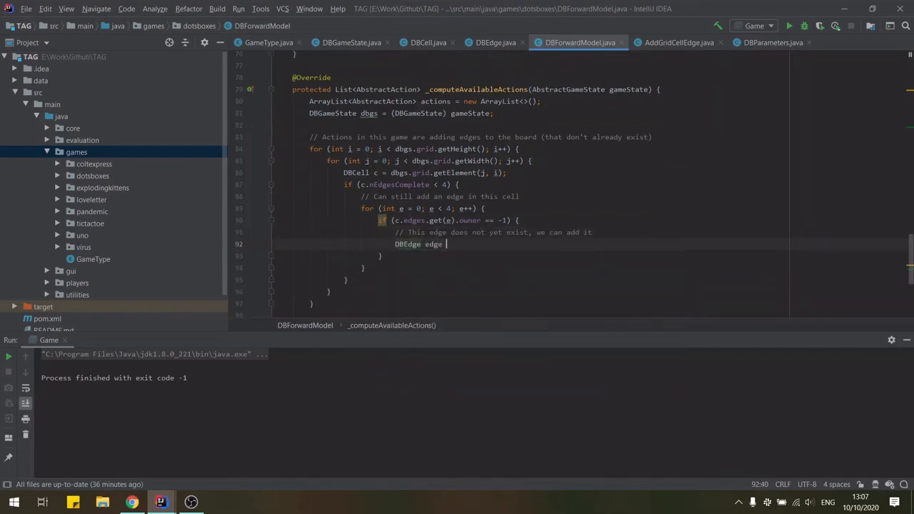
text(= c.edges.get(e).)
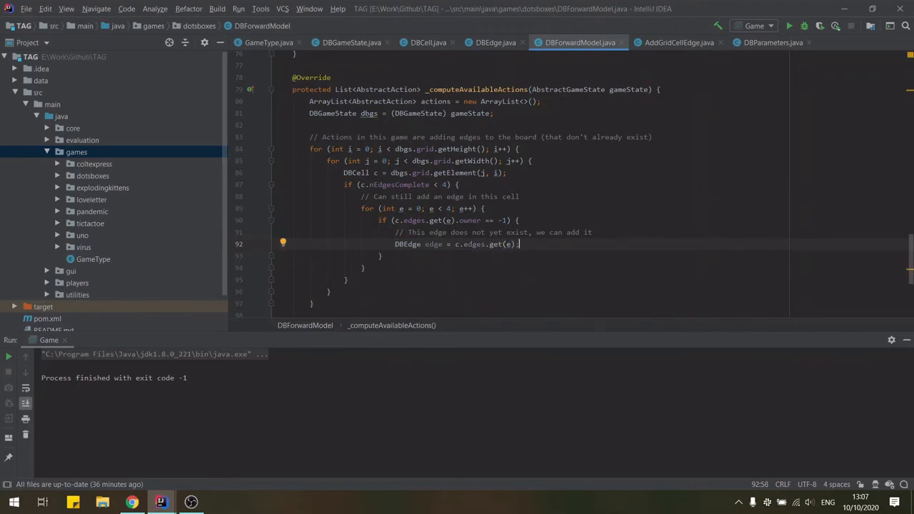
text(actions.add(new AddGridCellEdge(edge));)
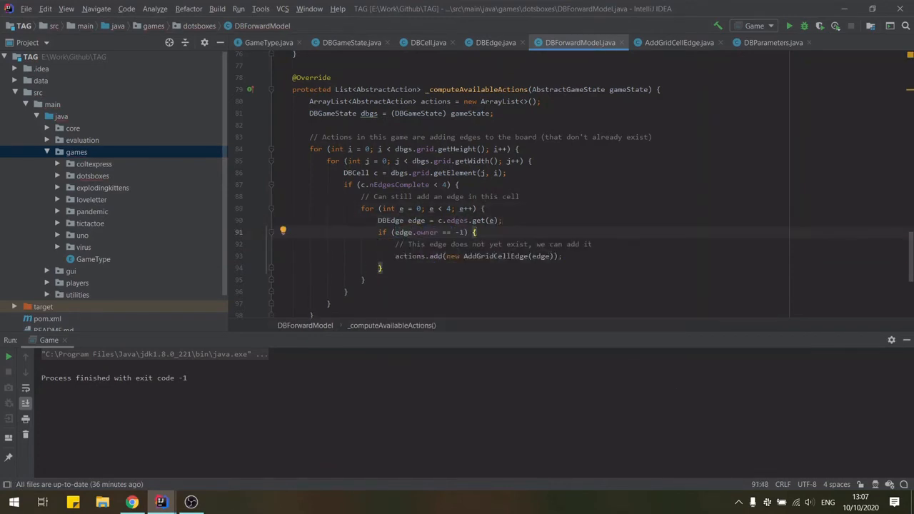
text(HashSet)
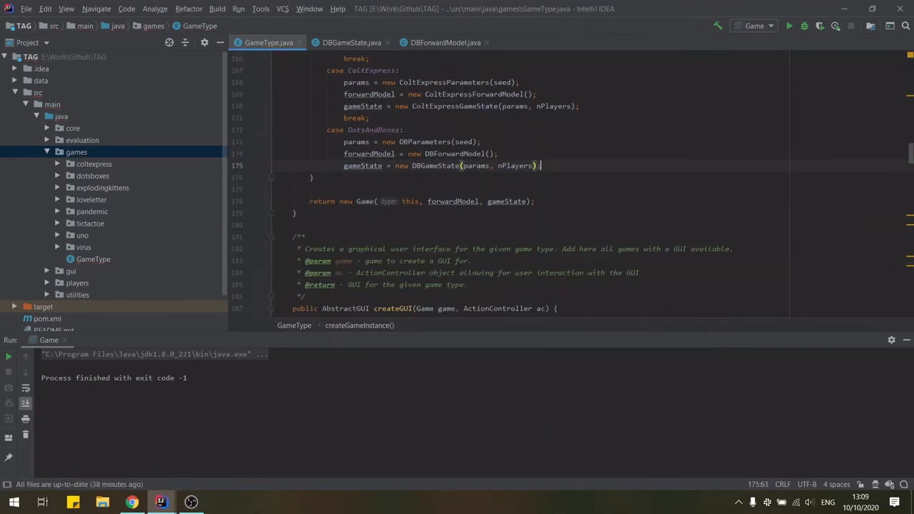
- Build PrototypeGUI from game type, state, ac and maxActionSpace 100, else PrototypeGUI(null, null, ac)
scroll(down, 3)
text(gui = new PrototypeGUI())
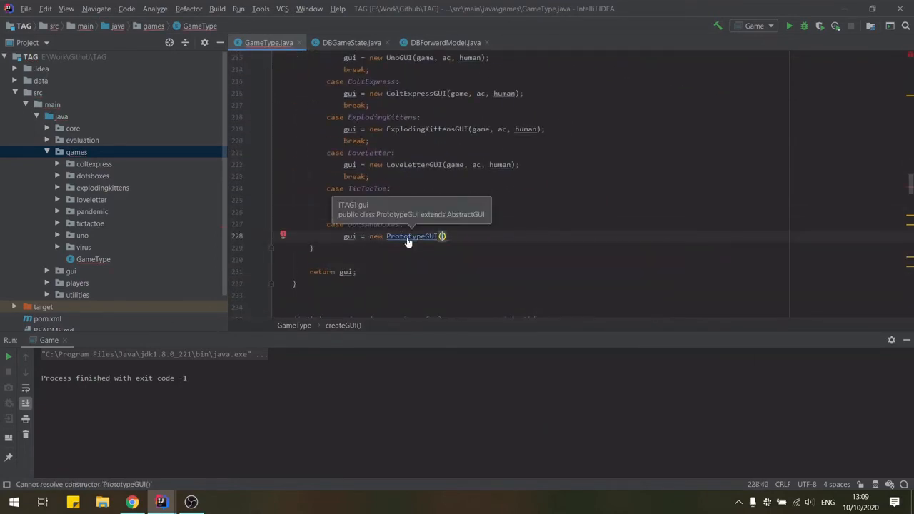
click(411, 236)
text(game, )
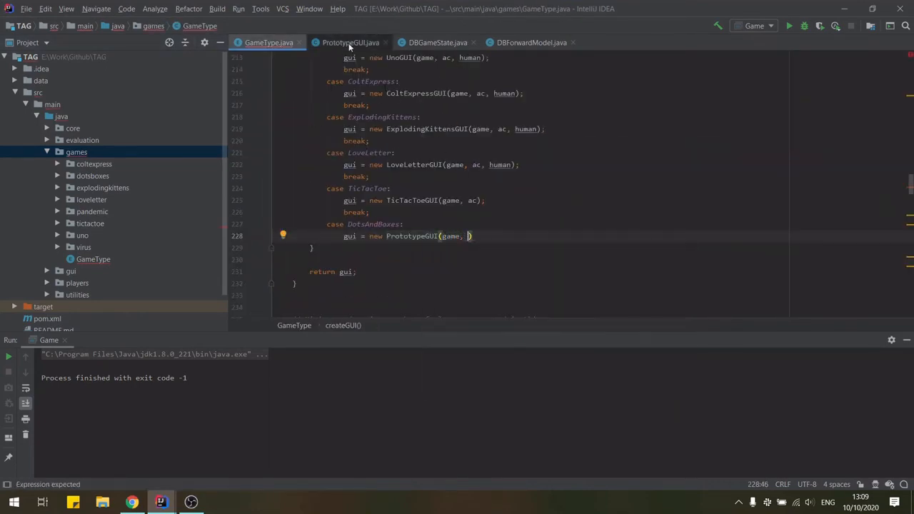
text(game.getGameState()
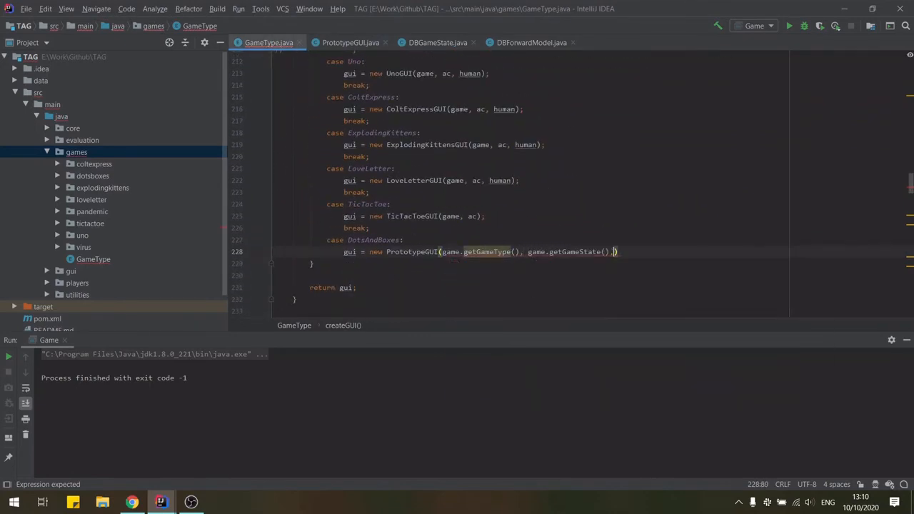
text(, ac, maxActionSpace 100)
text(} else {)
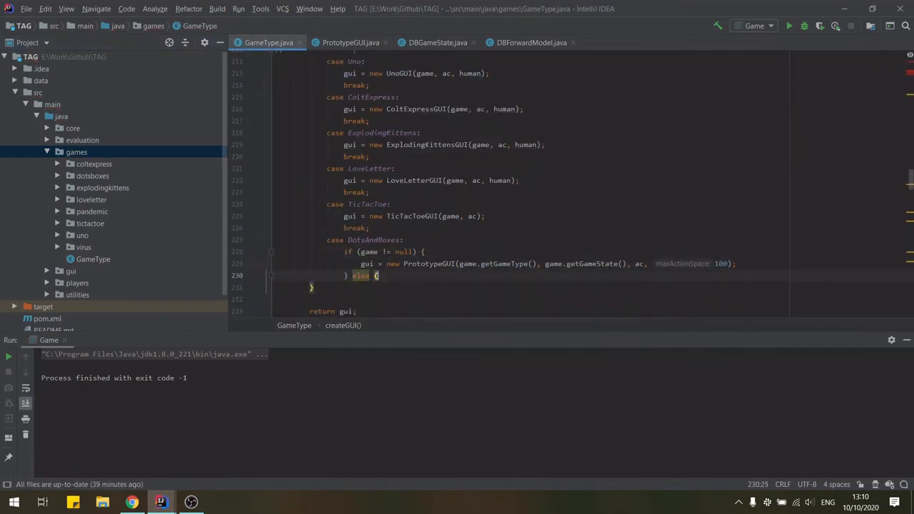
text(gui = new PrototypeGUI(null, null, ac)
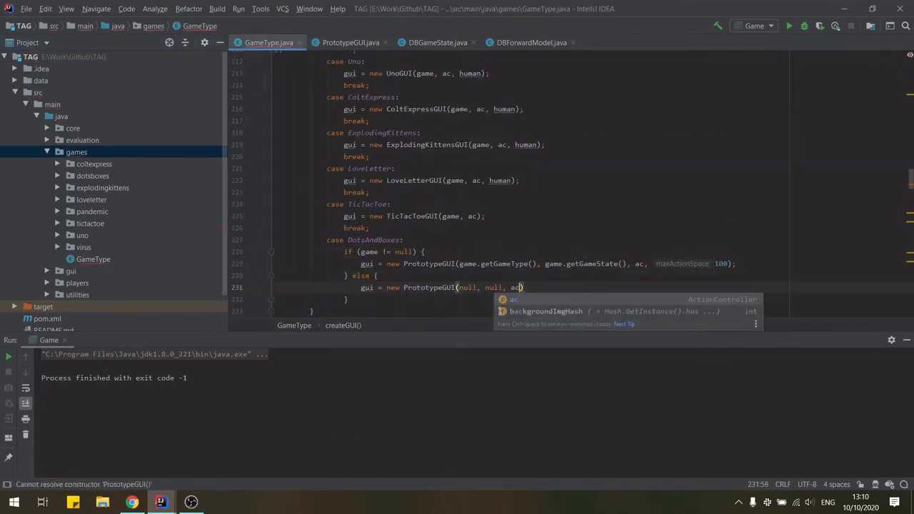
click(72, 128)
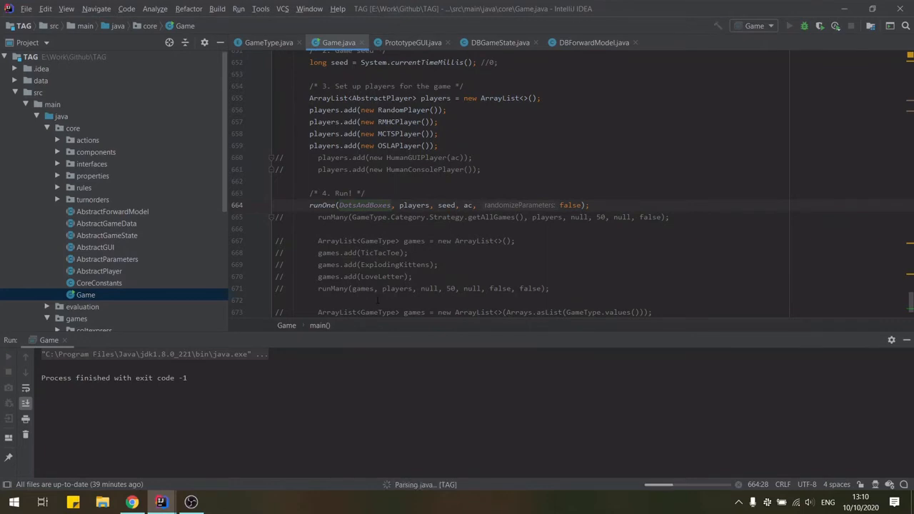
- Run the game to test the display, then begin copying the PrototypeGUI class
click(849, 27)
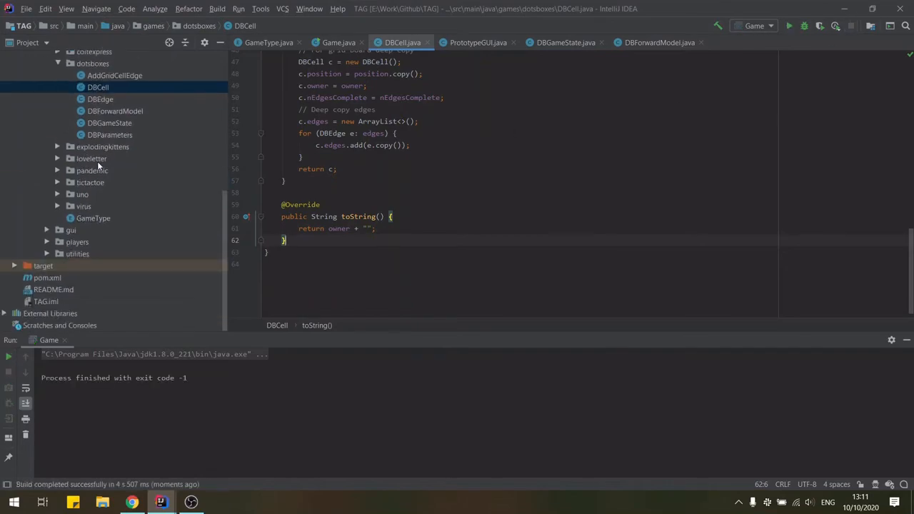
click(70, 230)
text(DBGUI)
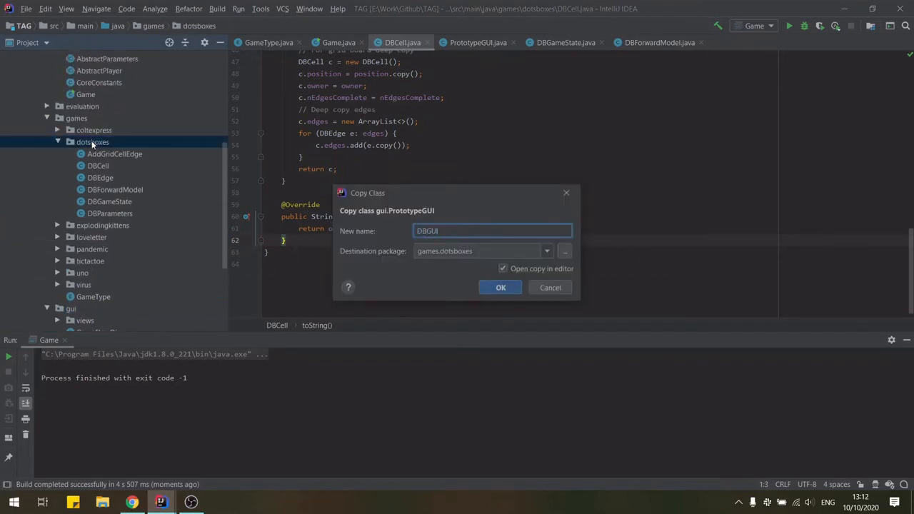
- Confirm copying PrototypeGUI as DBGUI into the dotsboxes package and scroll through the result
click(500, 287)
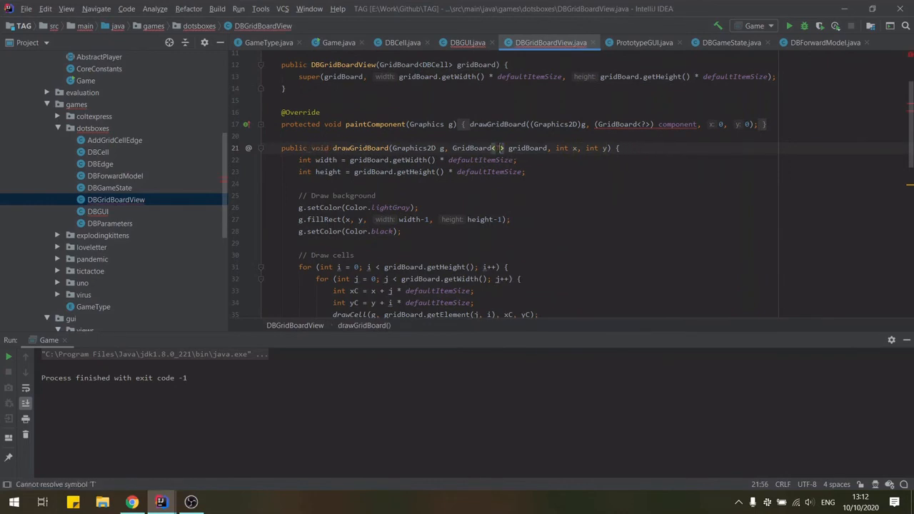
scroll(down, 3)
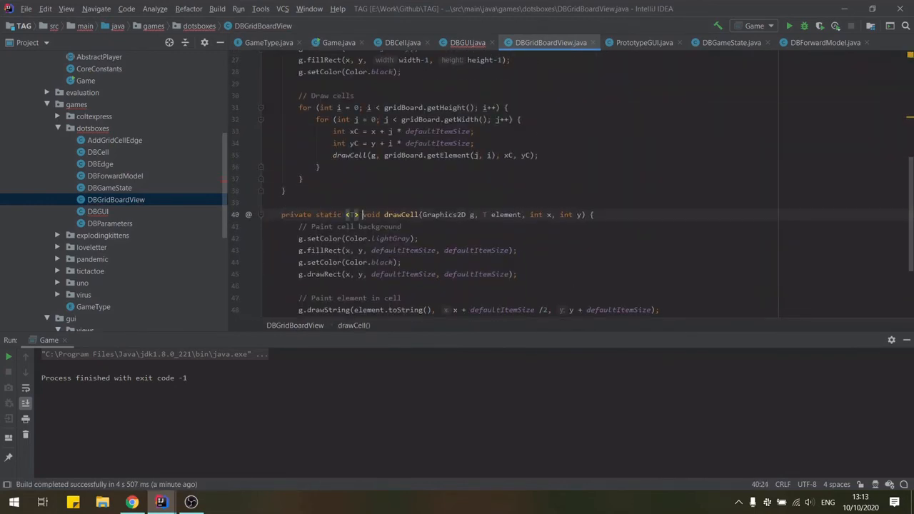
scroll(up, 3)
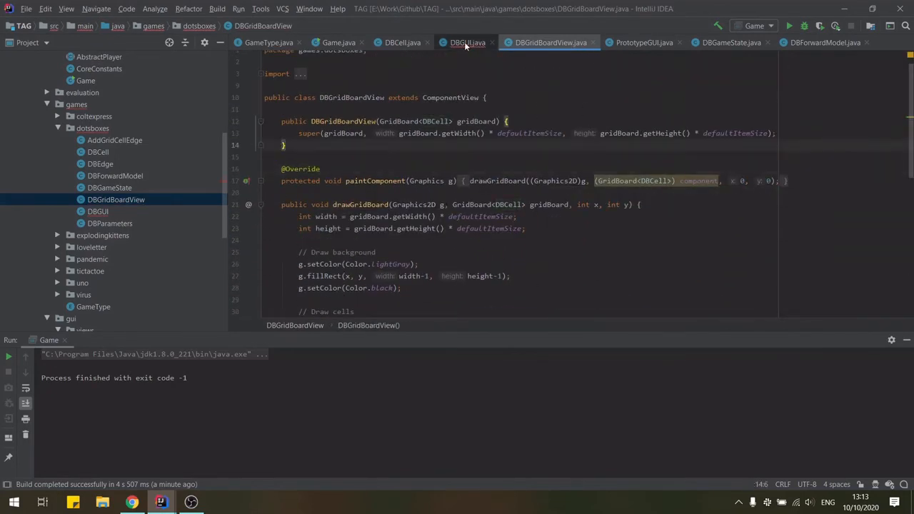
- Make DBGUI build and update a DBGridBoardView with a Dots and Boxes panel, then test-run the game
click(467, 42)
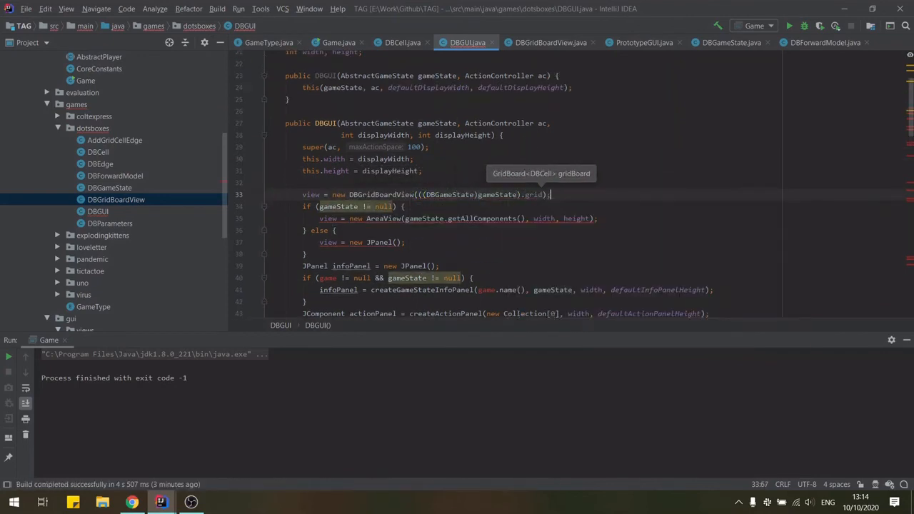
scroll(down, 3)
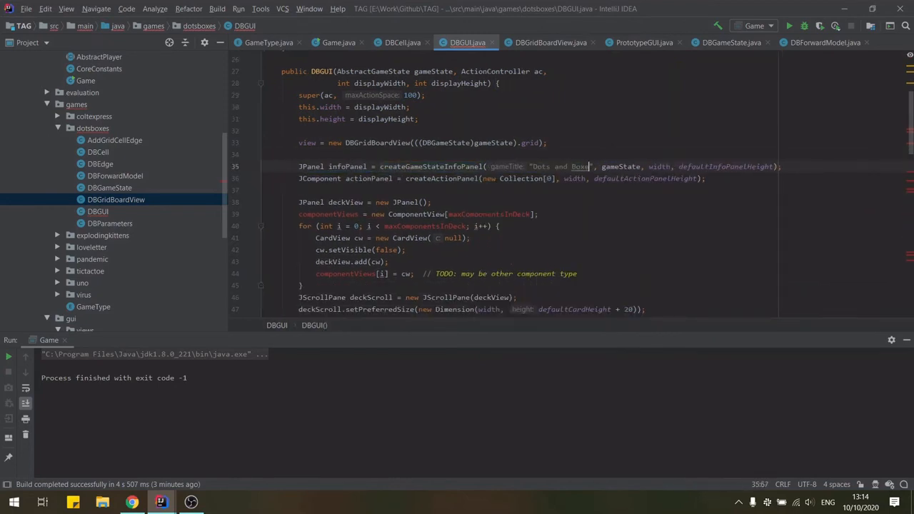
scroll(down, 3)
text(s)
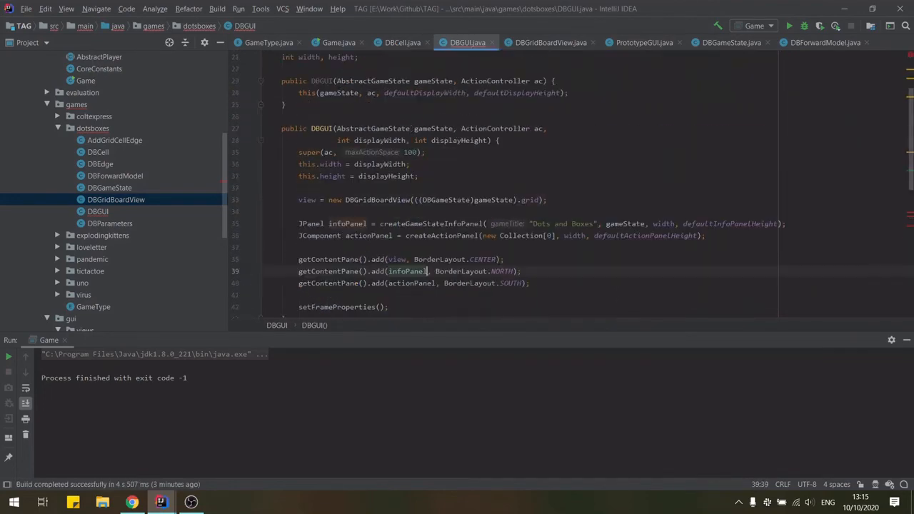
text(view.updateComponent(((DBGameState)gameState).grid);)
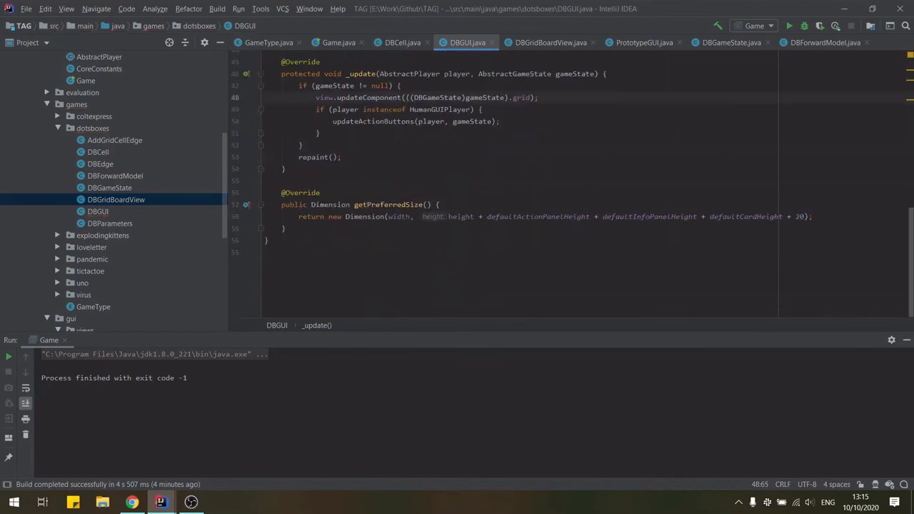
click(550, 43)
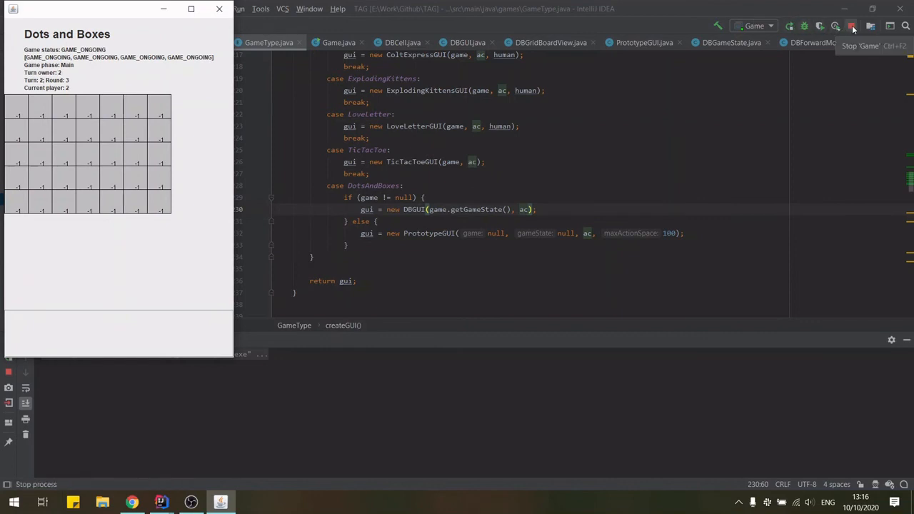
click(851, 26)
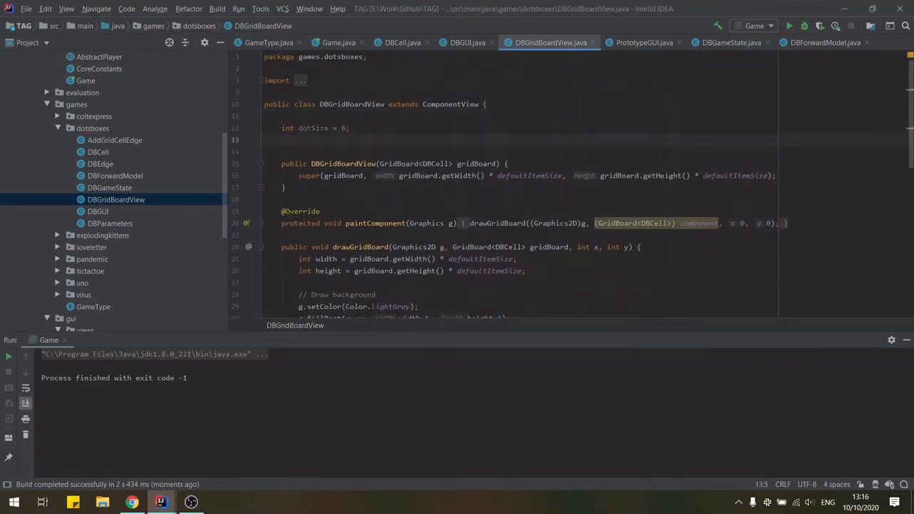
- Delete the unused width and height background lines in DBGridBoardView
scroll(down, 3)
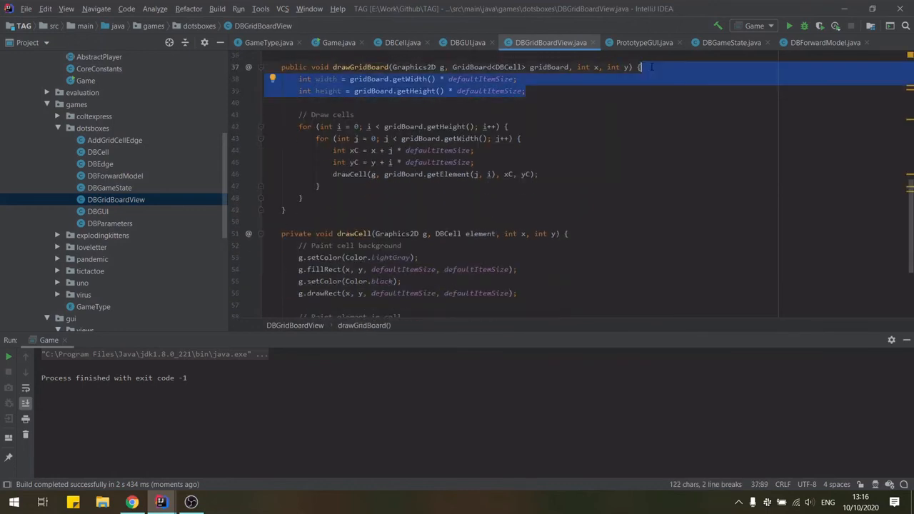
key(Delete)
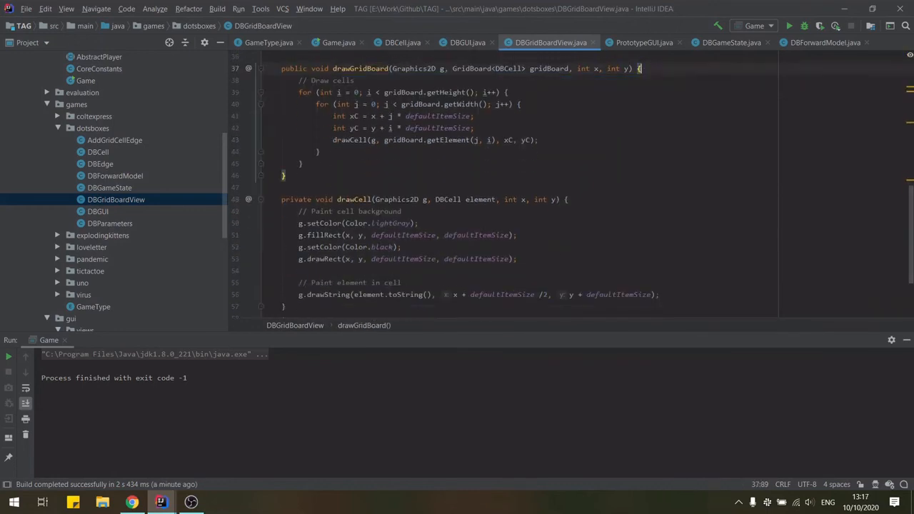
scroll(down, 3)
text(, according to cell owne)
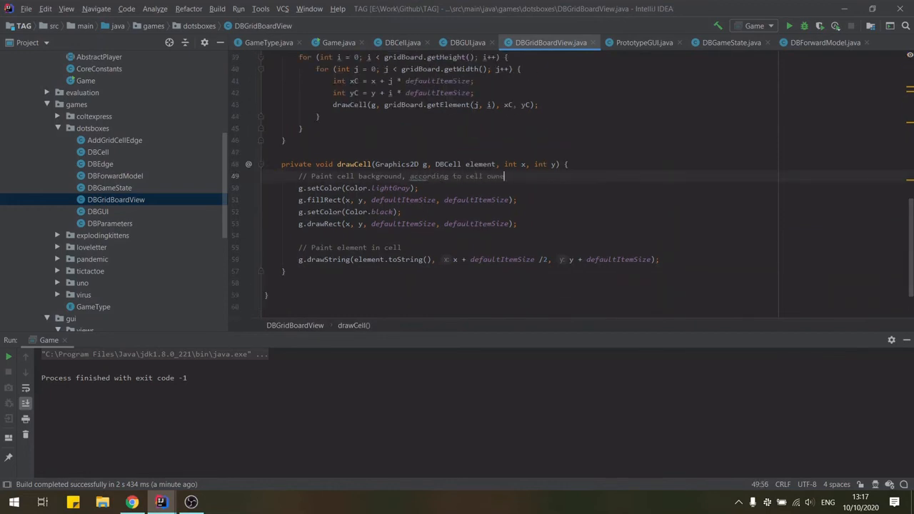
- Rewrite drawCell with owner colour, corner dots, owner label and thick edges, then run
text(if (element.owner == -1) {)
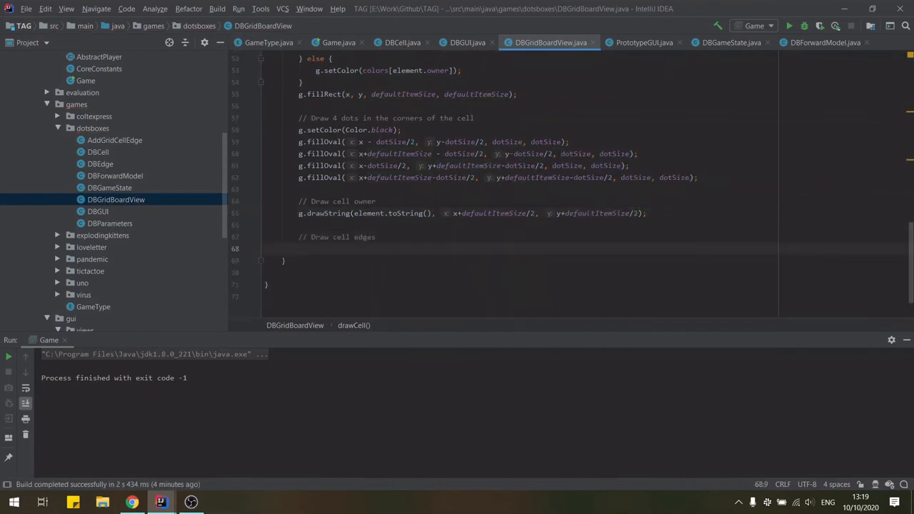
text(Stroke s = g.getStroke();)
text(g.setStroke(new BasicStroke(3));)
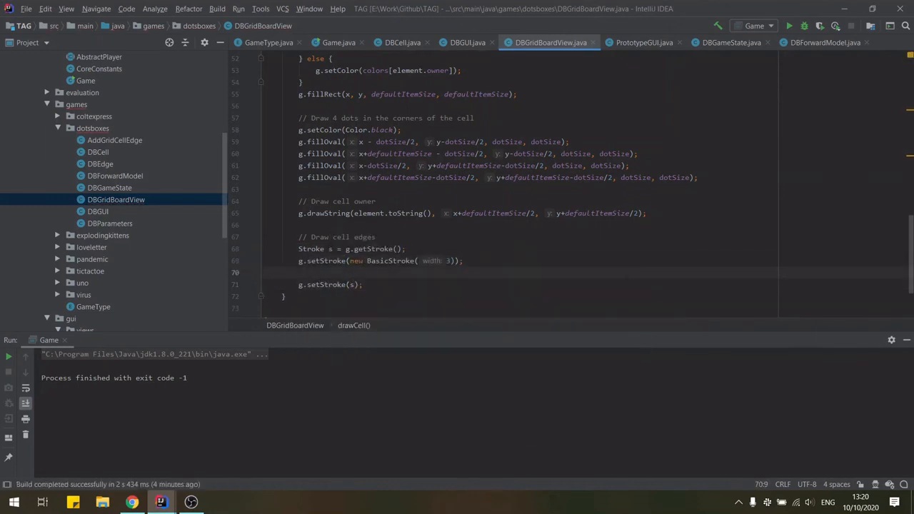
text(for (DBEdge e: element.edges) {)
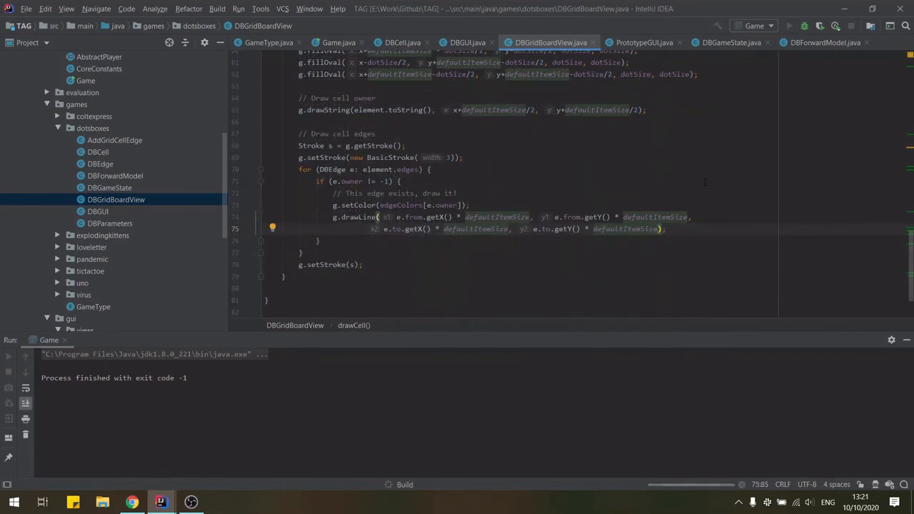
click(804, 25)
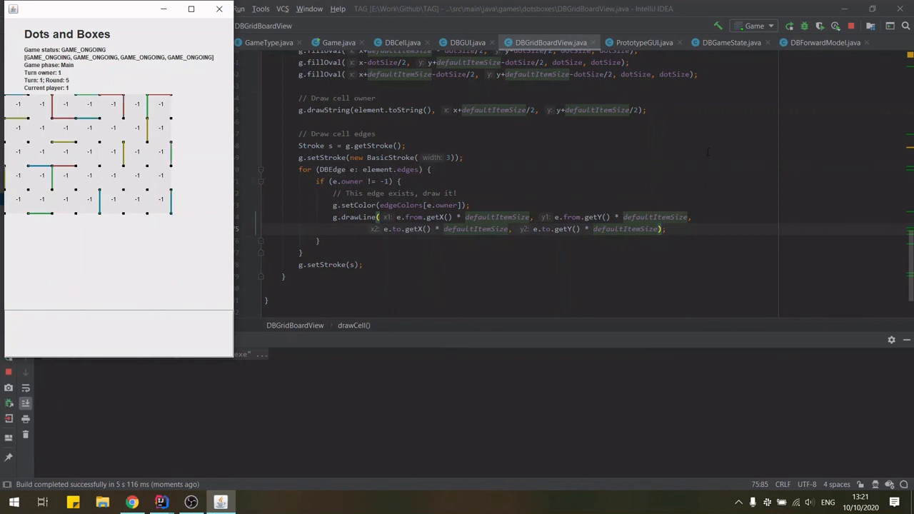
click(849, 26)
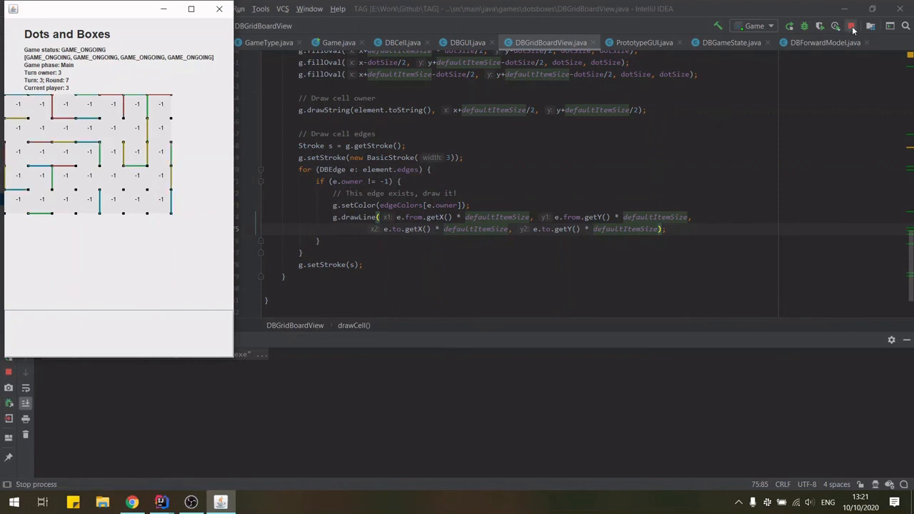
click(851, 26)
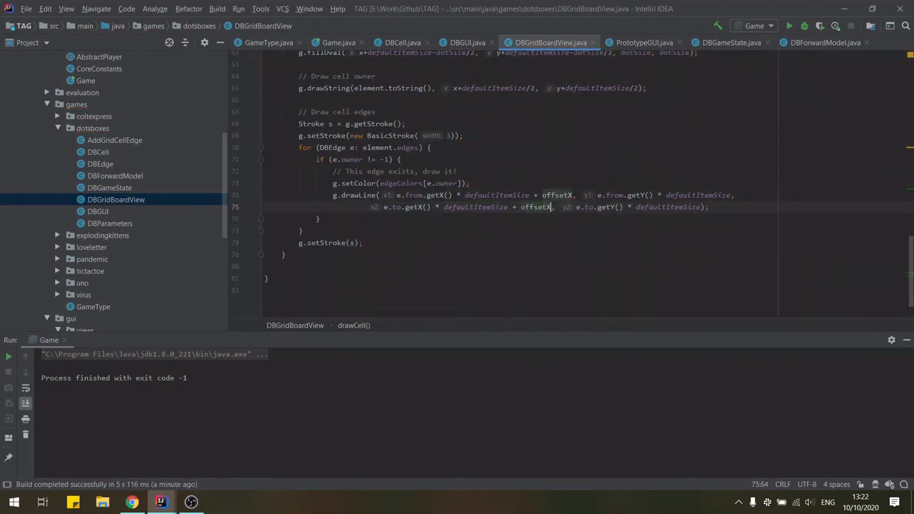
- Add + offsetY to the y arguments of drawCell's drawLine call
text(+ offsetY)
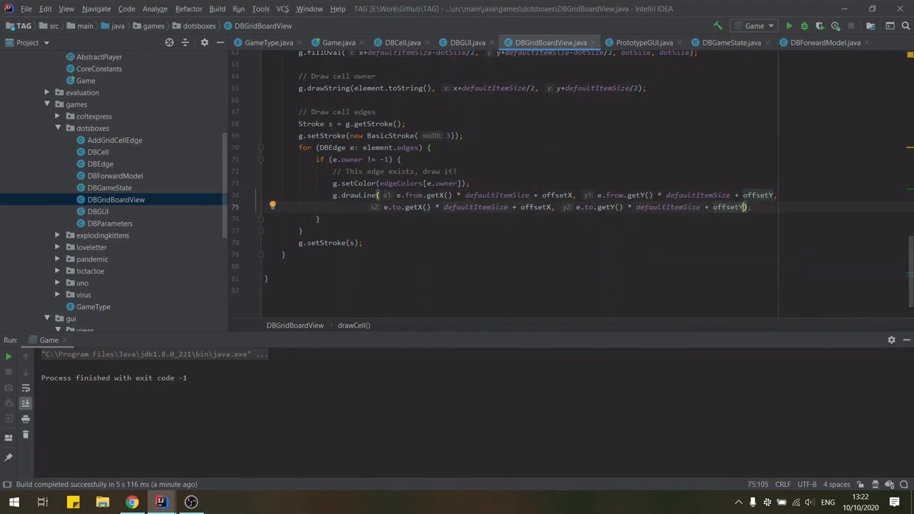
scroll(up, 3)
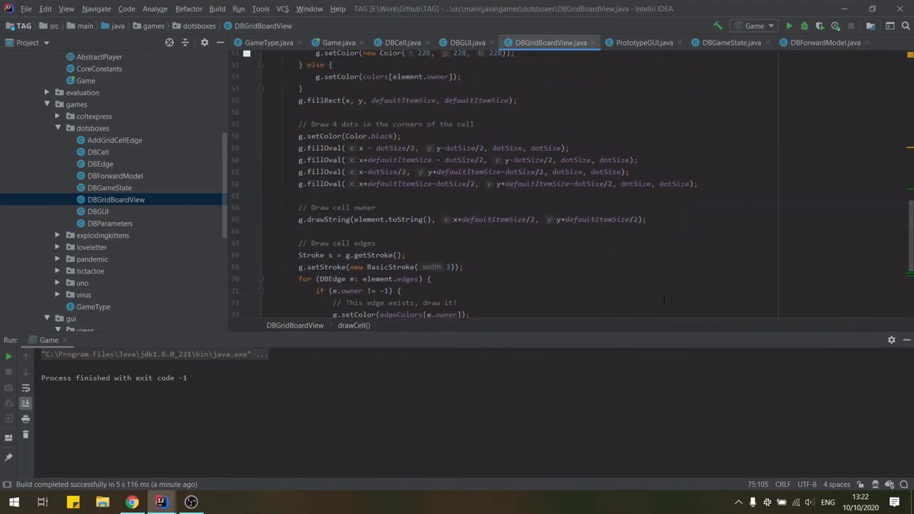